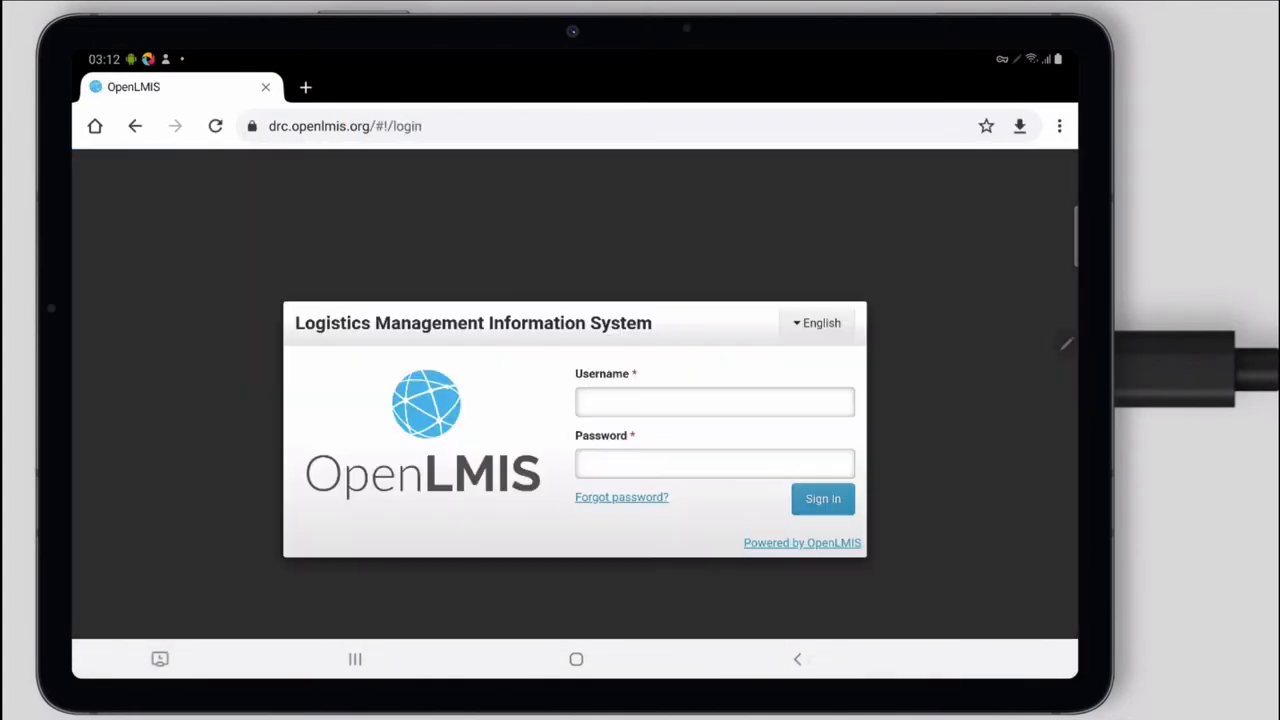
- Sign in with the entered credentials and bring up the Stock Management menu
type("vax")
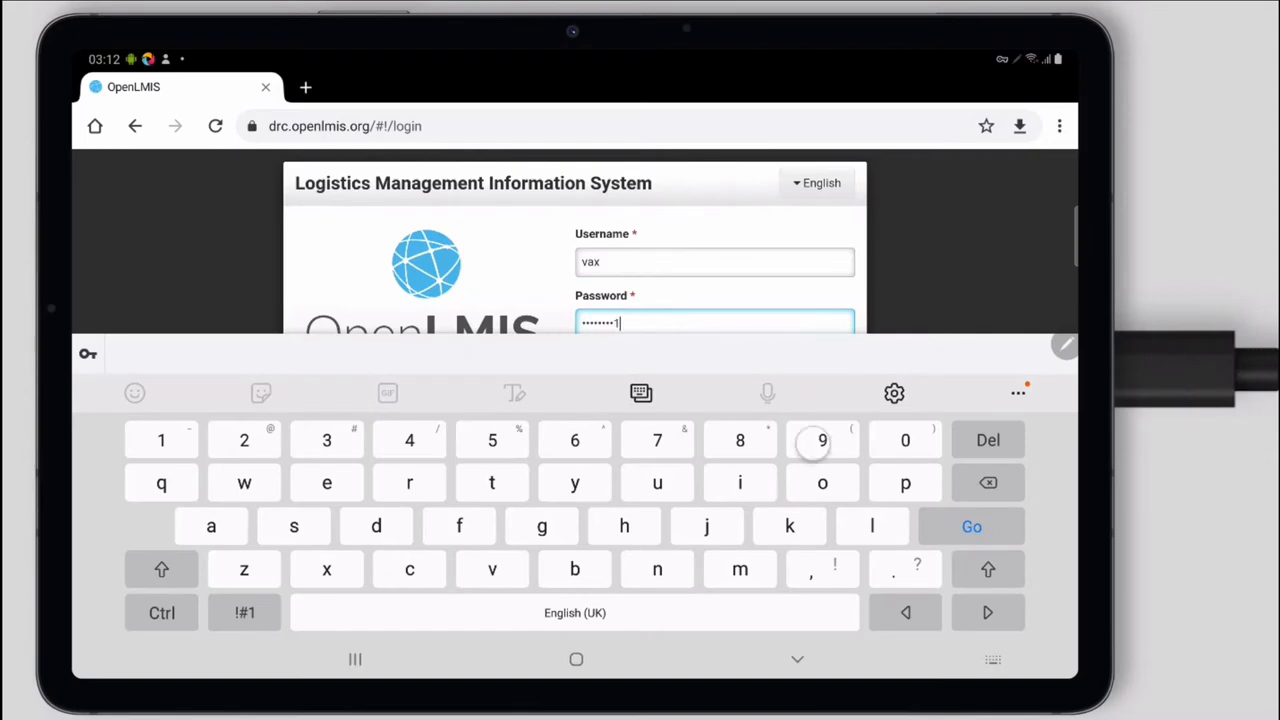
left_click(970, 528)
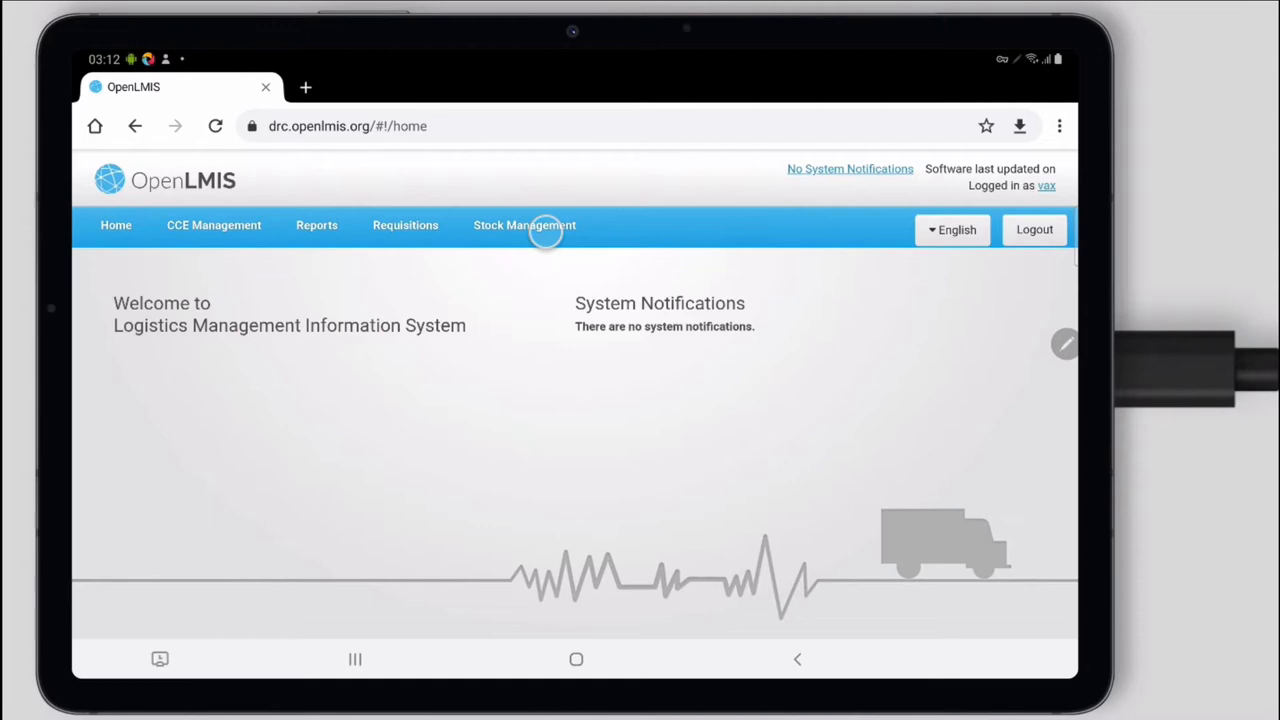
left_click(524, 224)
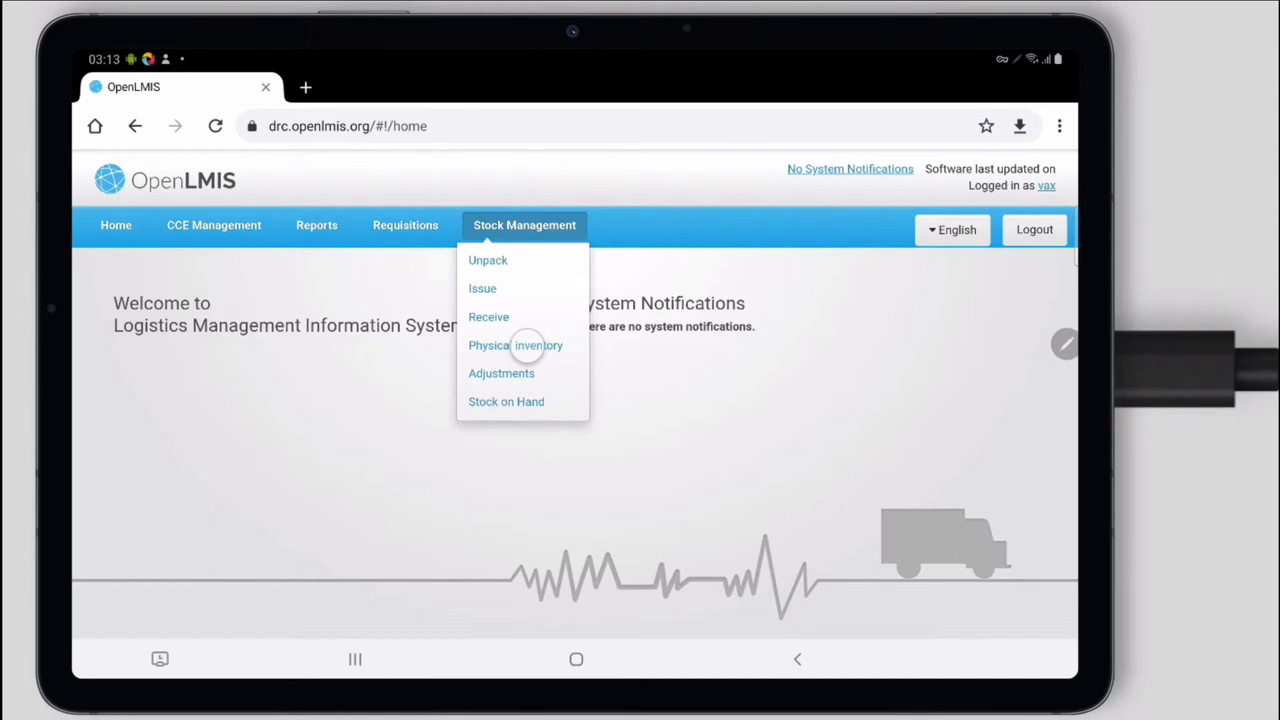
mouse_move(544, 344)
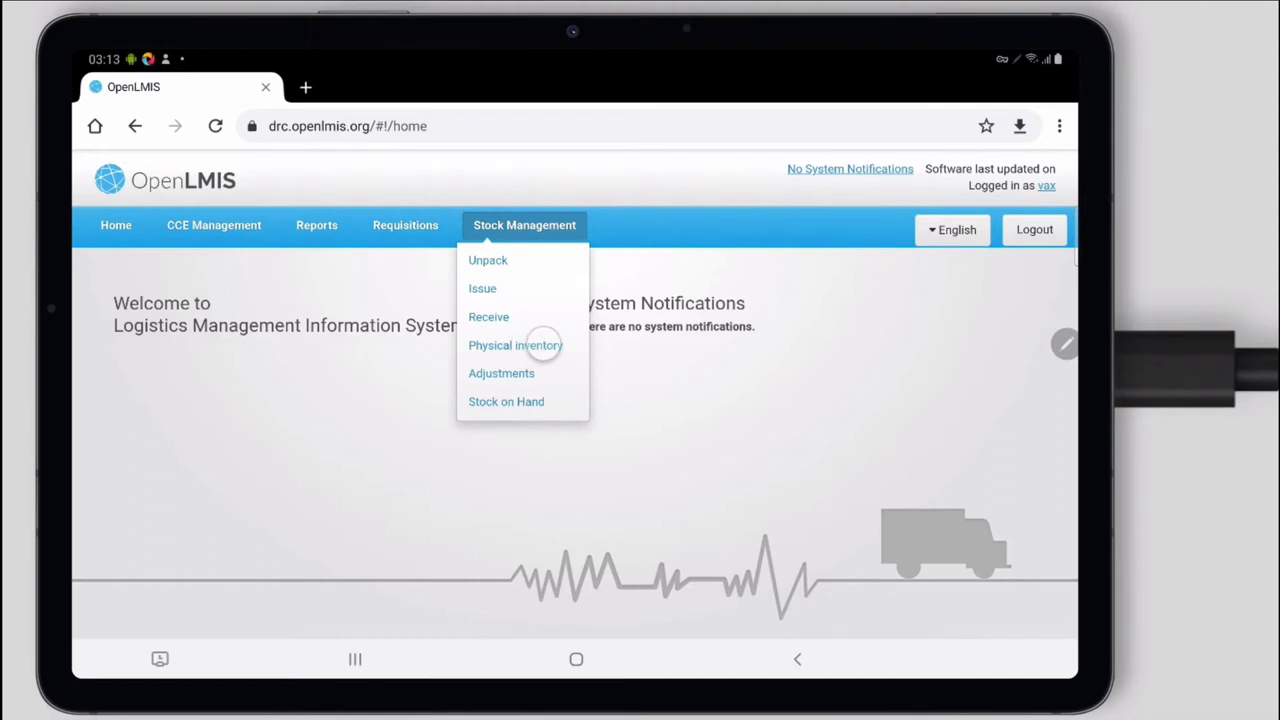
- Continue the draft COVAX physical inventory for Boma ville from the Physical inventory page
left_click(516, 344)
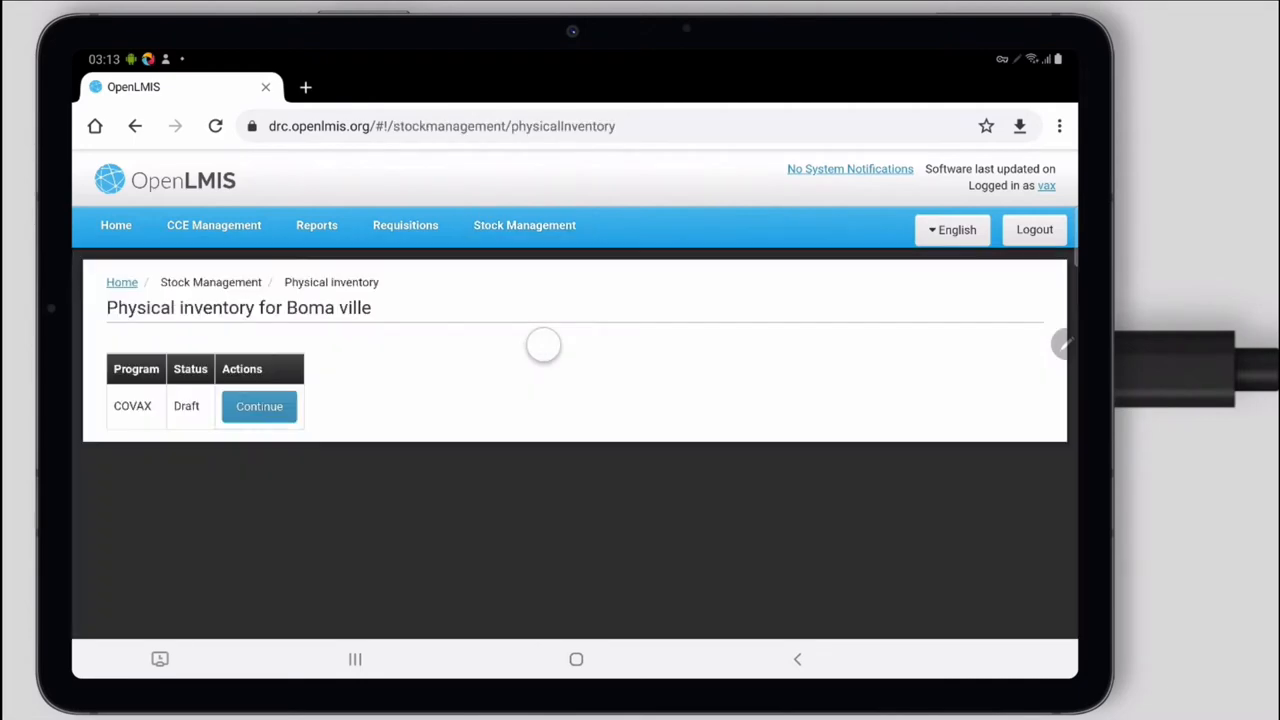
left_click(260, 406)
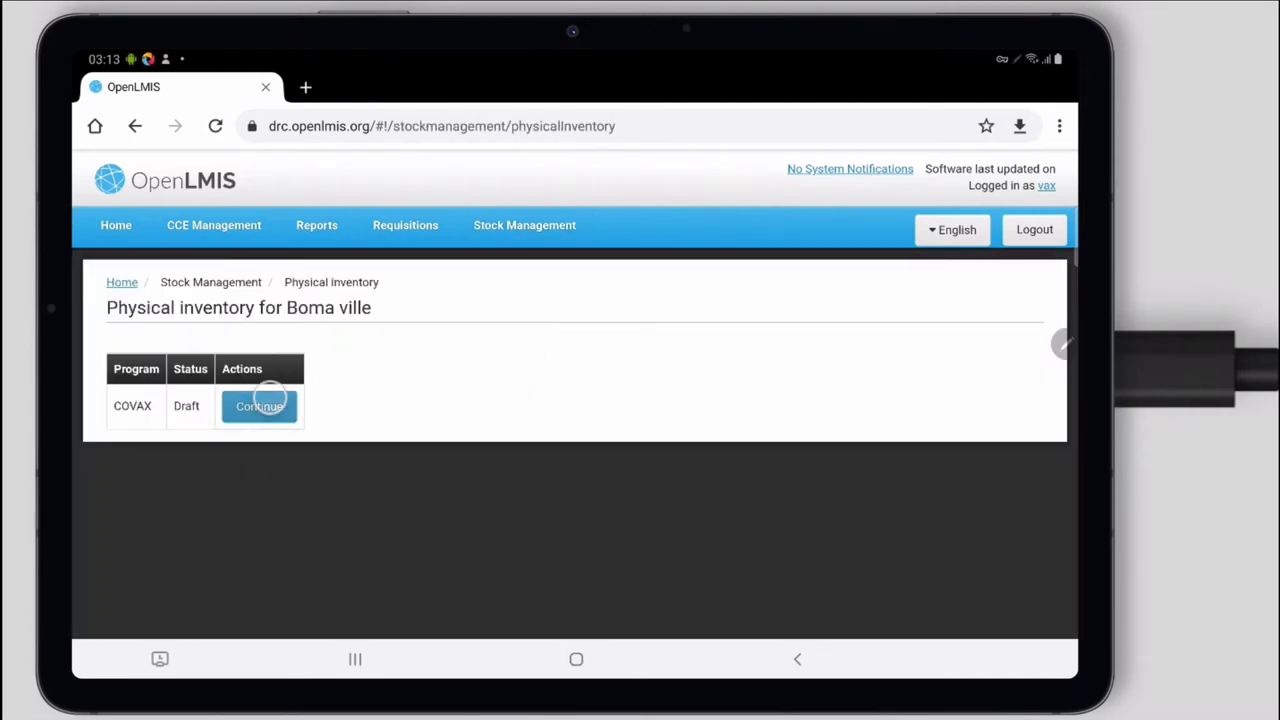
left_click(258, 406)
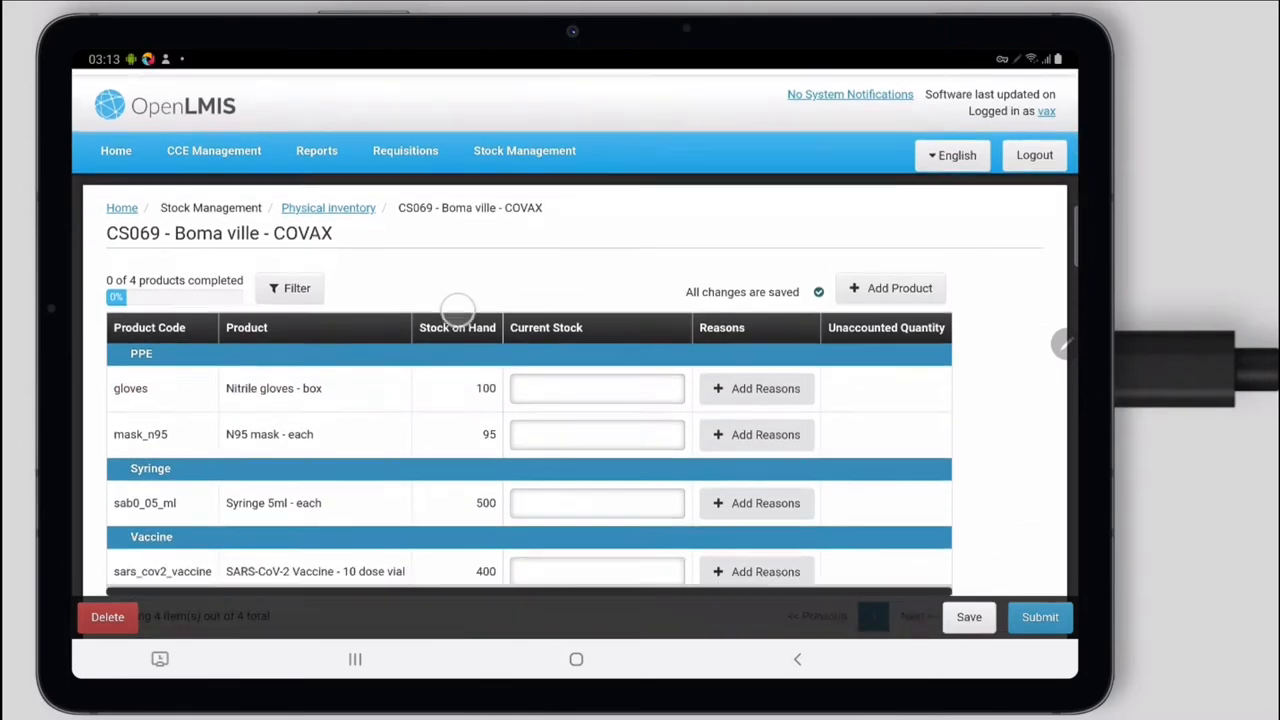
scroll("down", 3)
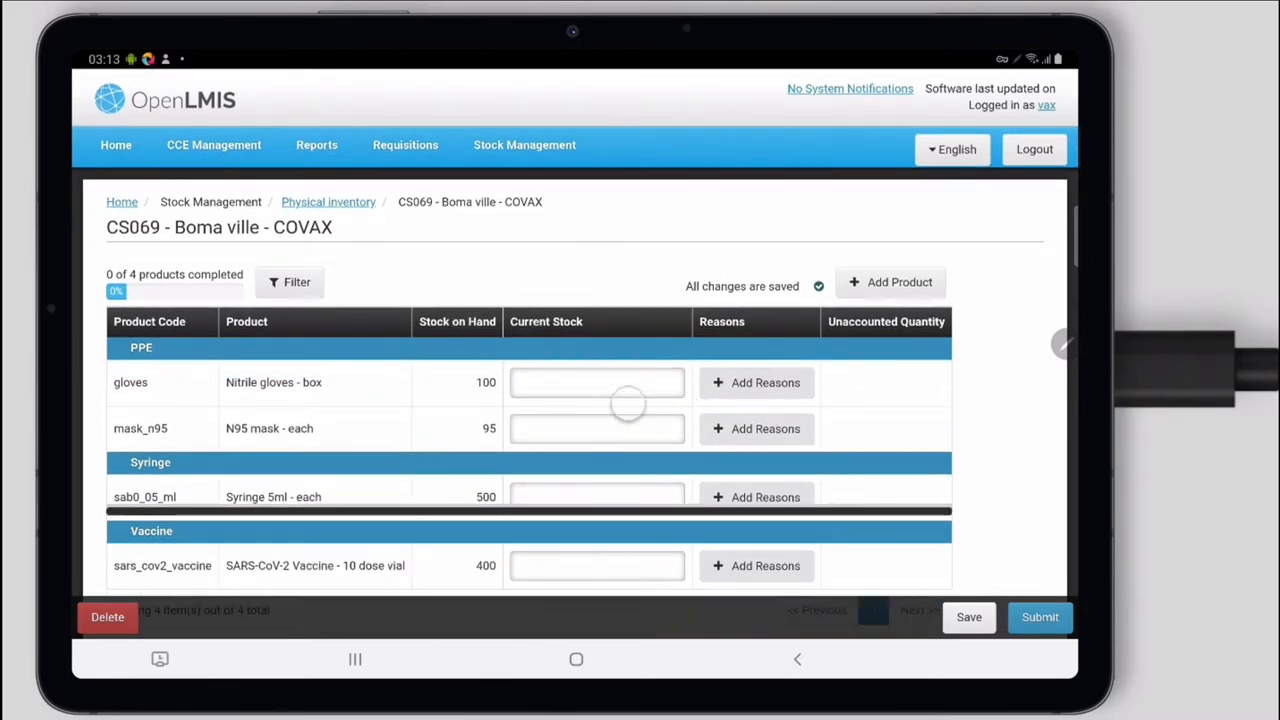
- Enter current stock of 10 for Nitrile gloves and 5 for N95 masks
left_click(596, 382)
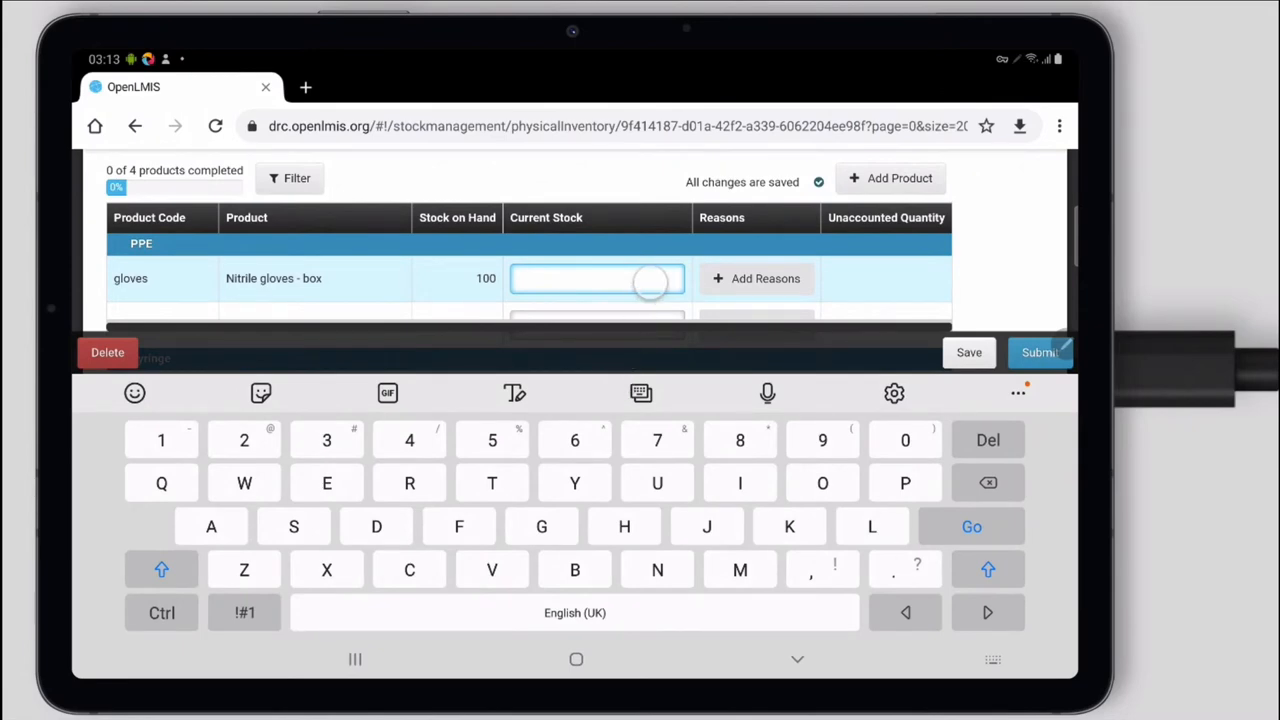
left_click(596, 278)
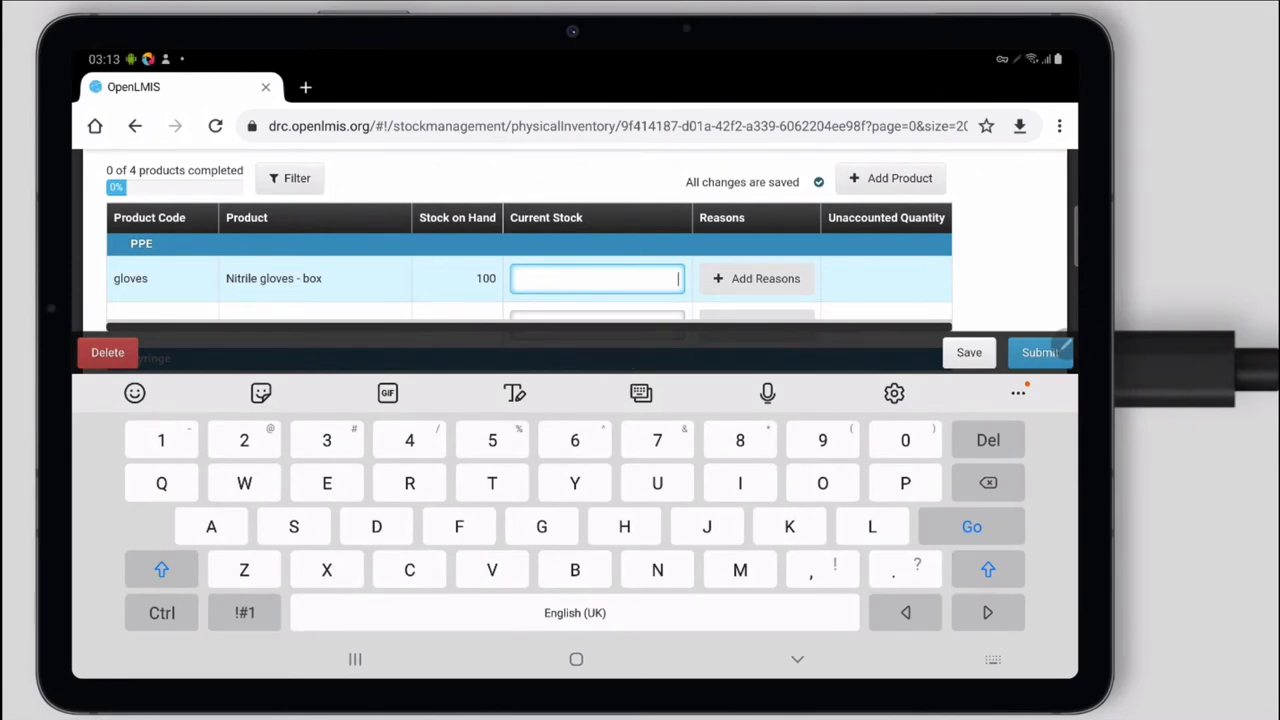
type("10")
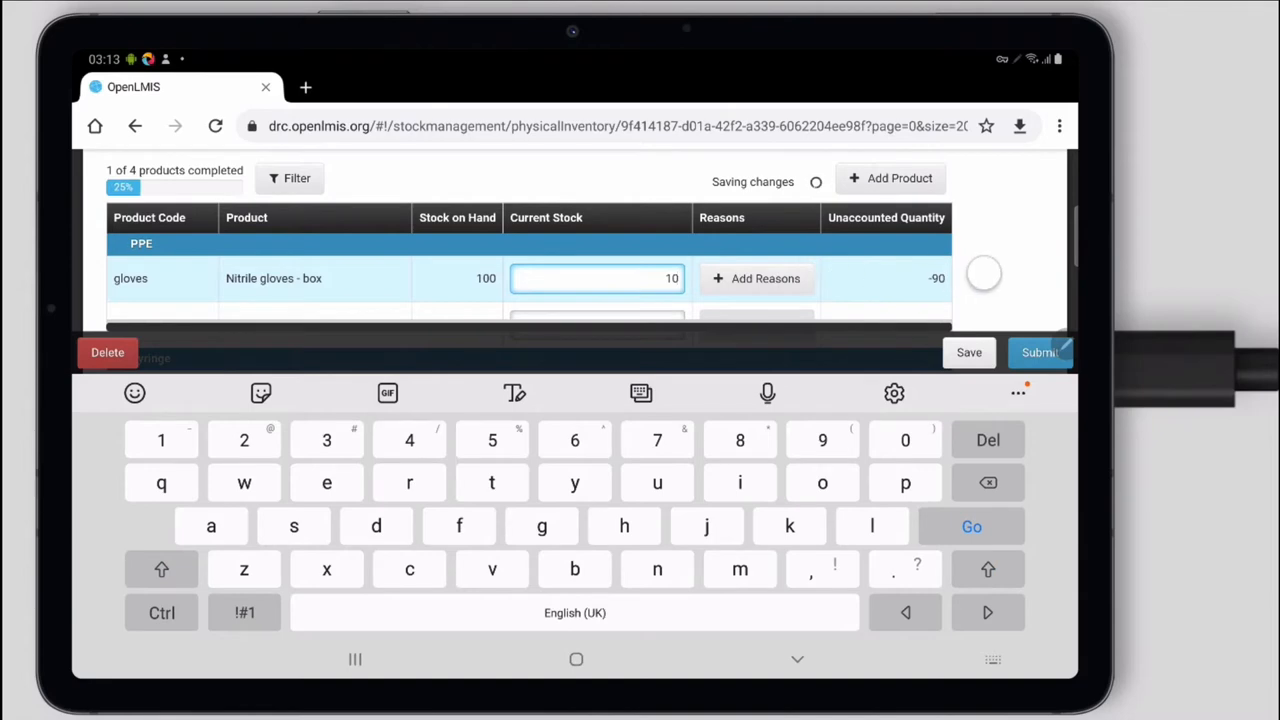
scroll("down", 3)
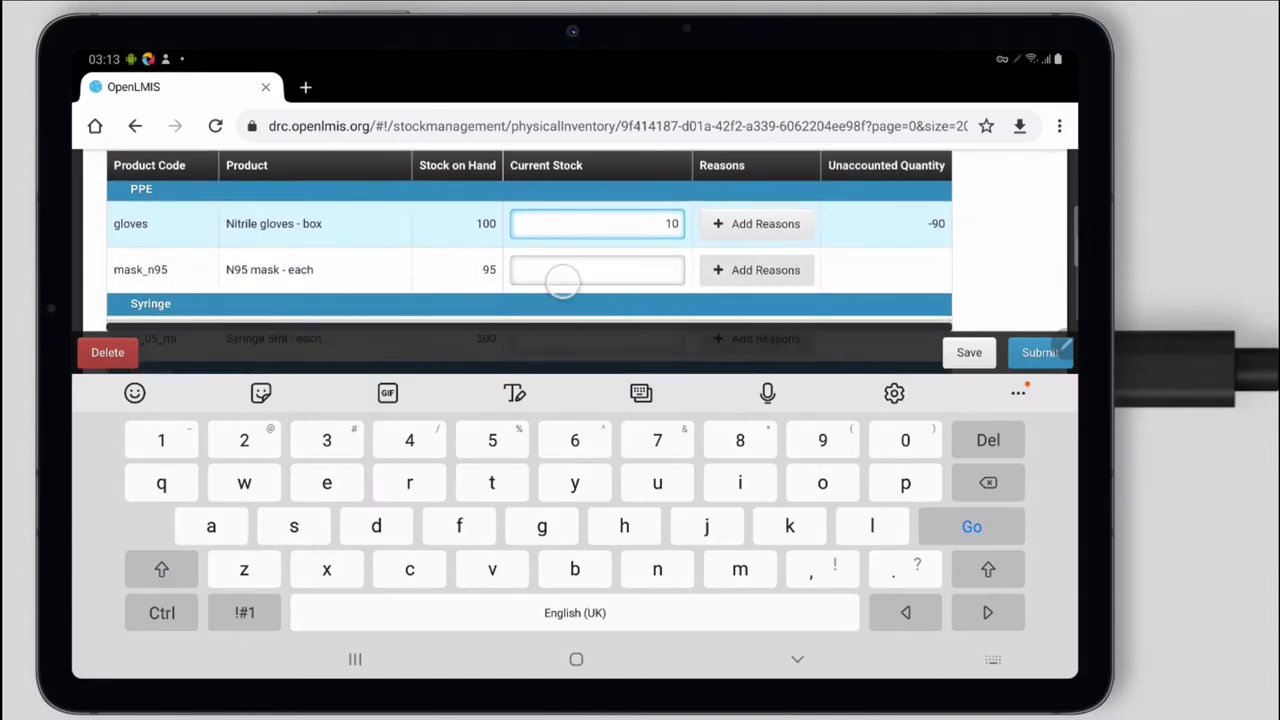
left_click(596, 270)
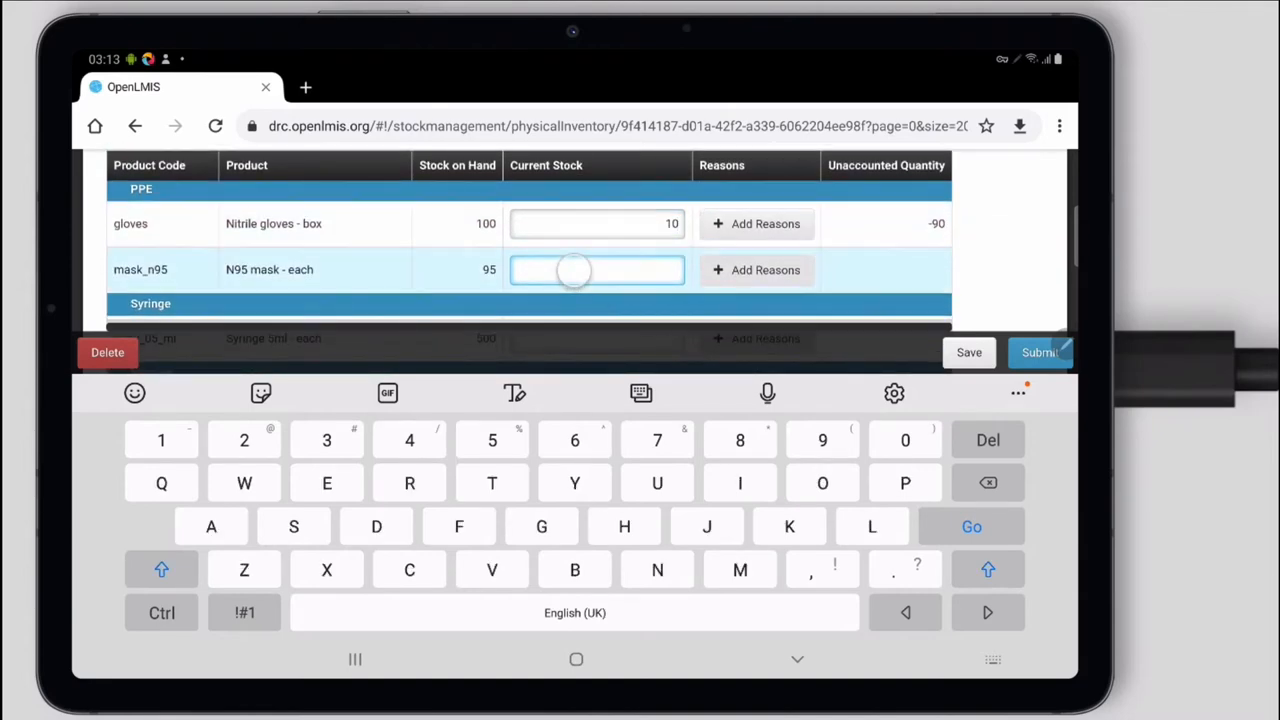
type("5")
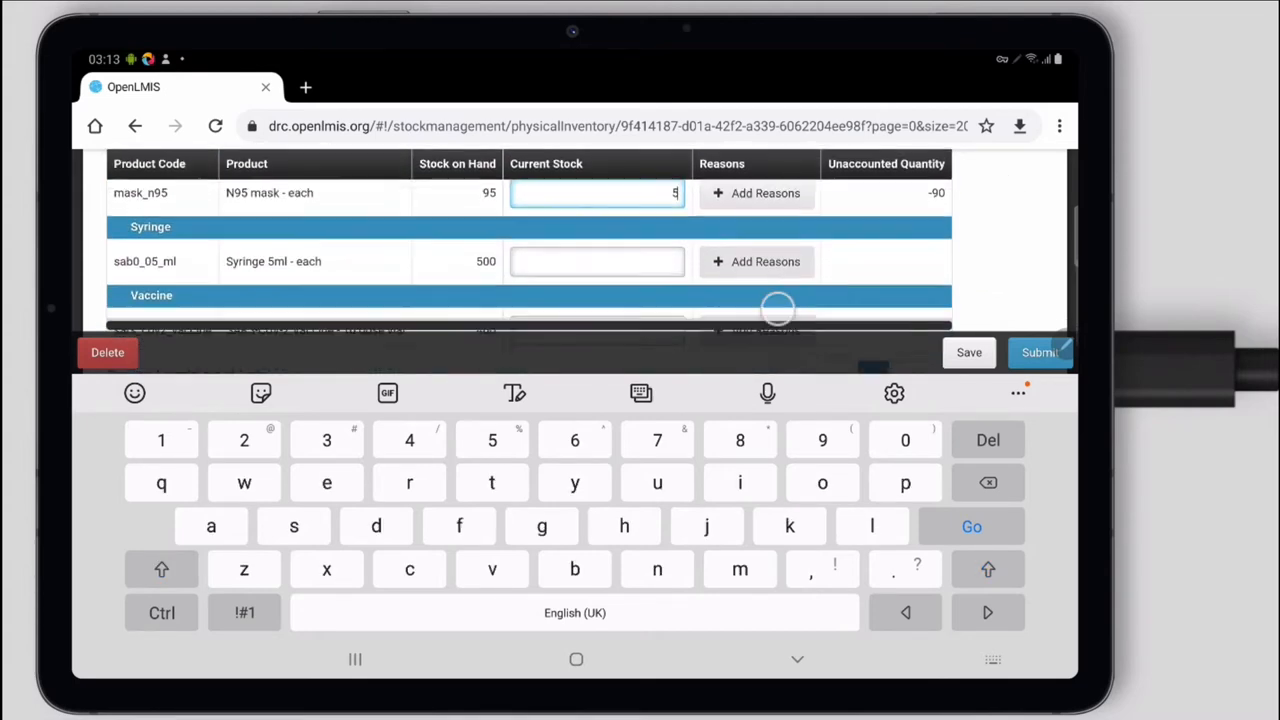
- Enter current stock of 0 for Syringe 5ml and 10 for SARS-CoV-2 Vaccine
left_click(596, 260)
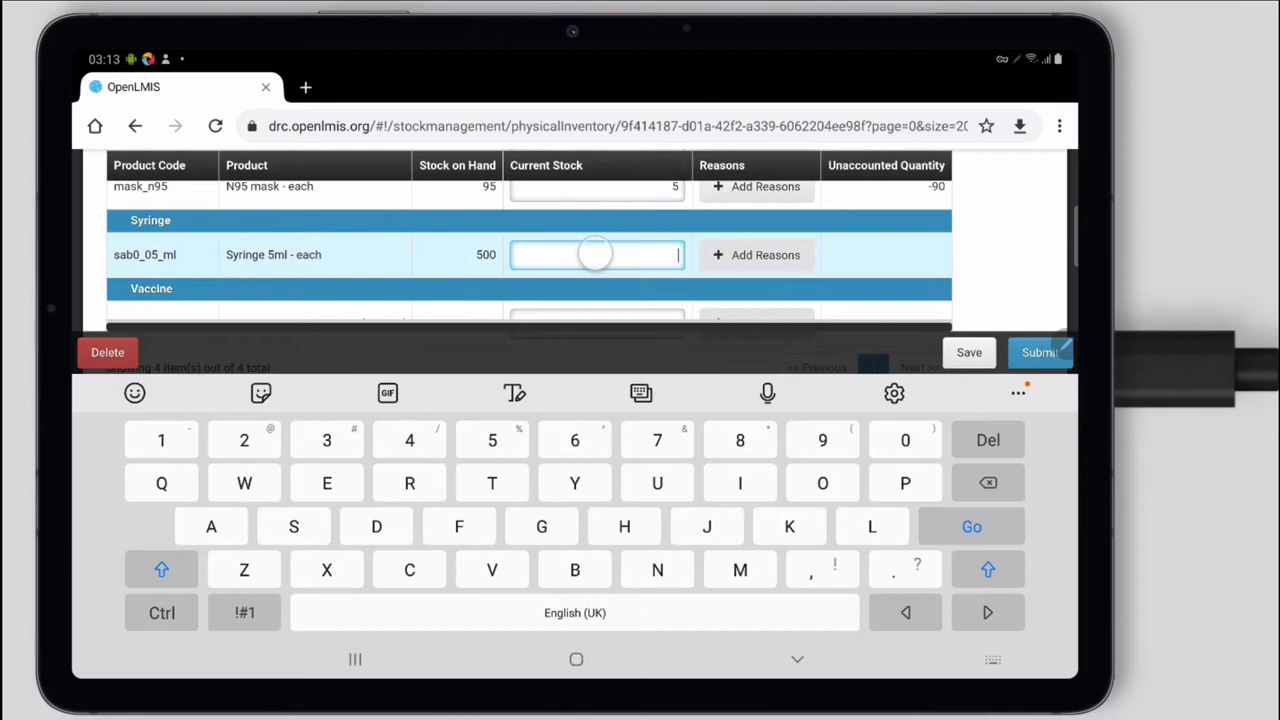
type("0")
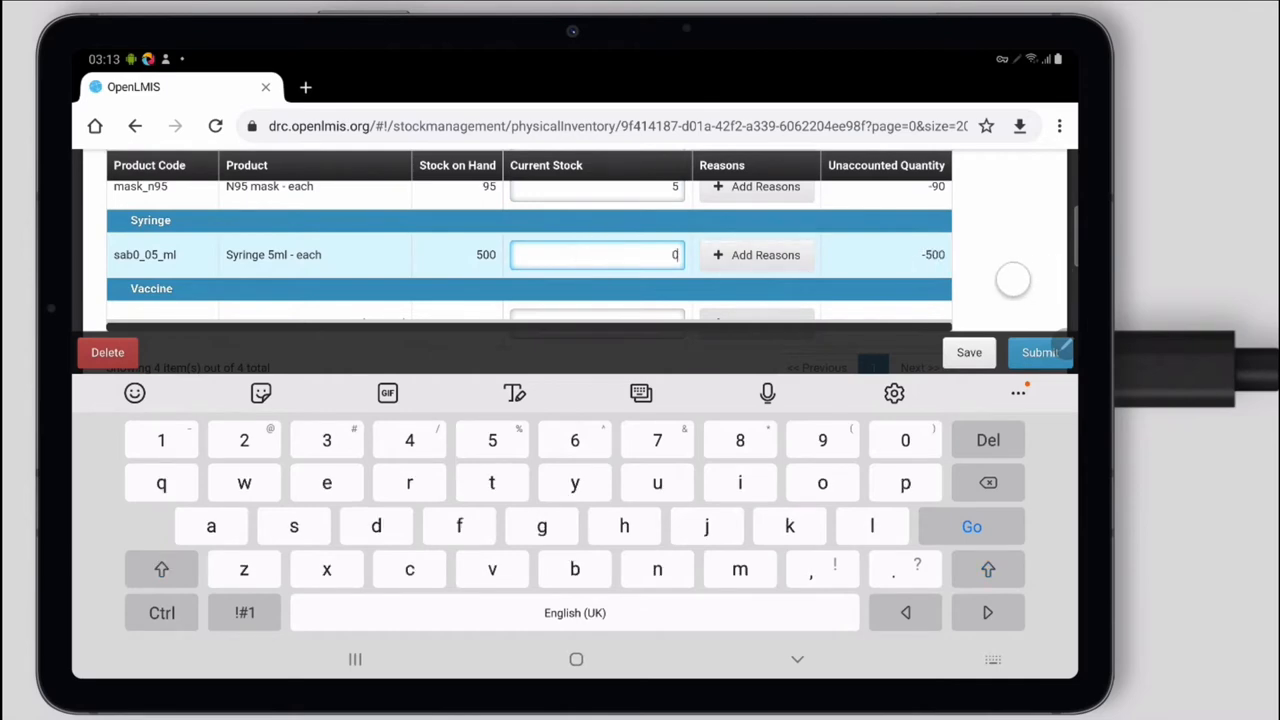
scroll("down", 3)
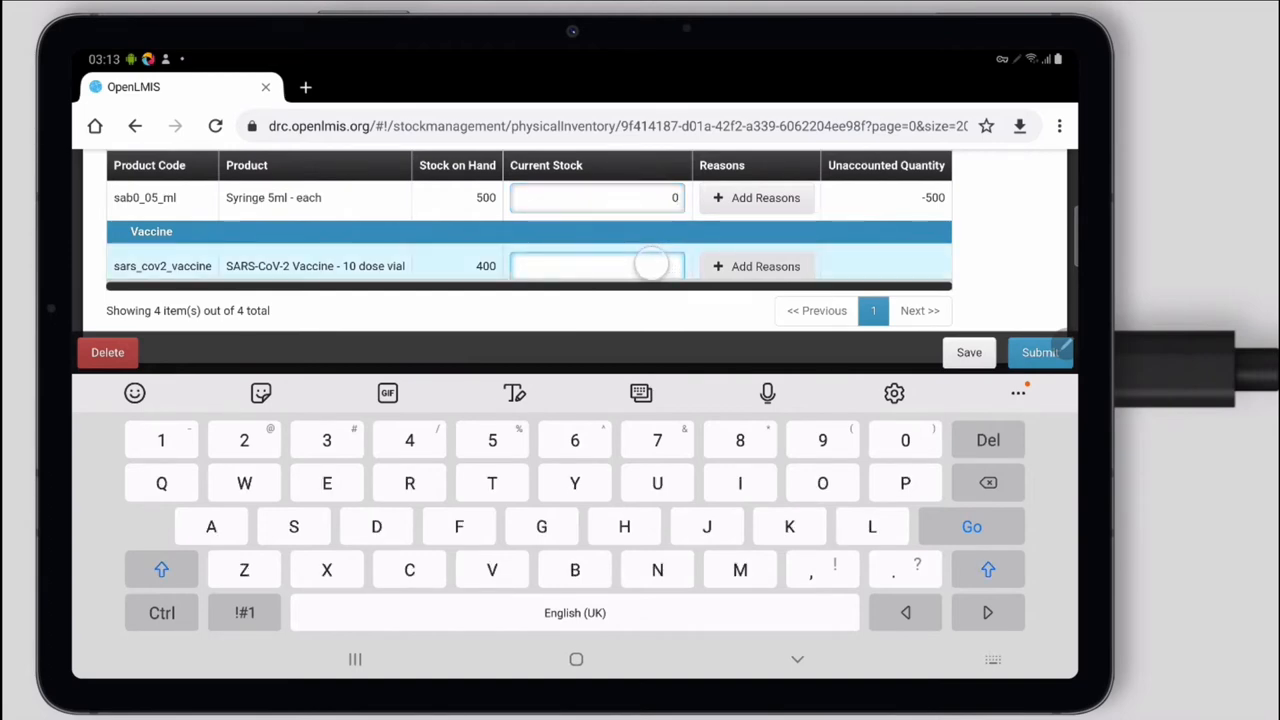
left_click(596, 266)
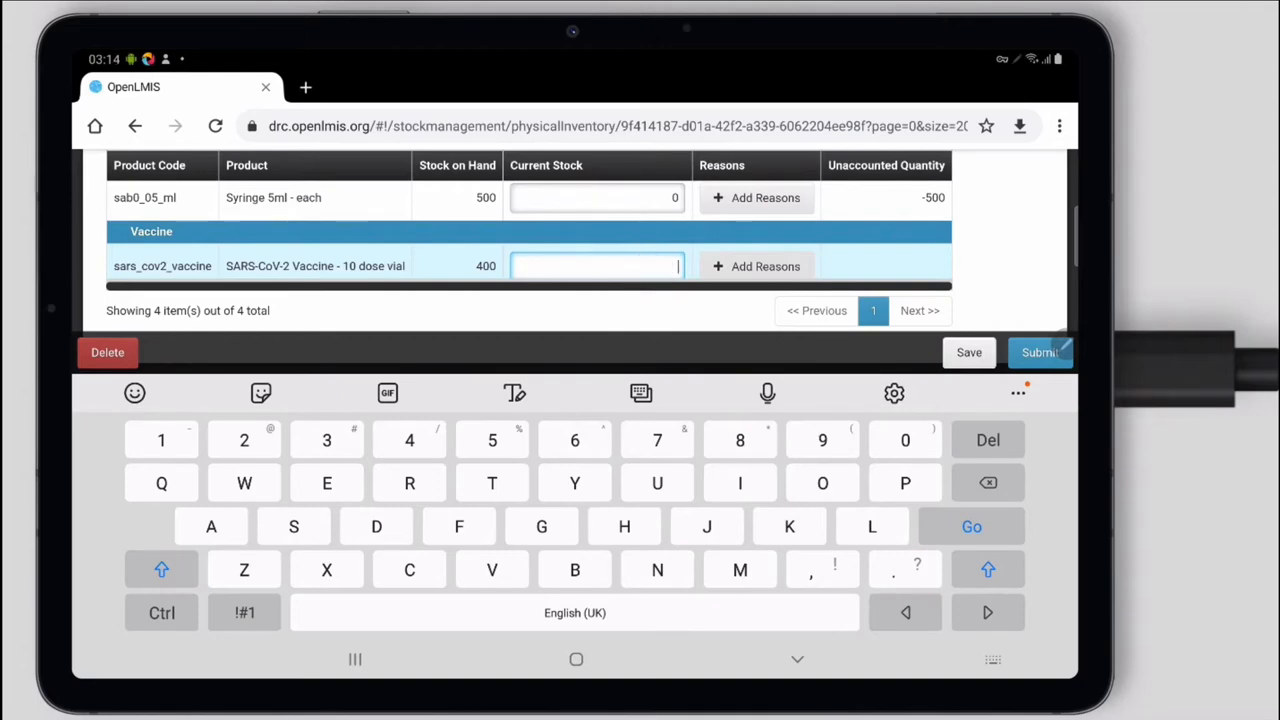
type("10")
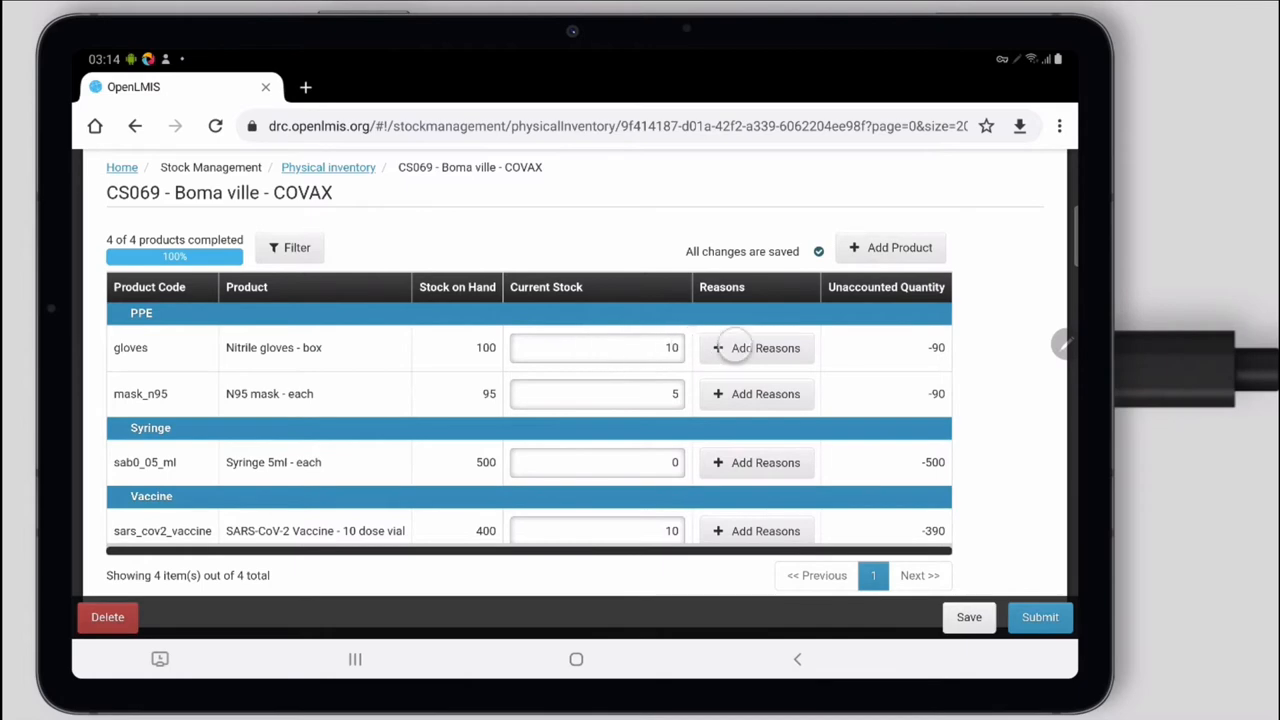
- Add a Consumed (Used) reason of 90 to the Nitrile gloves row and update it
left_click(756, 348)
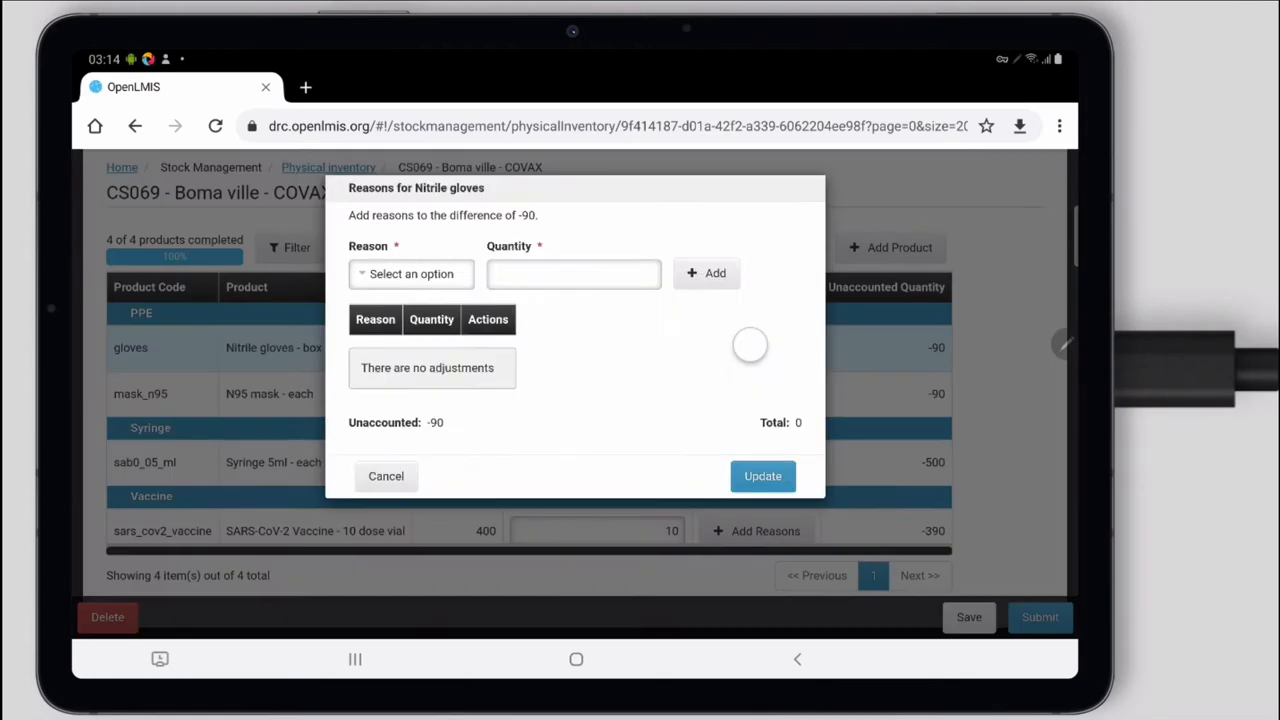
left_click(412, 272)
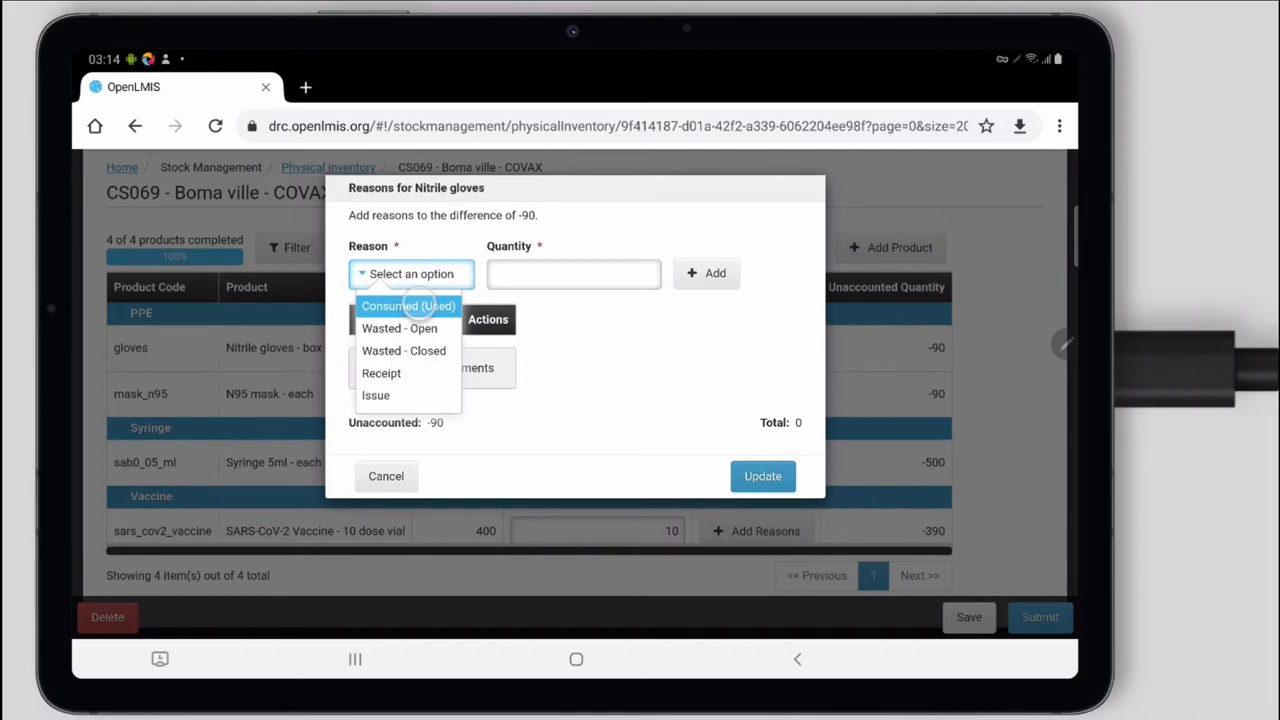
left_click(408, 304)
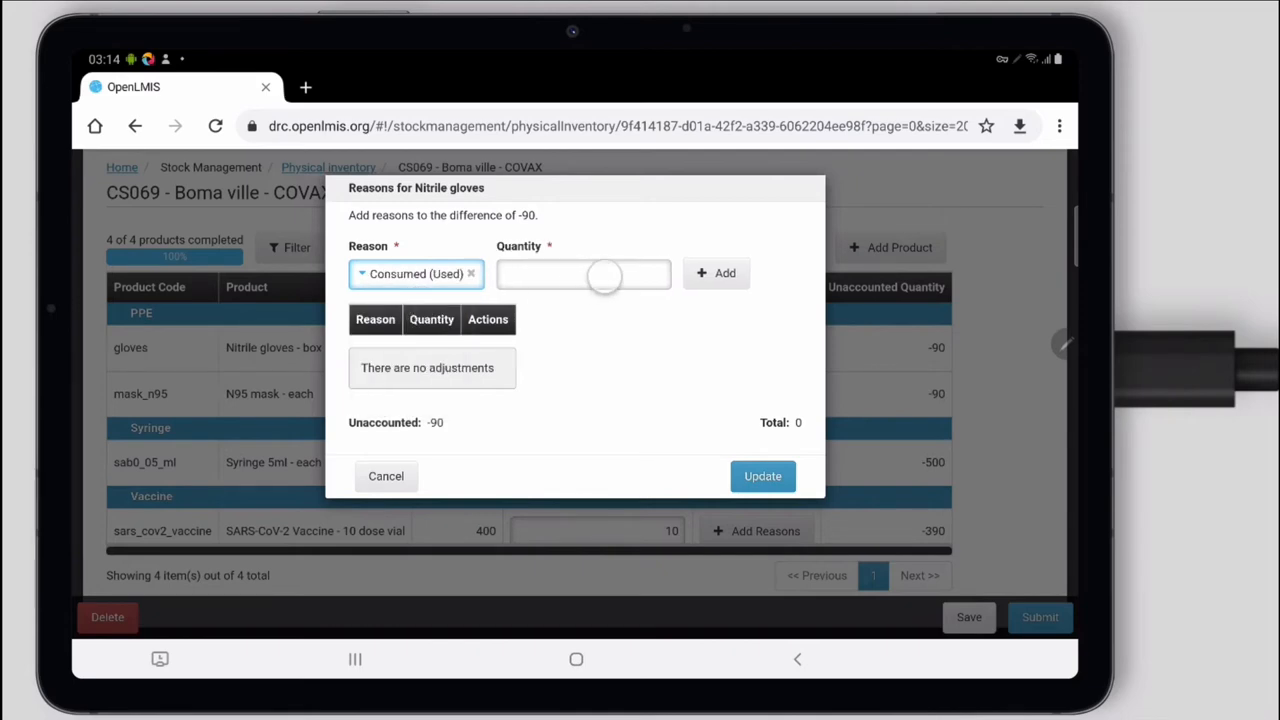
left_click(584, 272)
type("90")
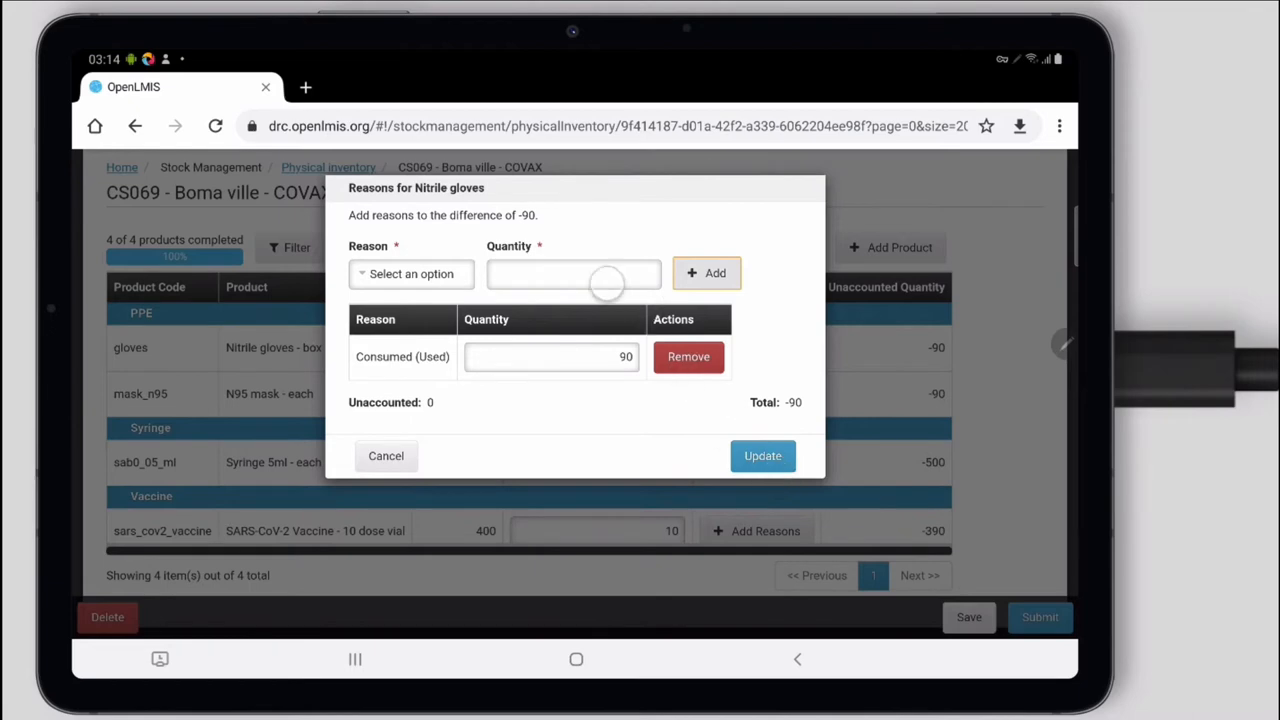
left_click(762, 456)
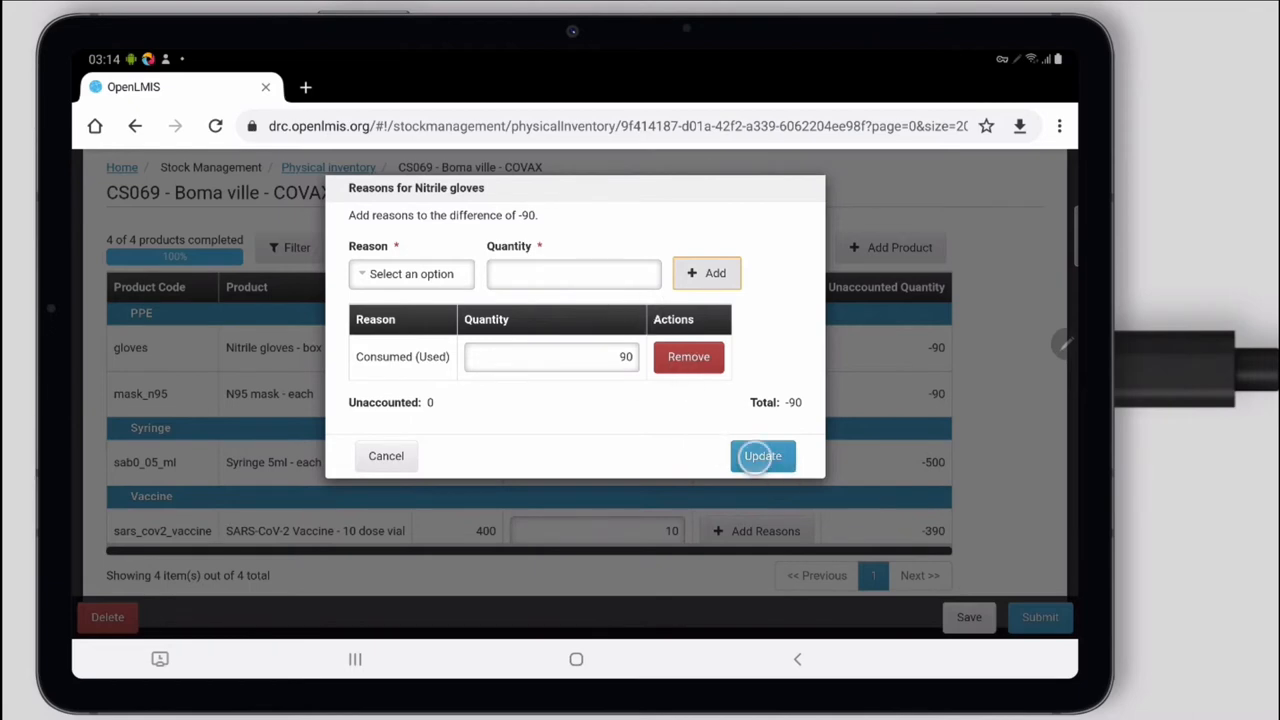
left_click(762, 456)
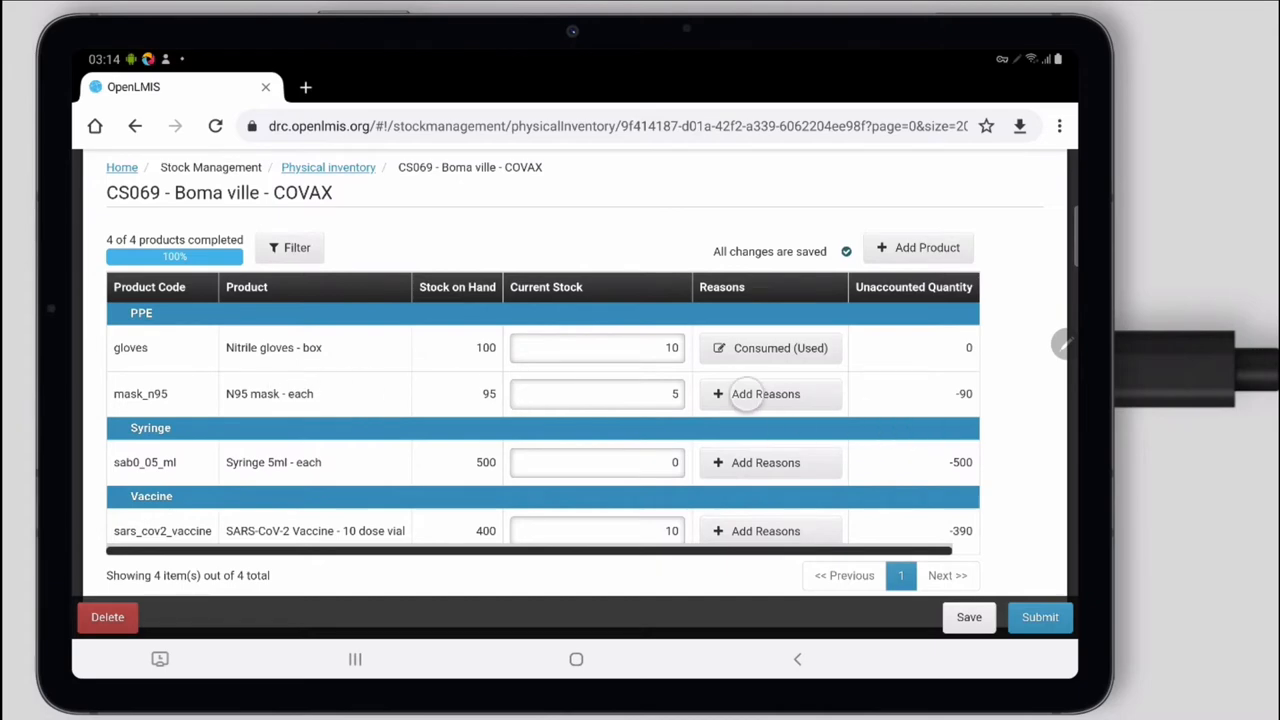
- Add a Wasted - Closed reason of 2 to the N95 mask row
left_click(766, 392)
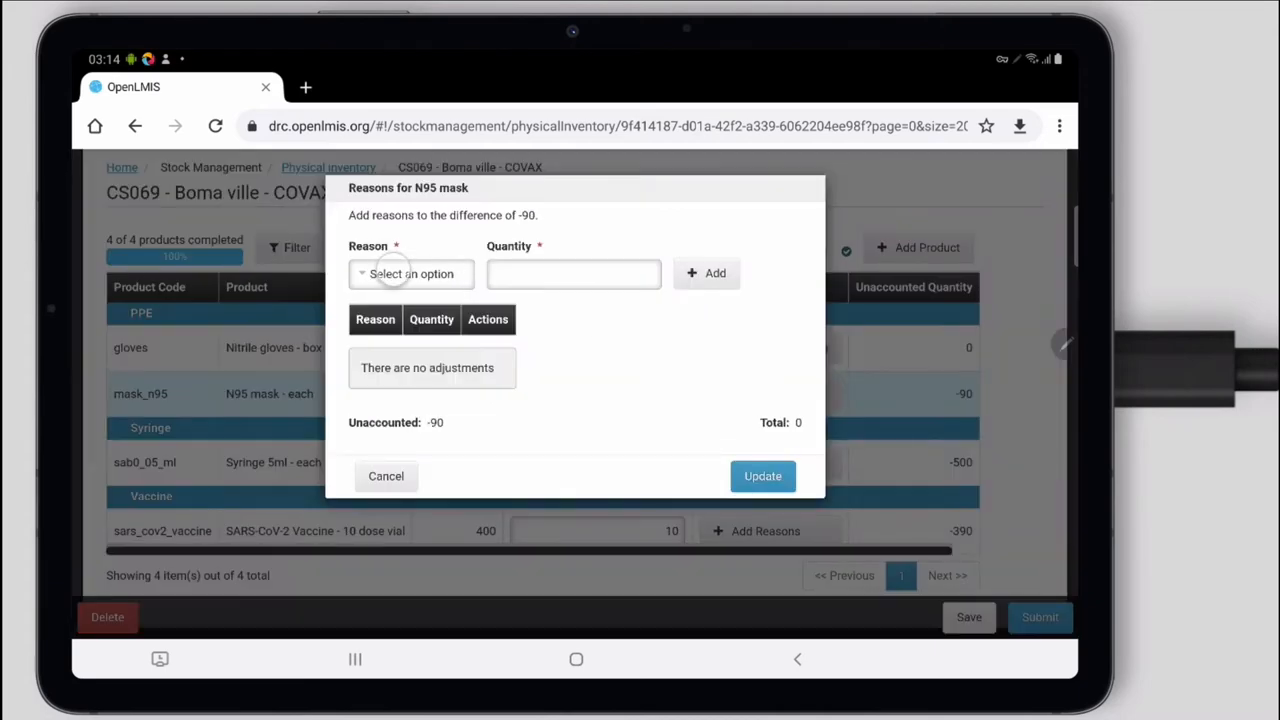
left_click(410, 272)
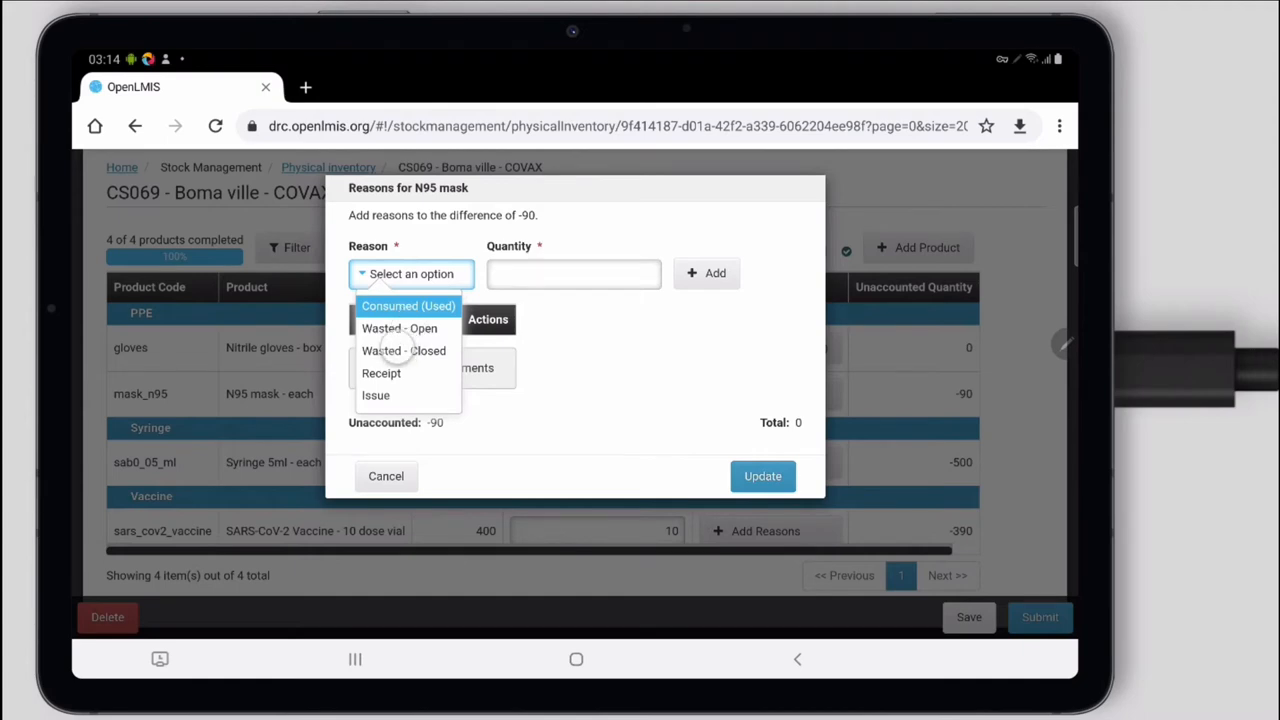
left_click(404, 350)
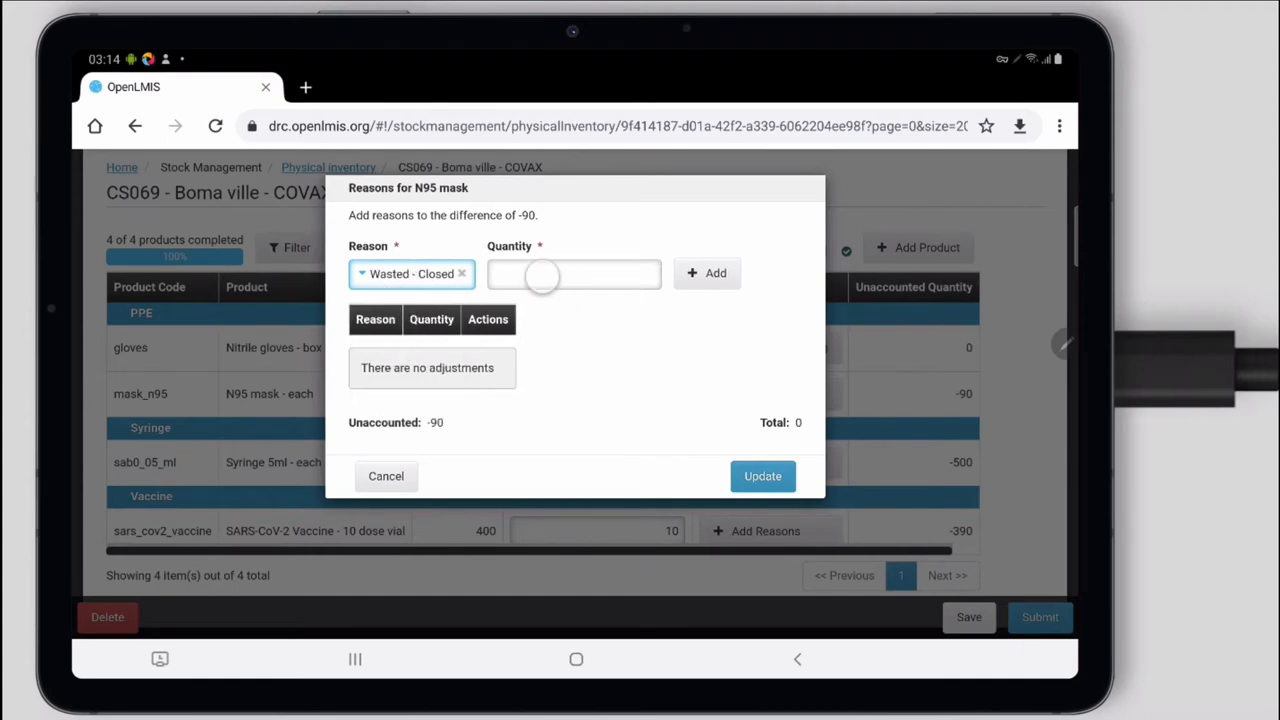
left_click(572, 272)
type("2")
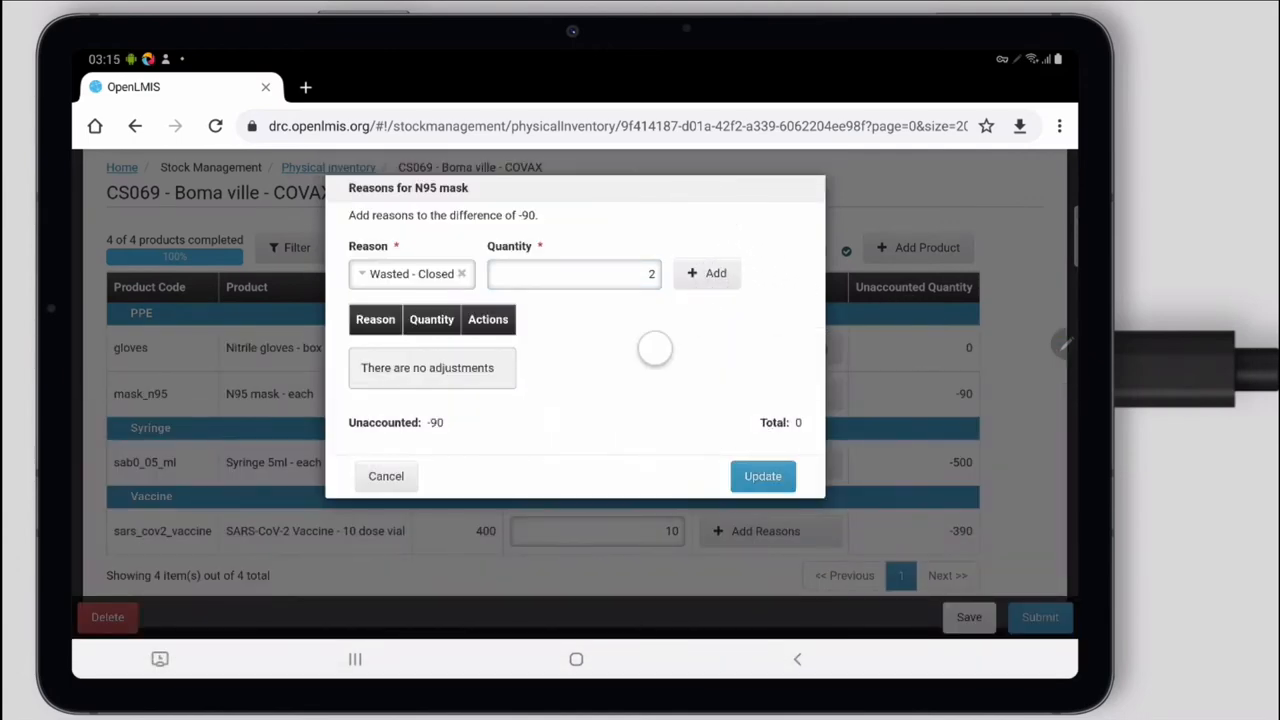
left_click(708, 272)
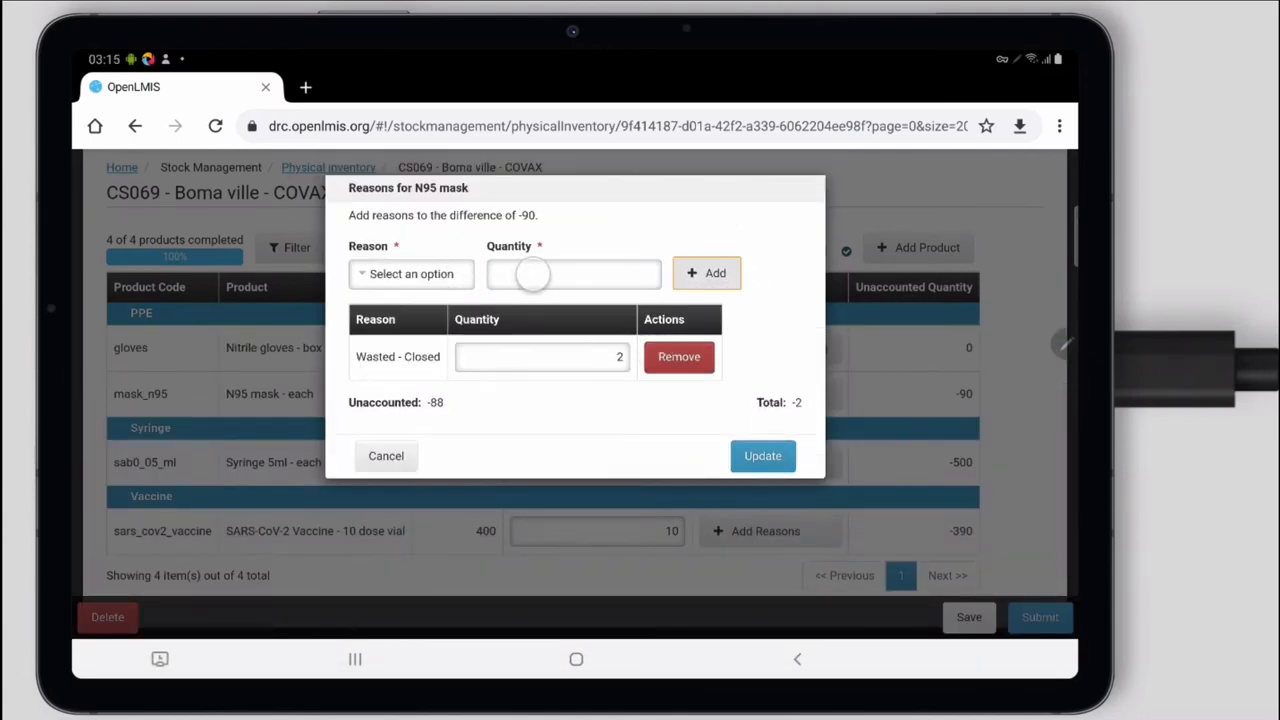
- Add a Consumed (Used) reason of 88 and update despite the unaccounted warning
left_click(572, 272)
type("88")
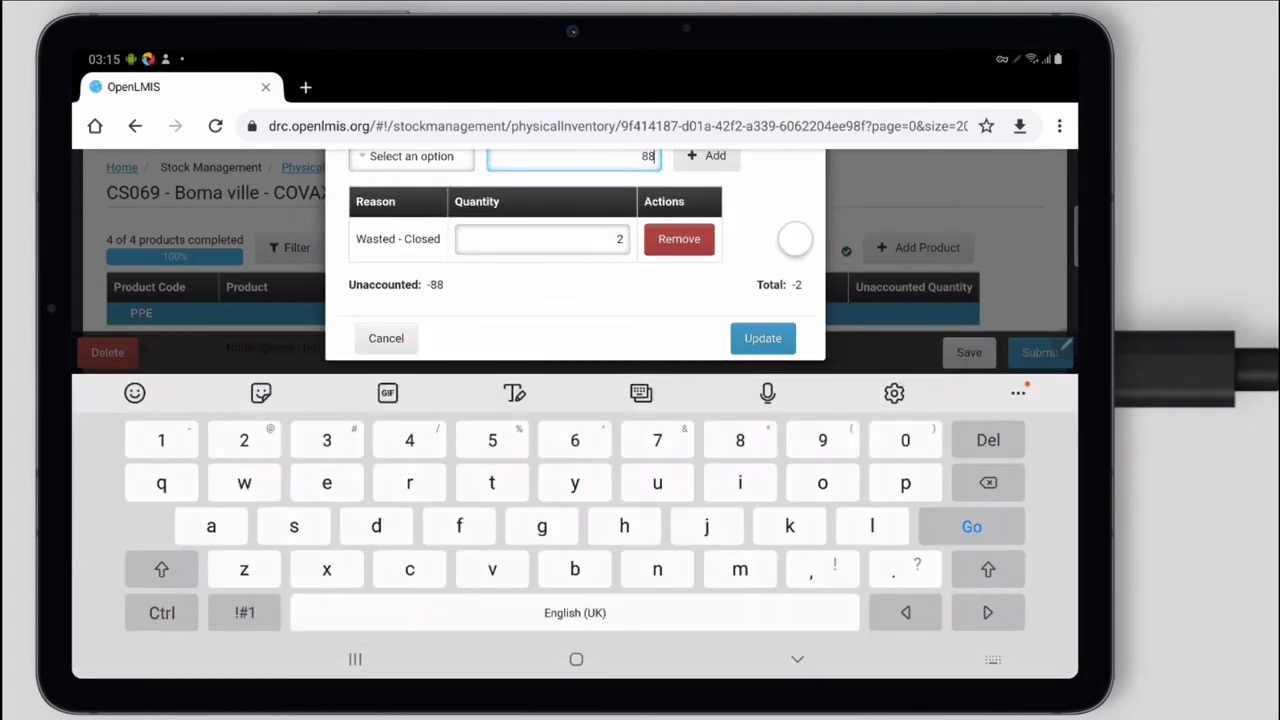
left_click(412, 272)
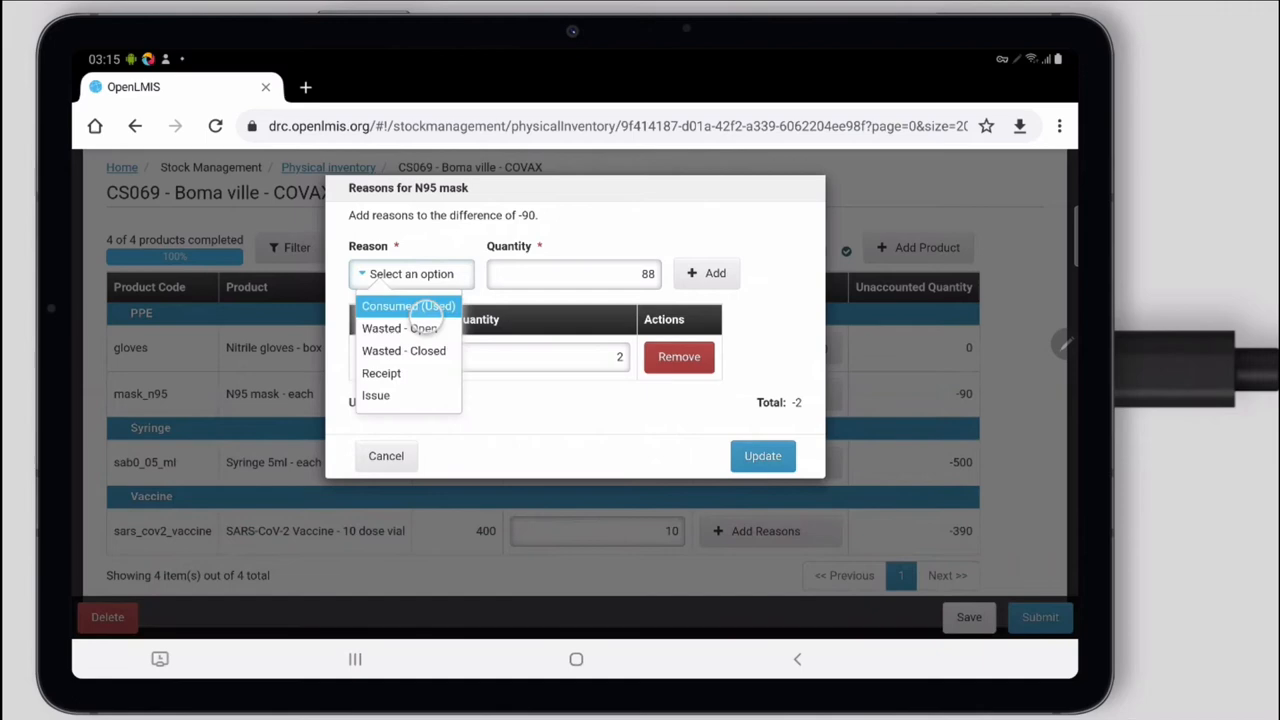
left_click(408, 306)
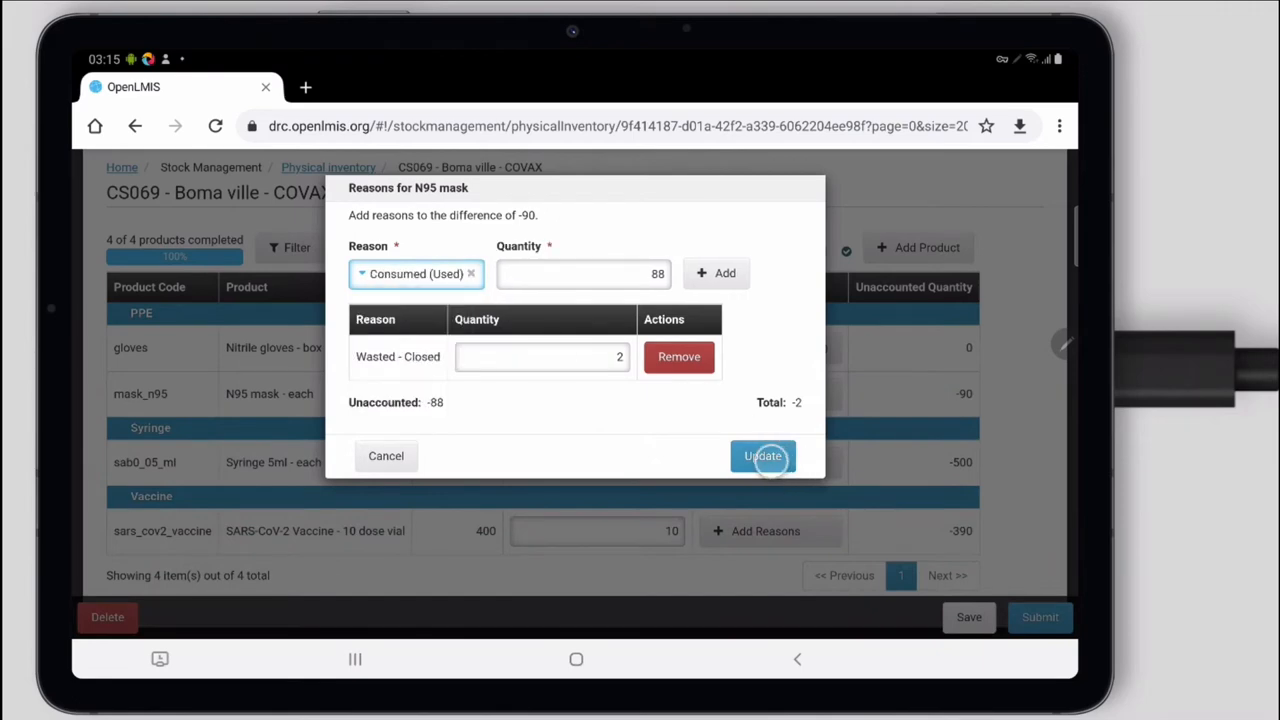
left_click(762, 456)
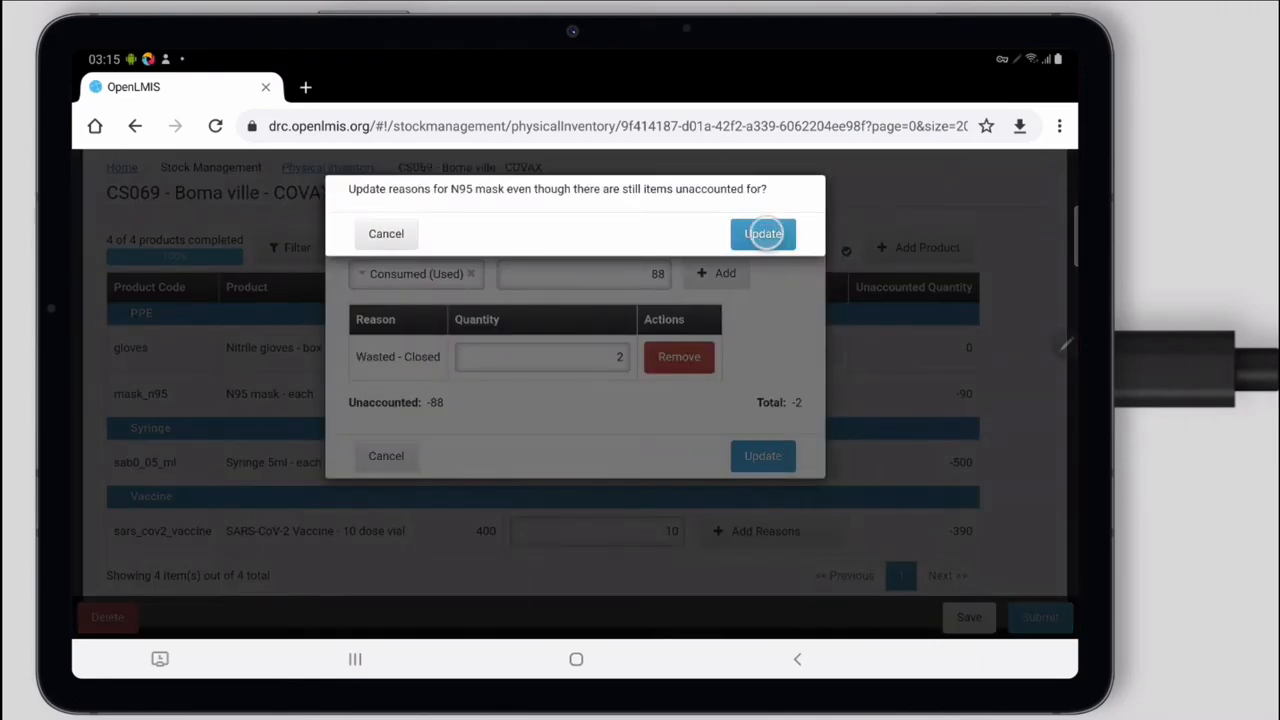
left_click(762, 232)
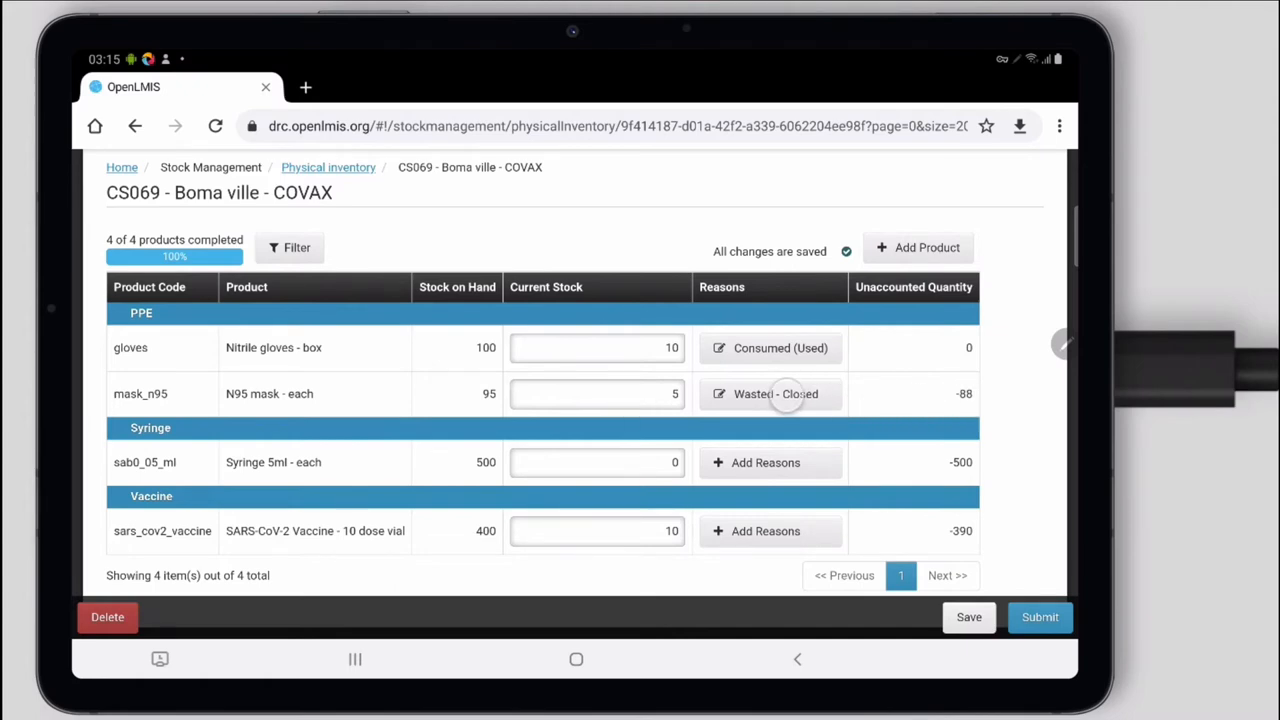
- Reopen the N95 mask reasons and apply both reasons to the row
left_click(776, 392)
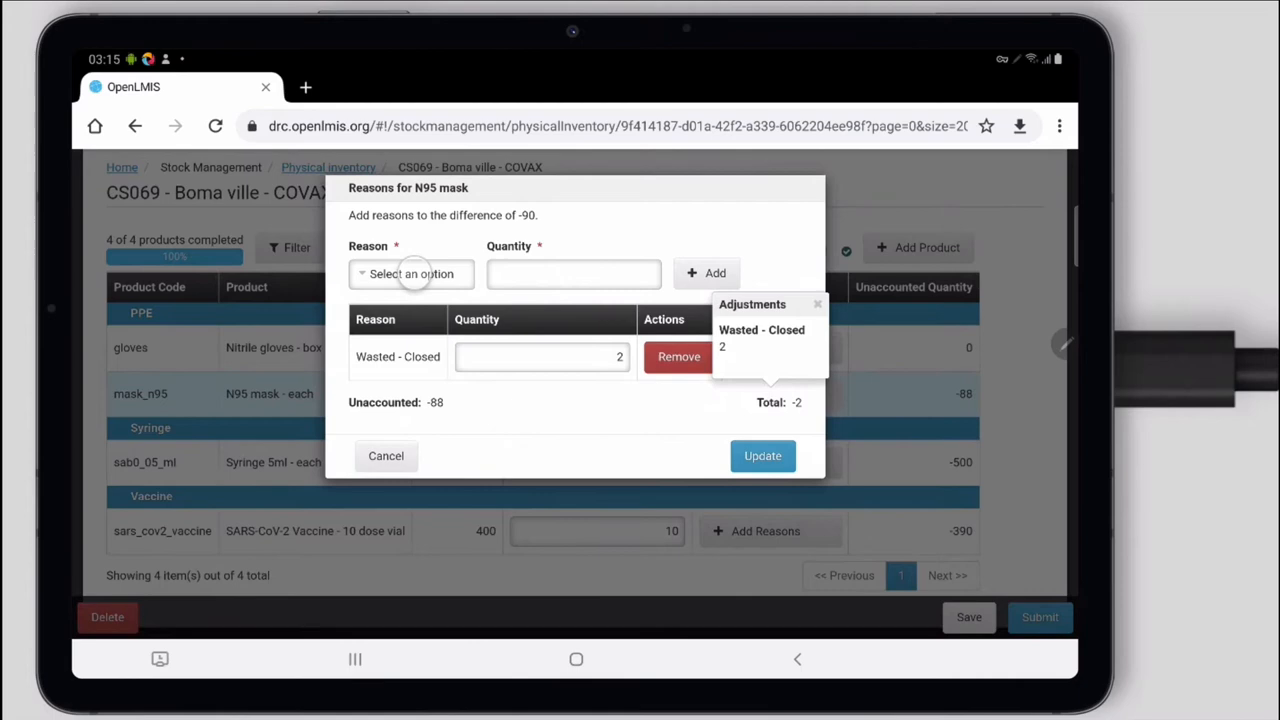
left_click(410, 272)
type("88")
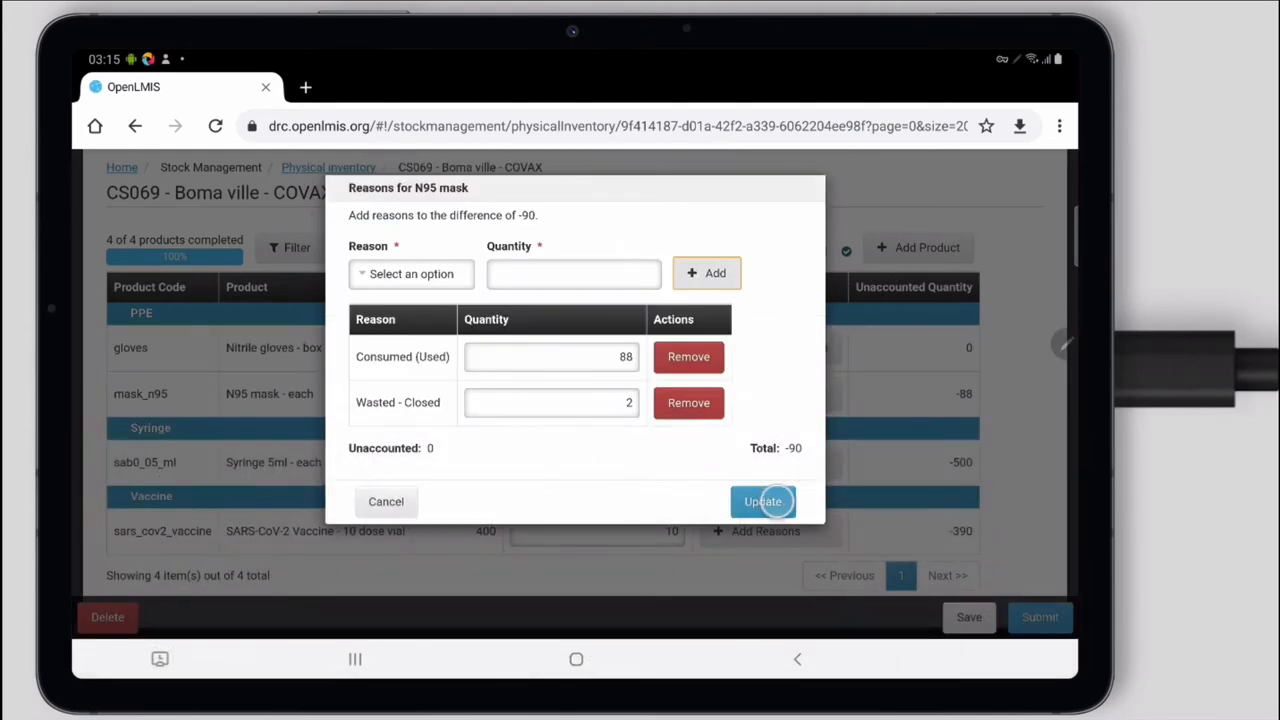
left_click(762, 500)
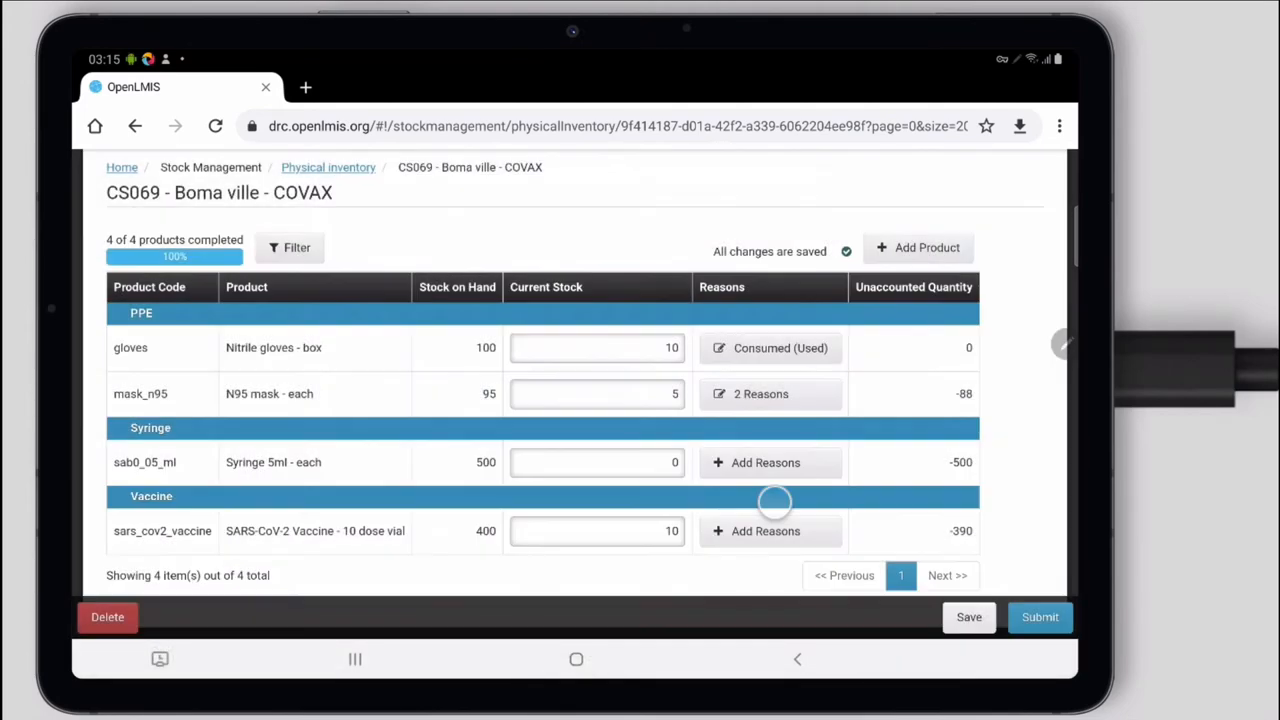
- Add a Consumed (Used) reason of 500 to the Syringe 5ml row and update it
left_click(770, 392)
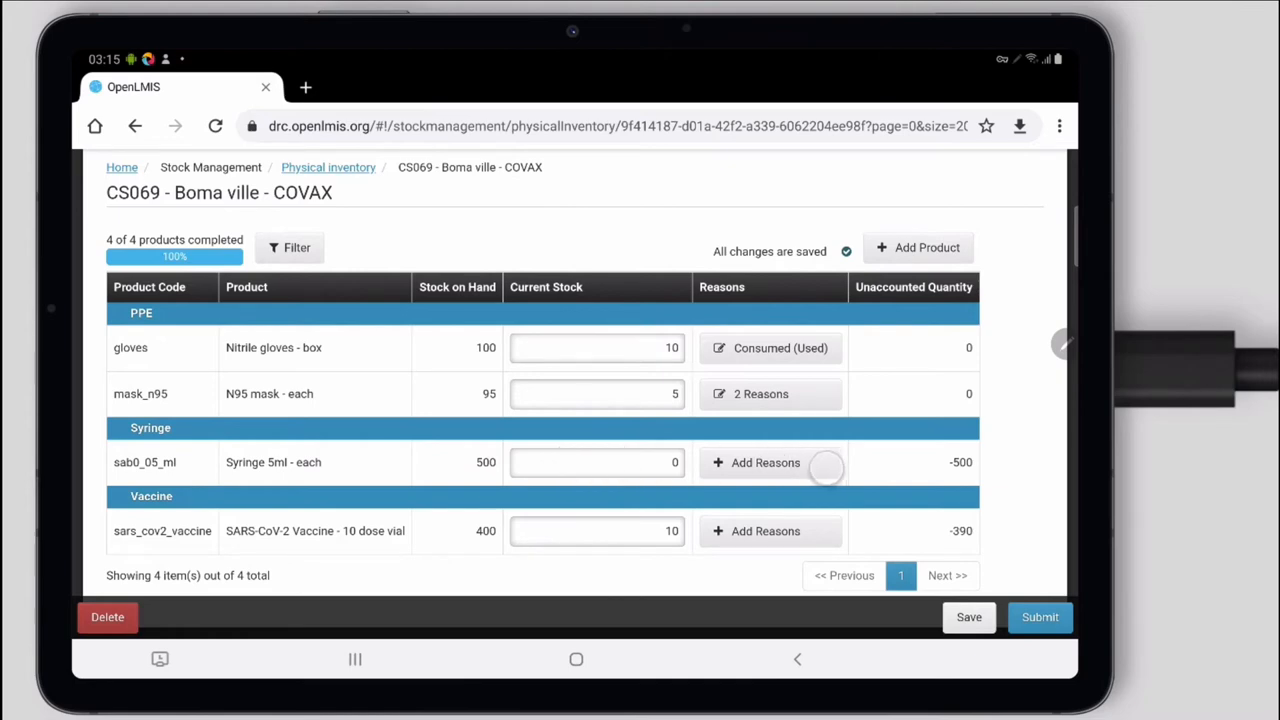
left_click(766, 462)
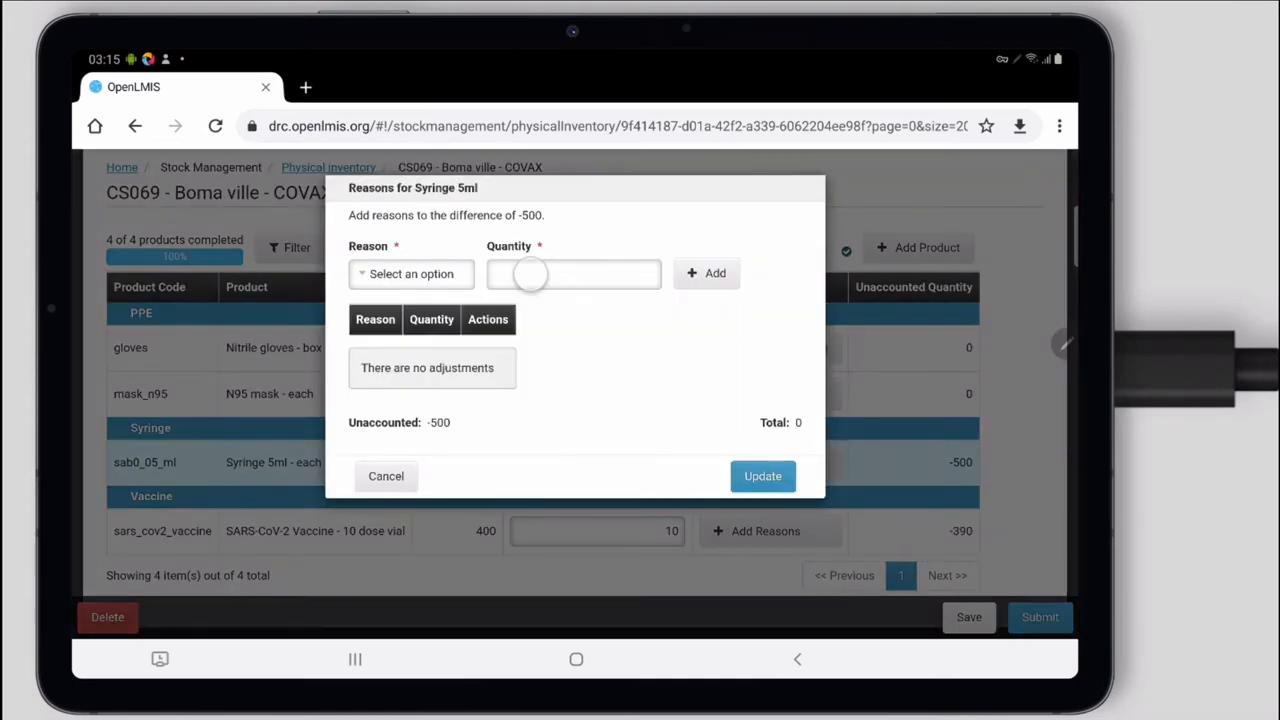
left_click(410, 272)
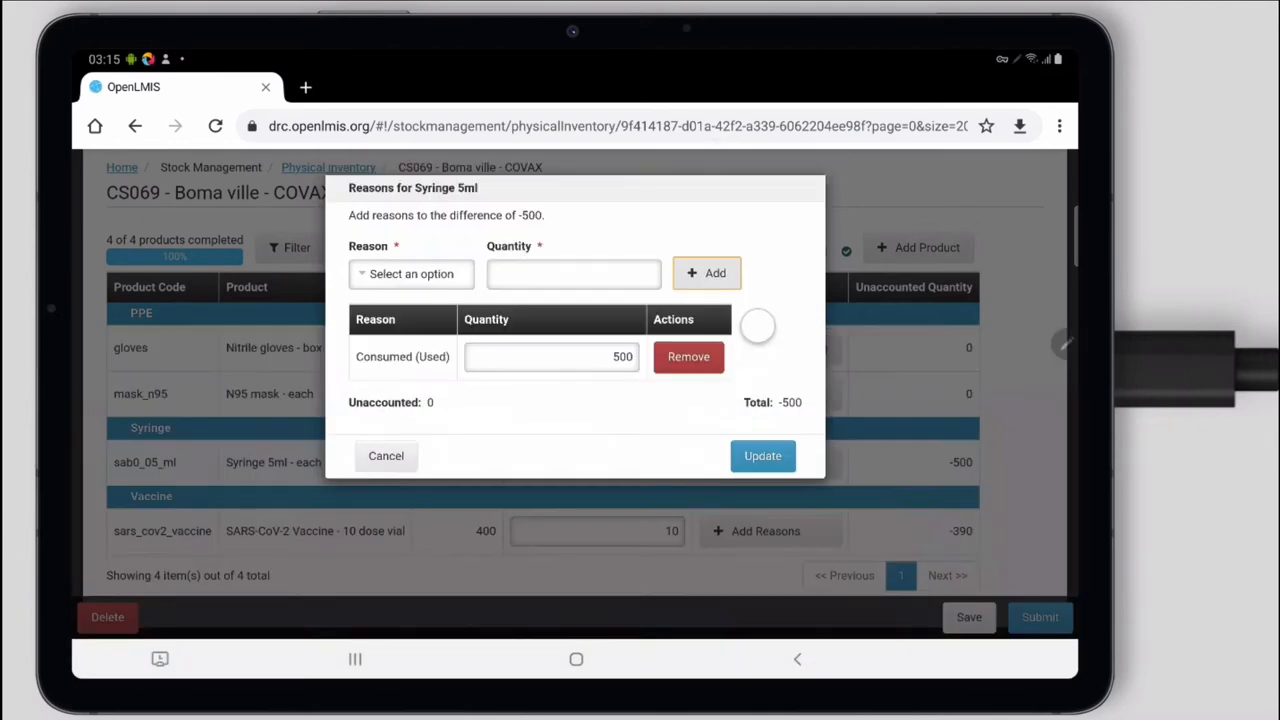
left_click(762, 456)
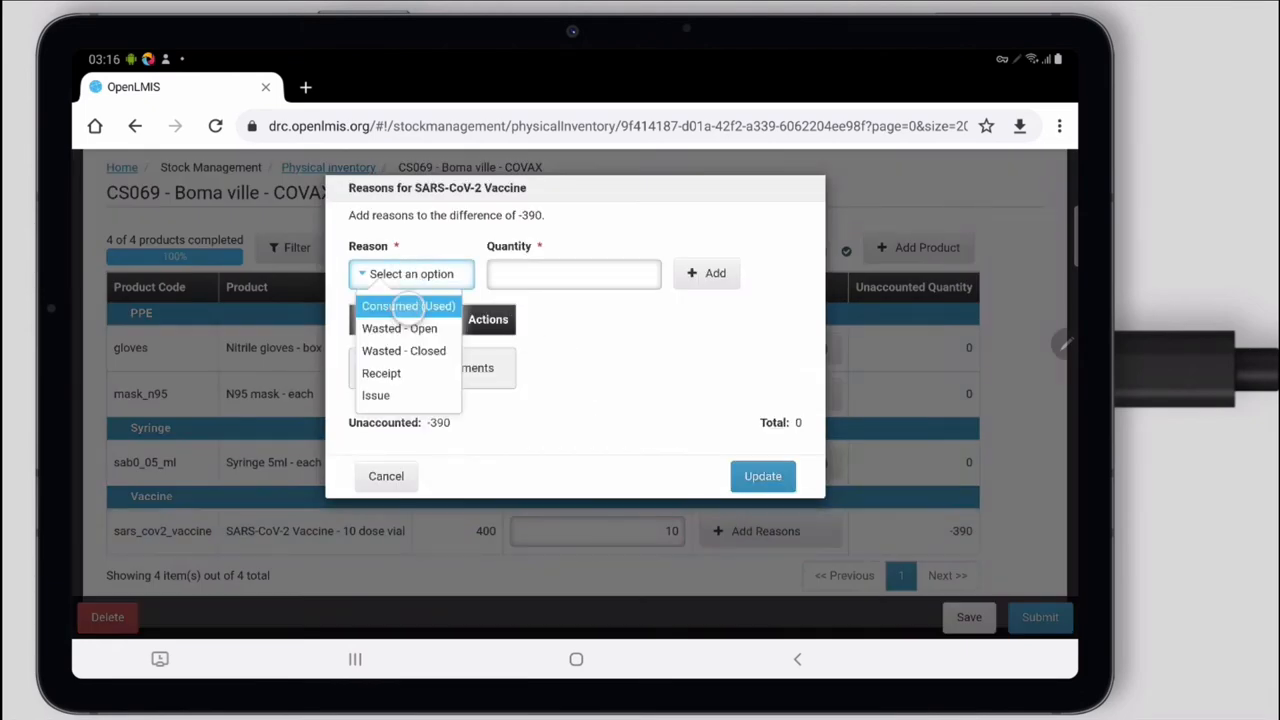
- Add a Consumed (Used) reason of 390 to the SARS-CoV-2 Vaccine row and update it
left_click(572, 272)
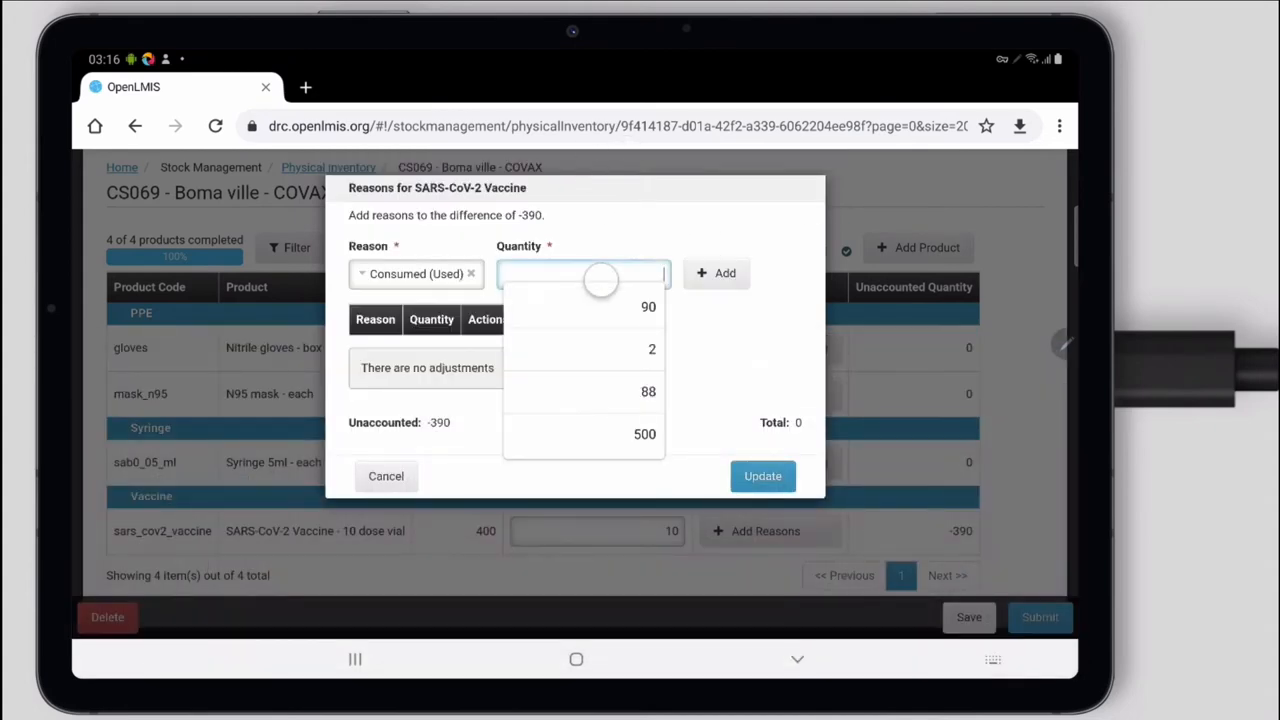
left_click(716, 272)
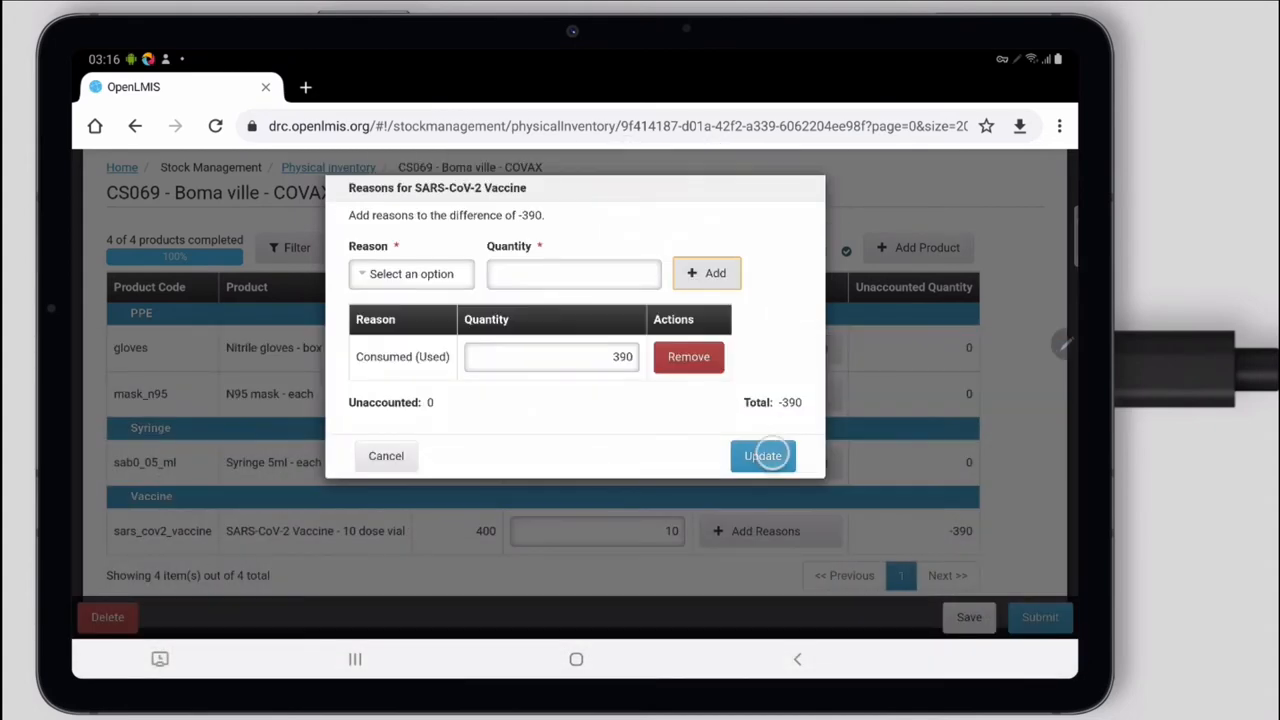
left_click(762, 456)
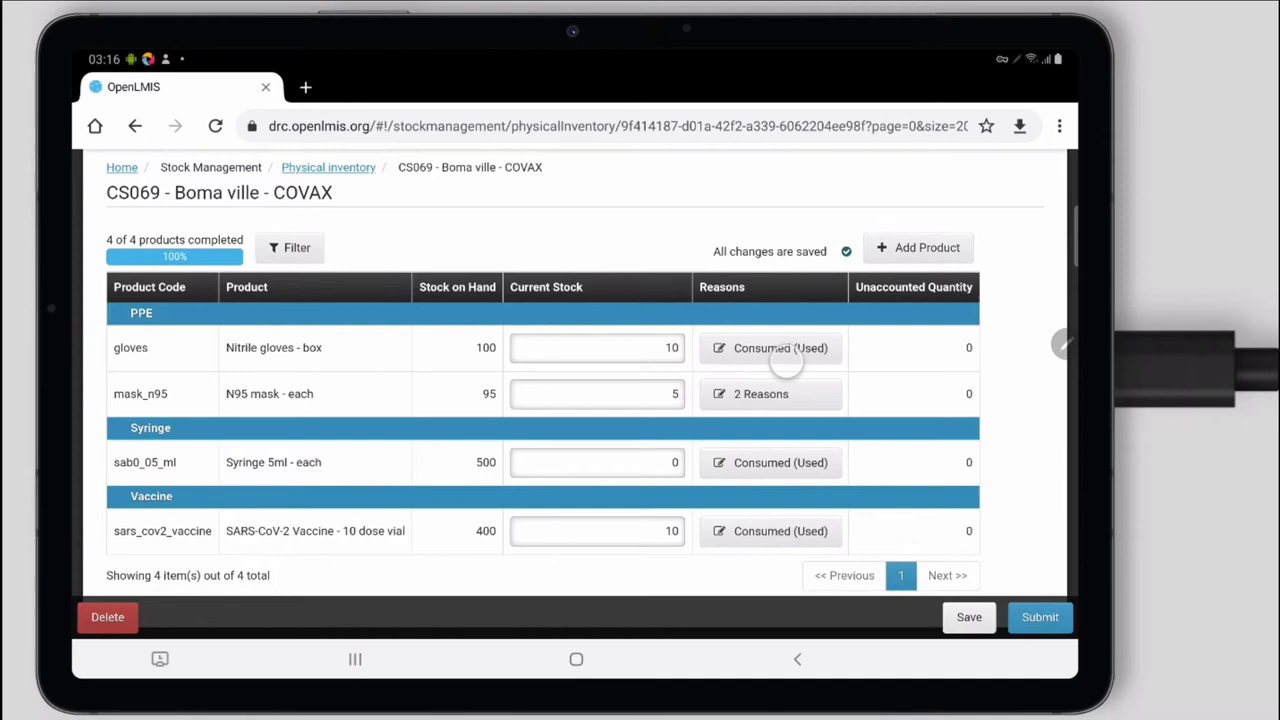
mouse_move(648, 362)
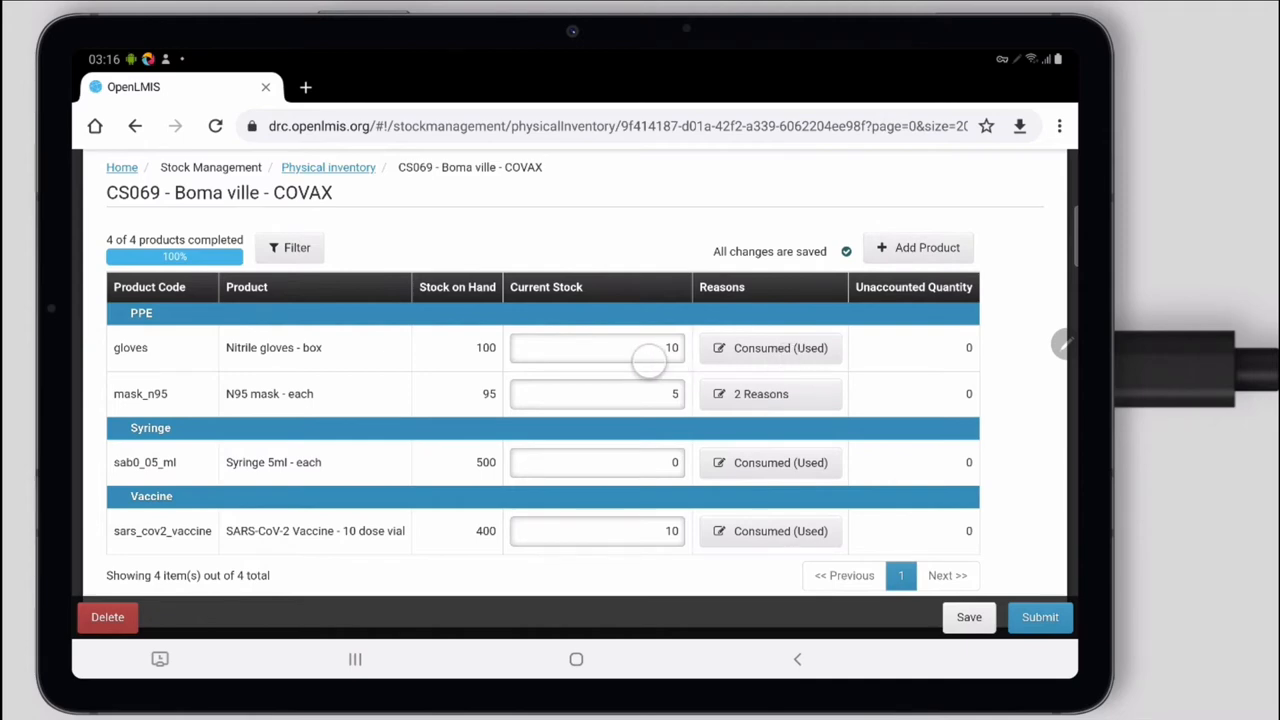
left_click(1040, 616)
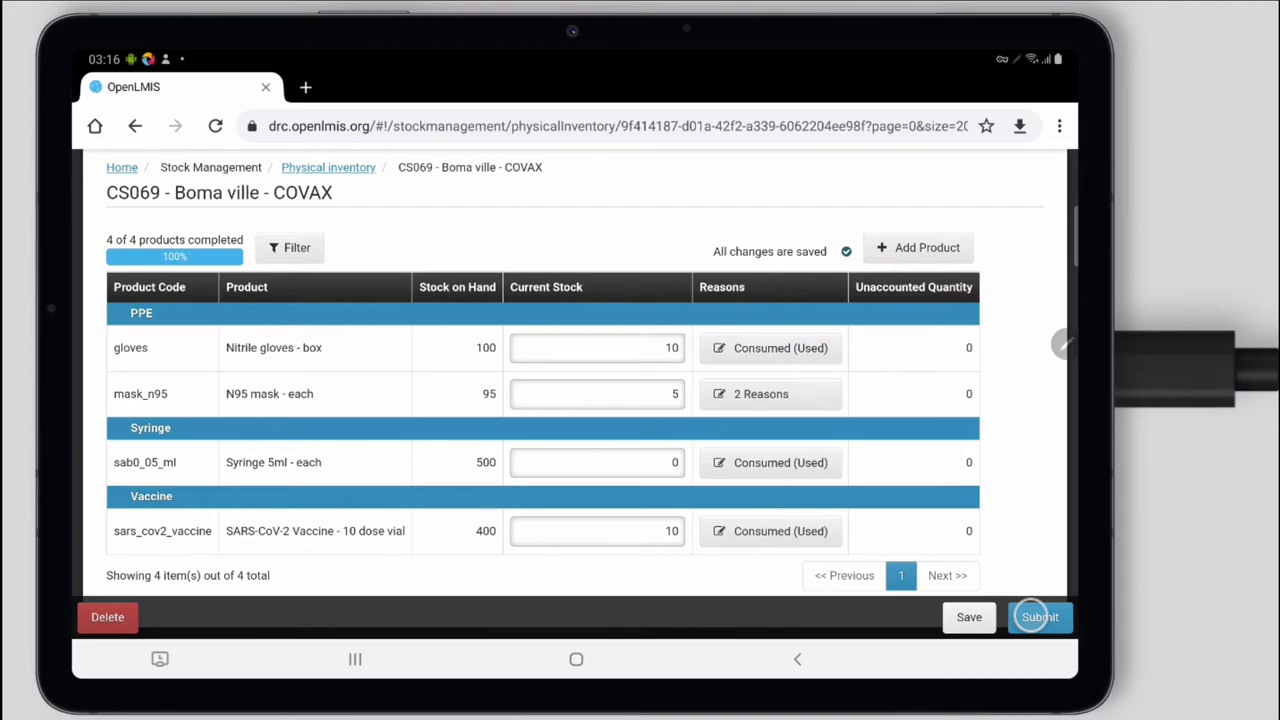
- Submit the inventory signed 'Brandon', decline printing, and land on Stock on Hand
left_click(1040, 616)
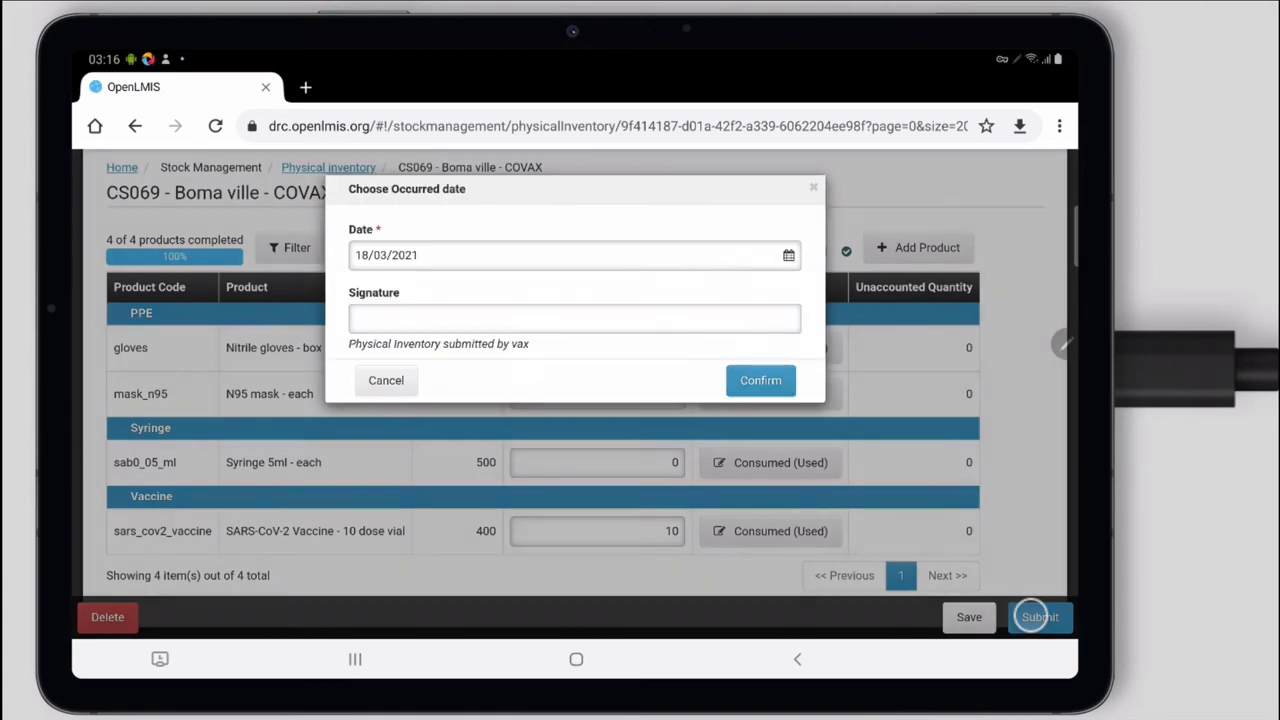
left_click(574, 318)
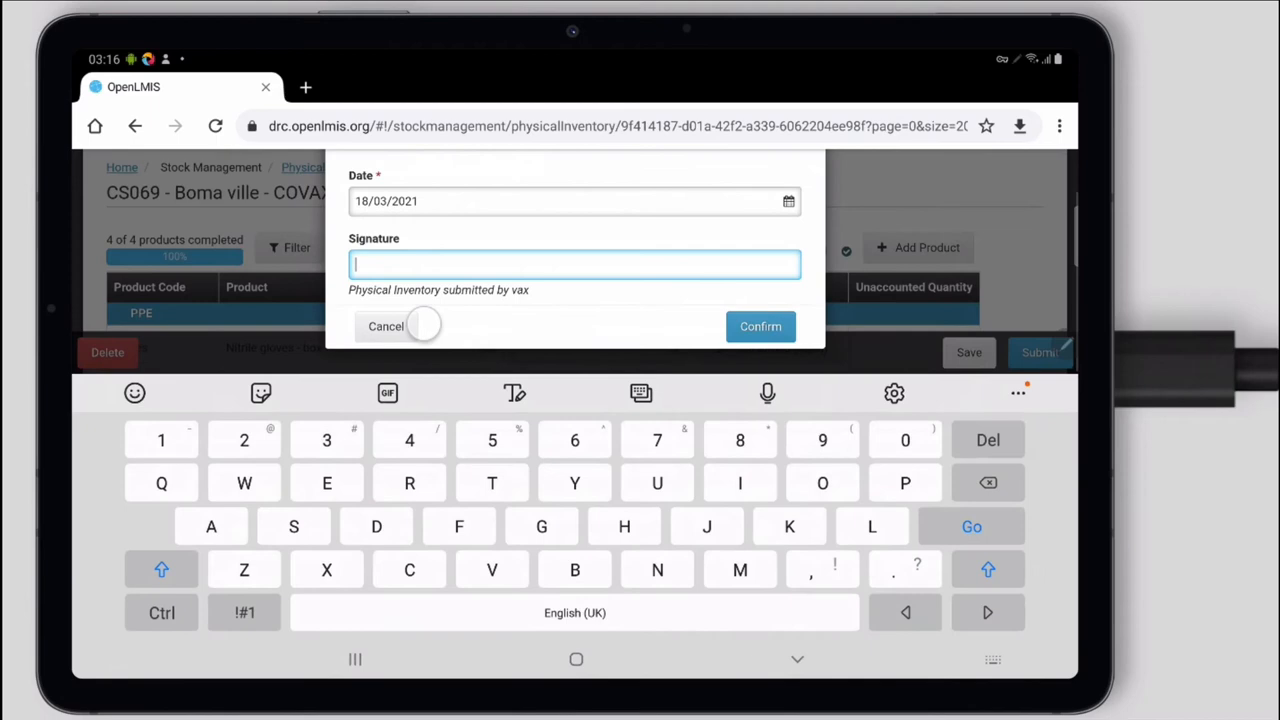
type("Brandon")
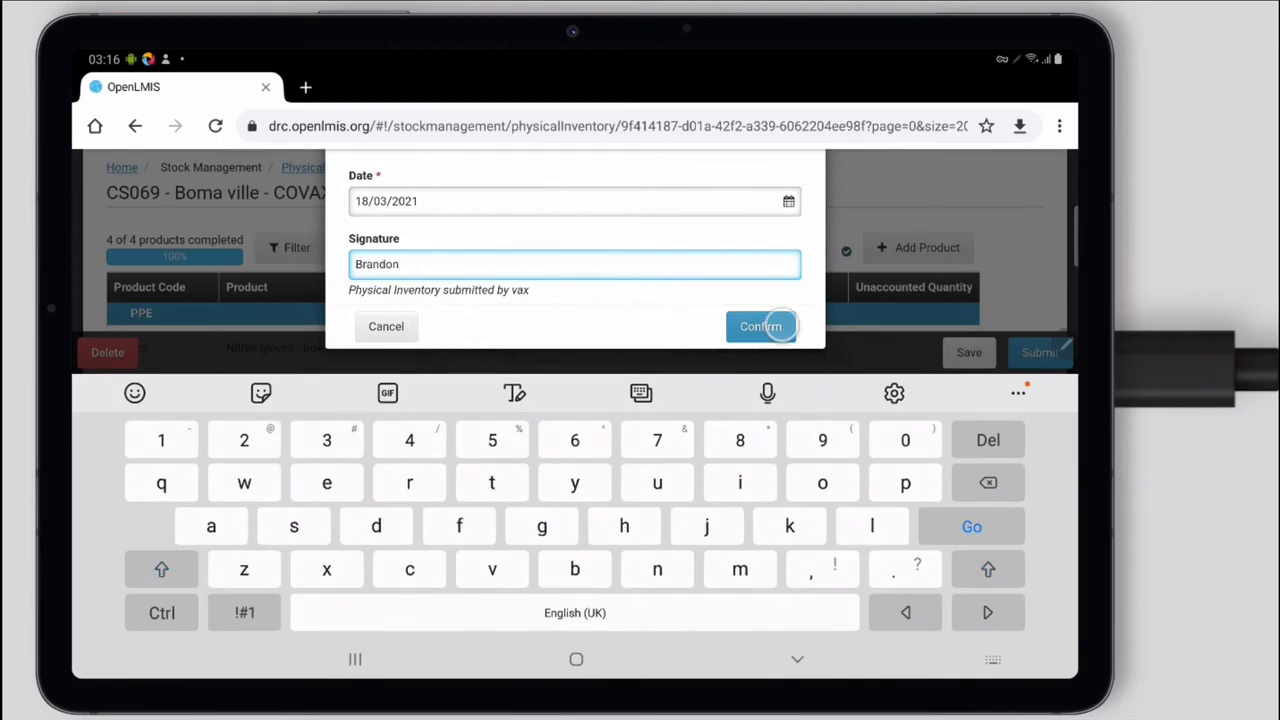
left_click(760, 326)
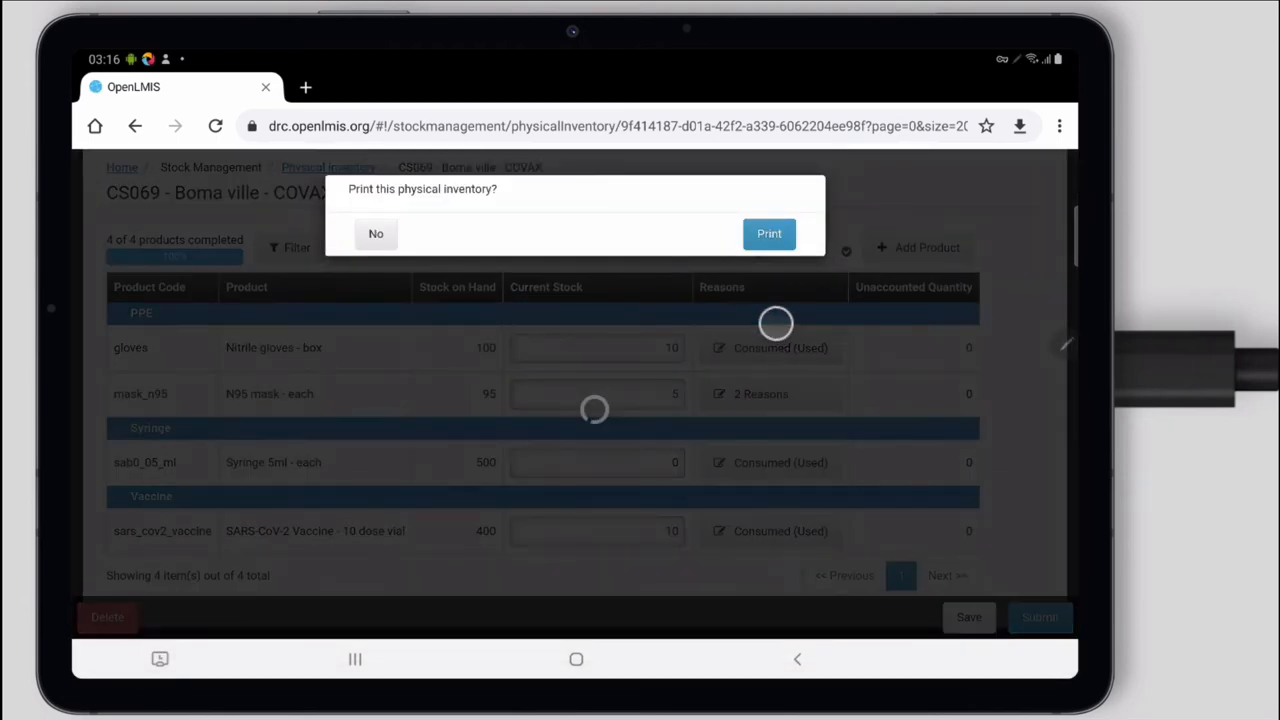
left_click(376, 232)
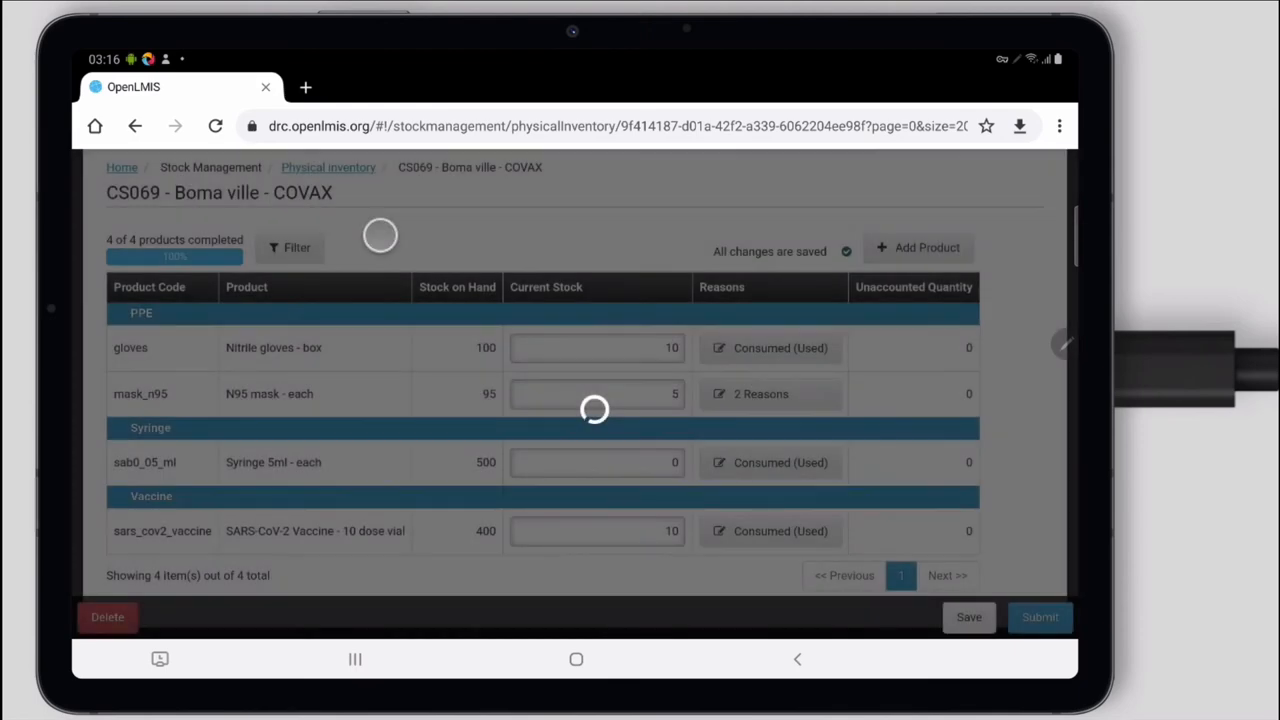
left_click(1040, 616)
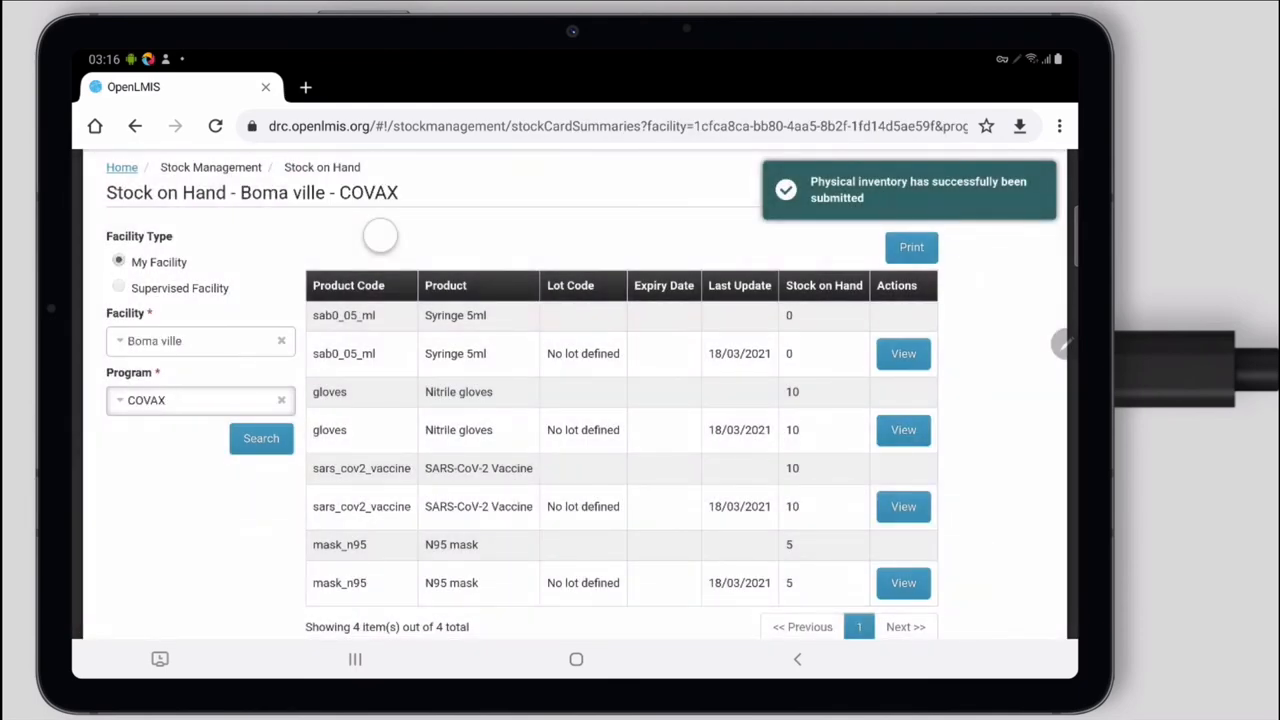
mouse_move(688, 418)
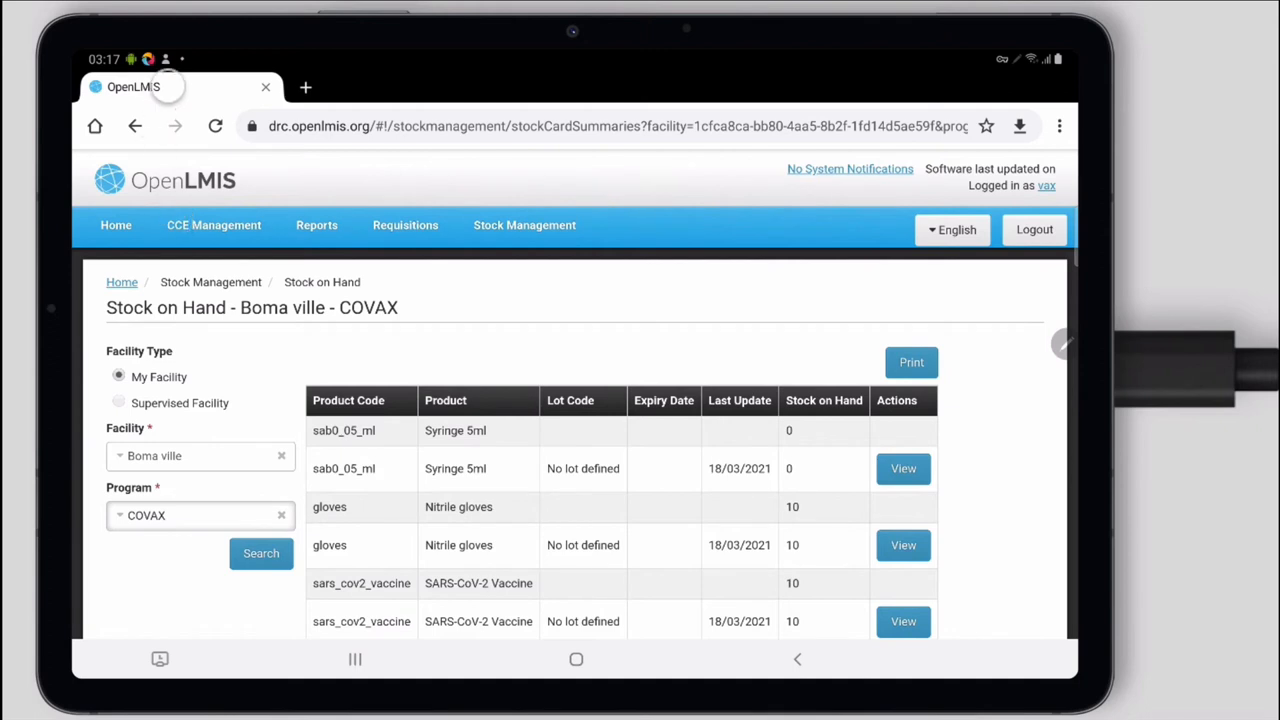
- Sign in again with a remembered username to reach the OpenLMIS home page
left_click(116, 224)
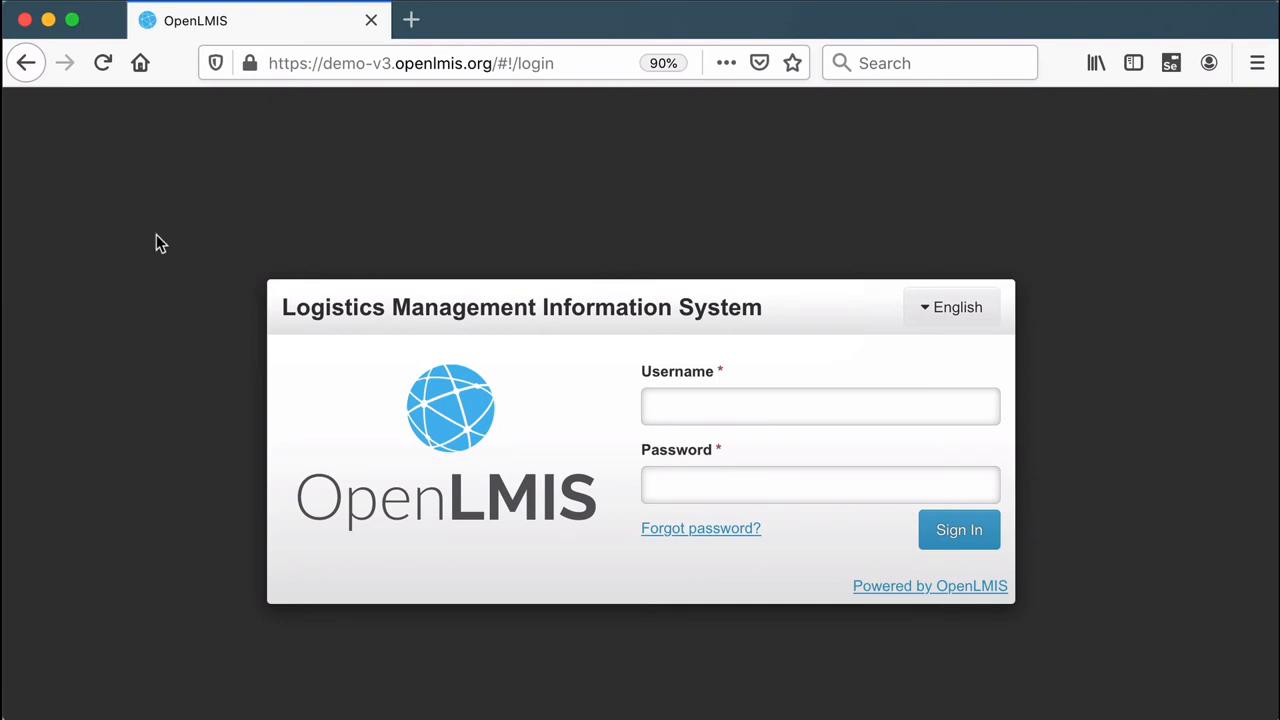
left_click(820, 406)
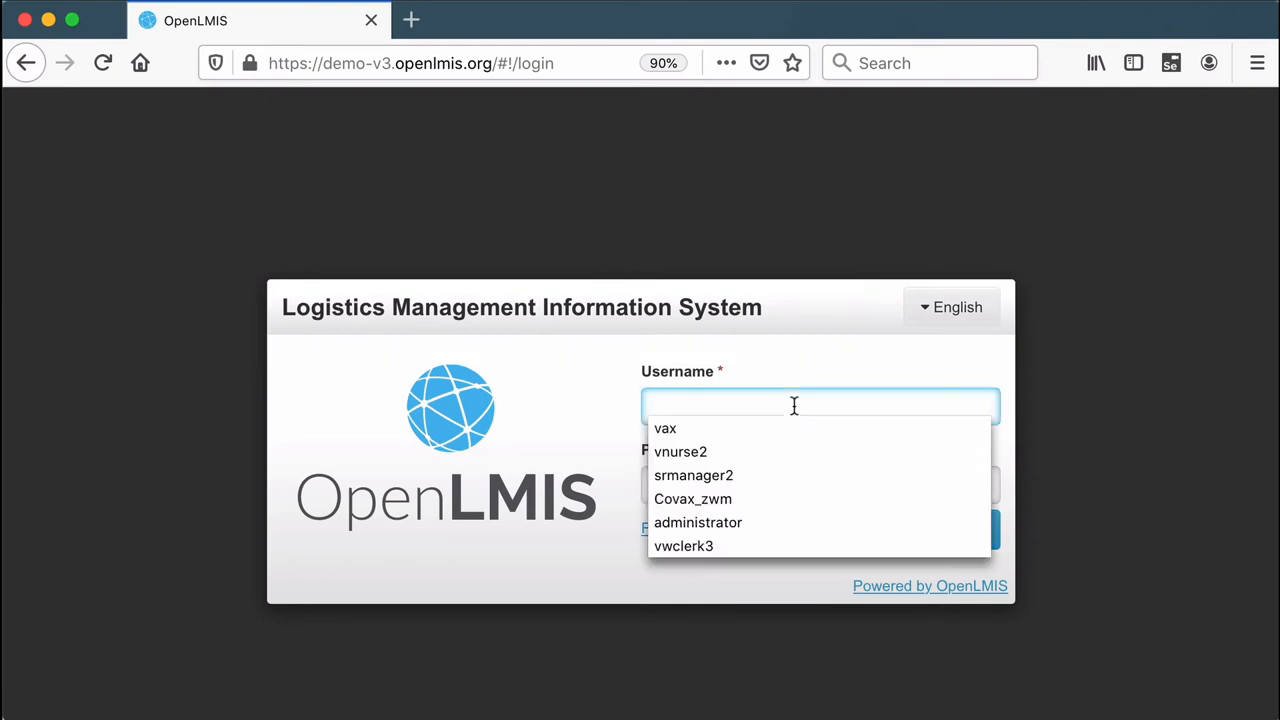
left_click(684, 544)
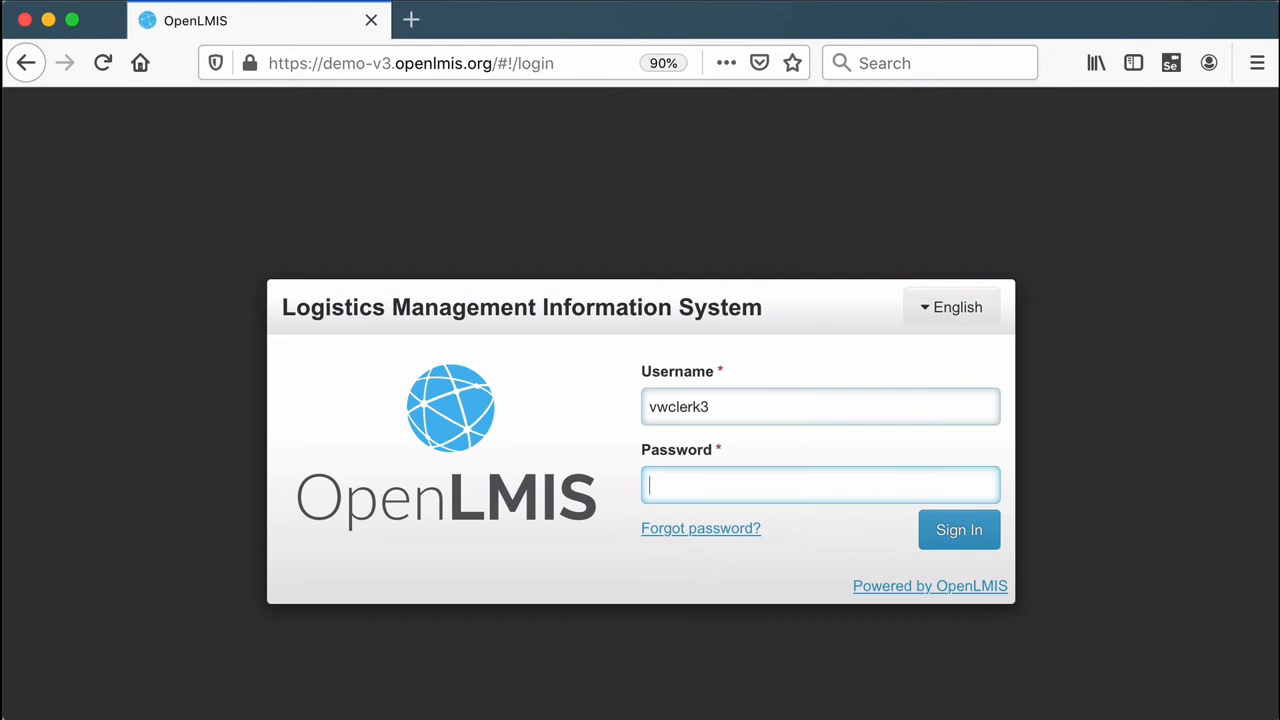
left_click(956, 528)
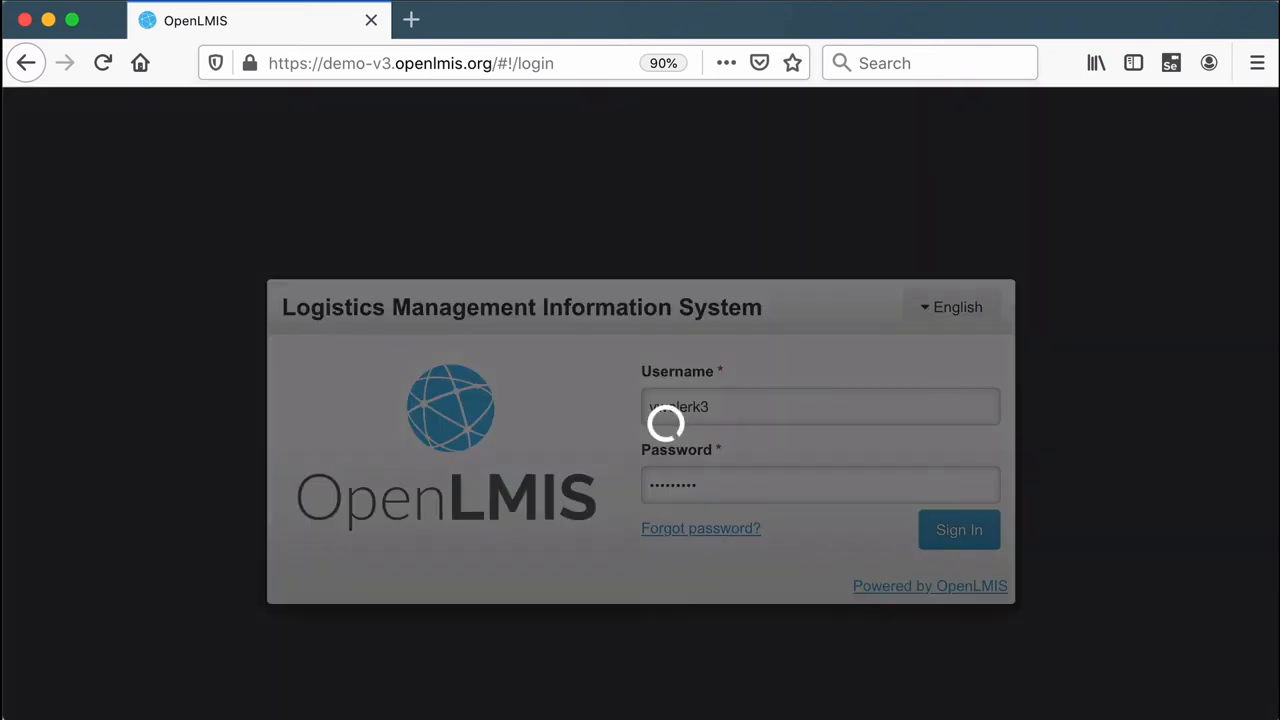
left_click(956, 528)
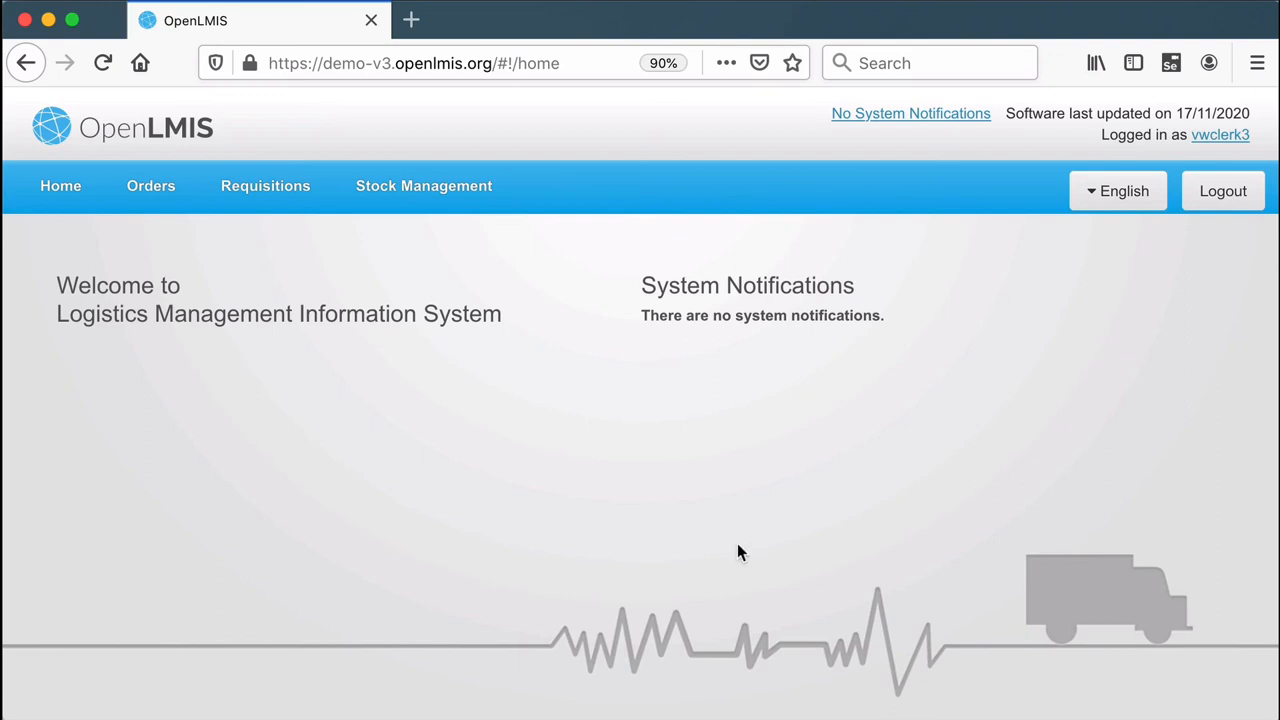
mouse_move(572, 476)
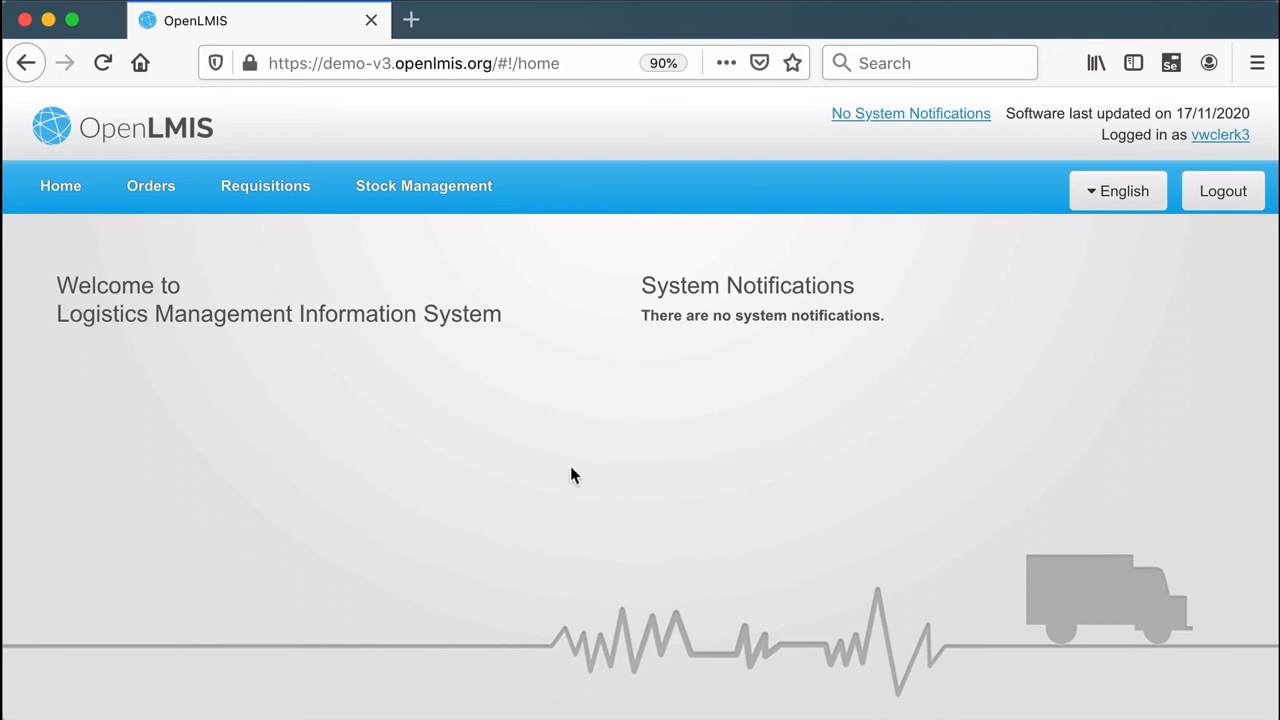
- Start an EPI issue and add RotaTeq (1 dose) lot ROTAM2017B
left_click(424, 184)
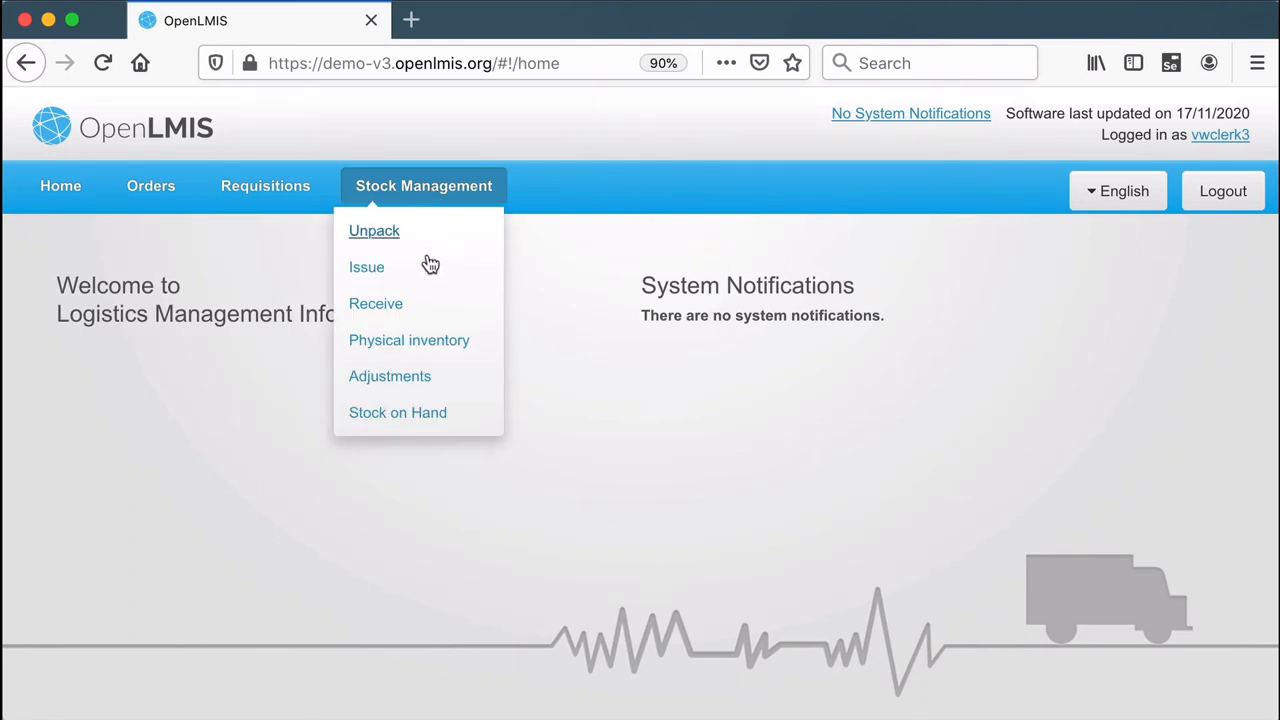
mouse_move(366, 268)
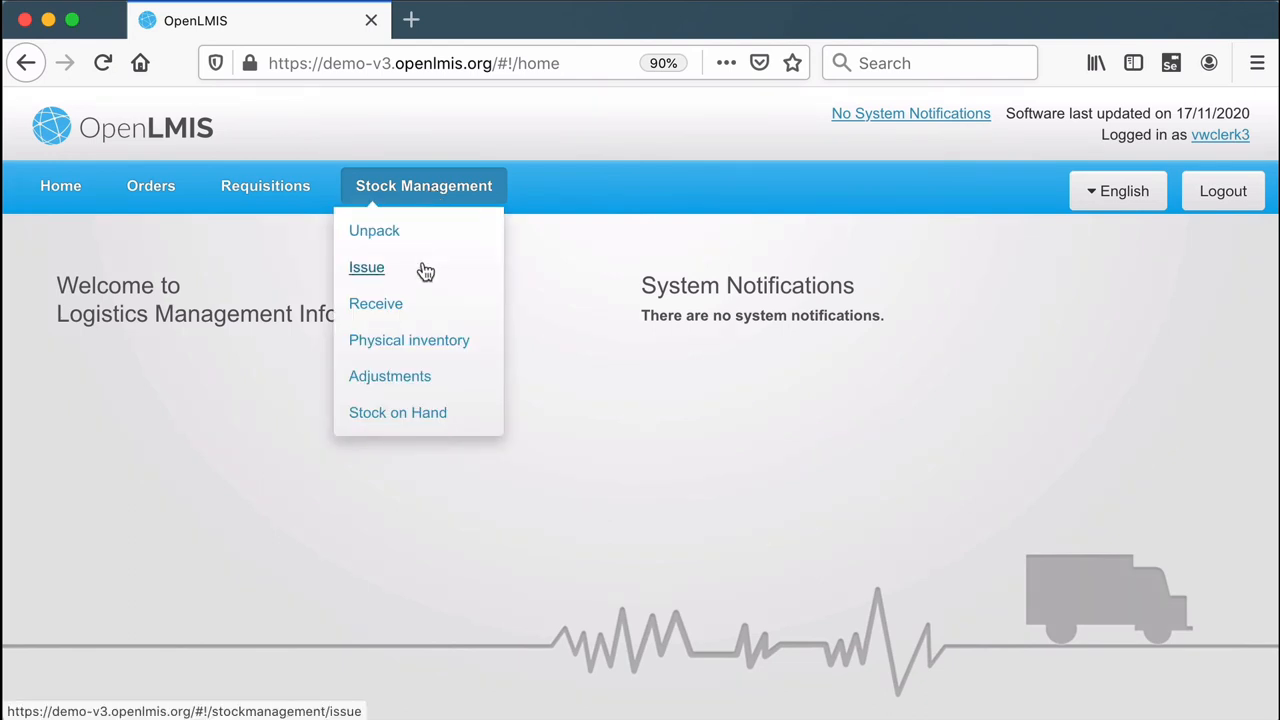
left_click(368, 268)
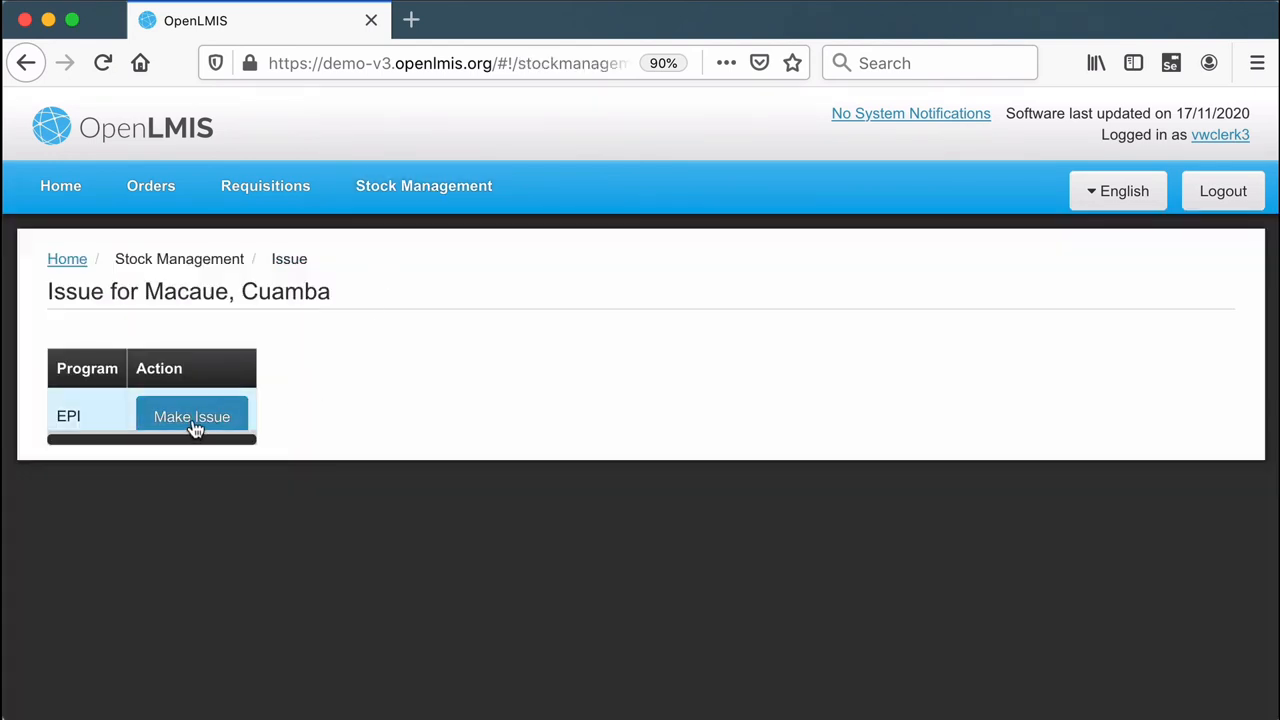
left_click(192, 418)
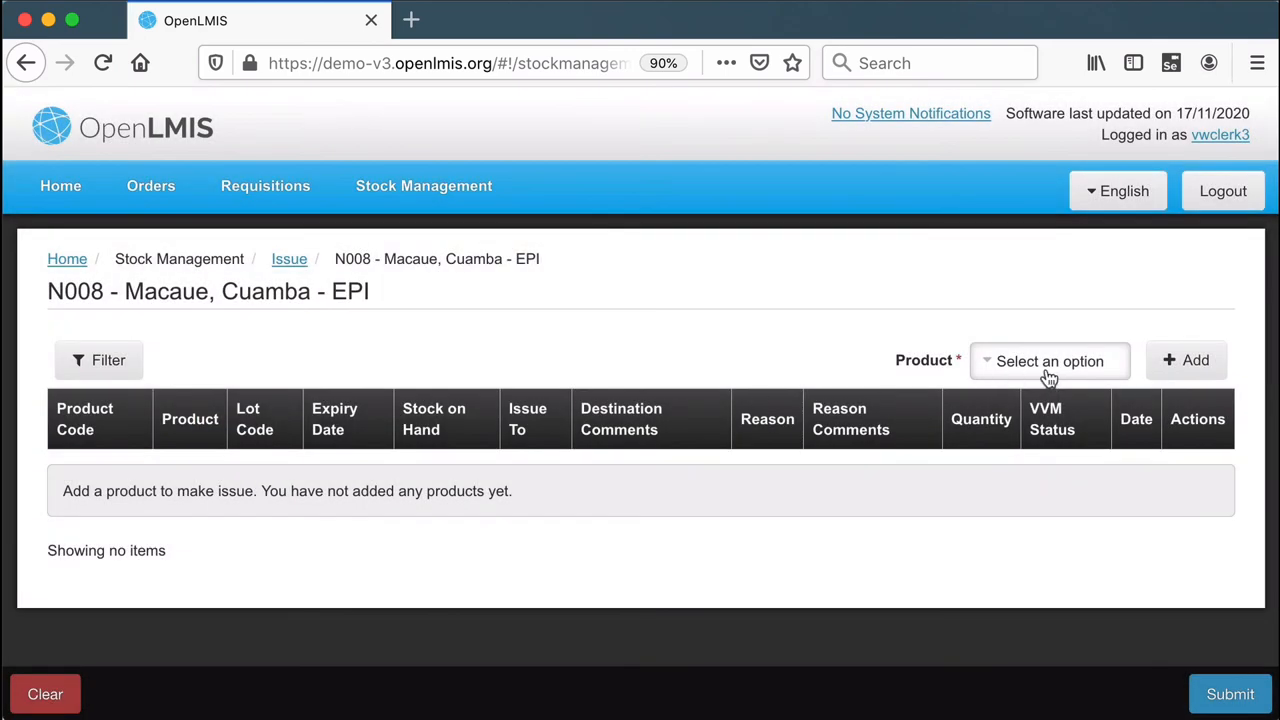
mouse_move(1024, 362)
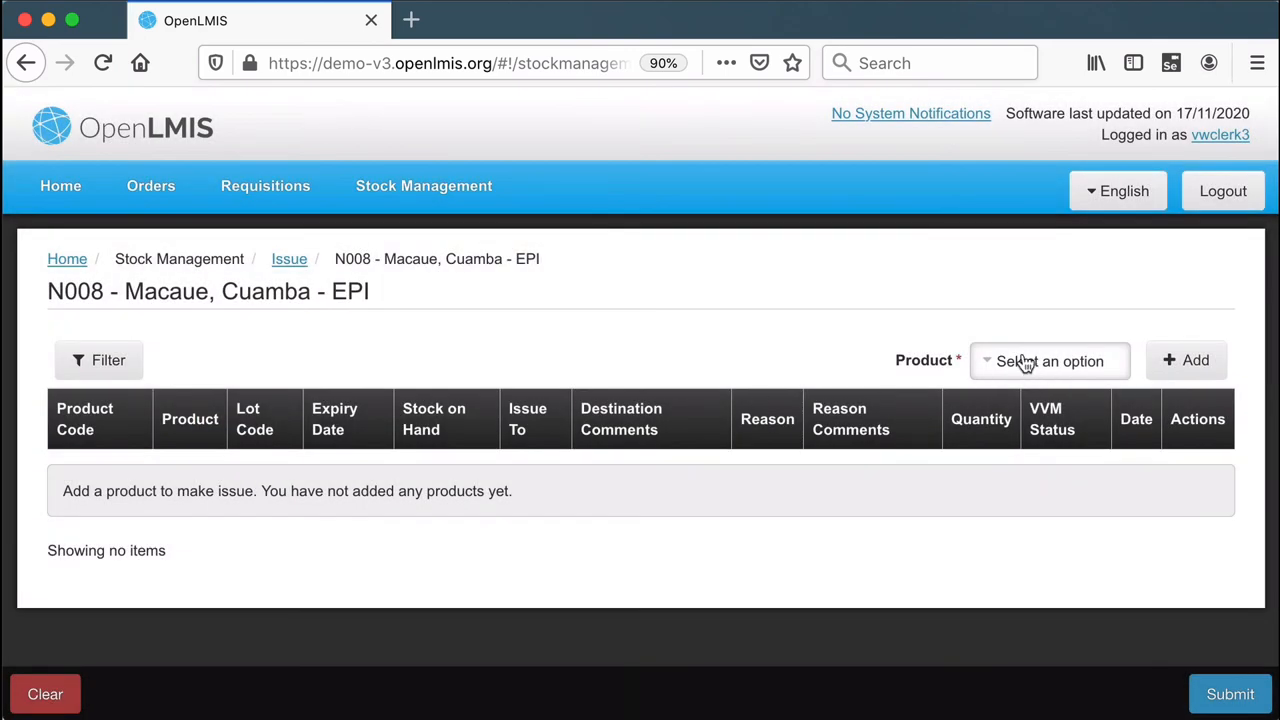
left_click(1048, 360)
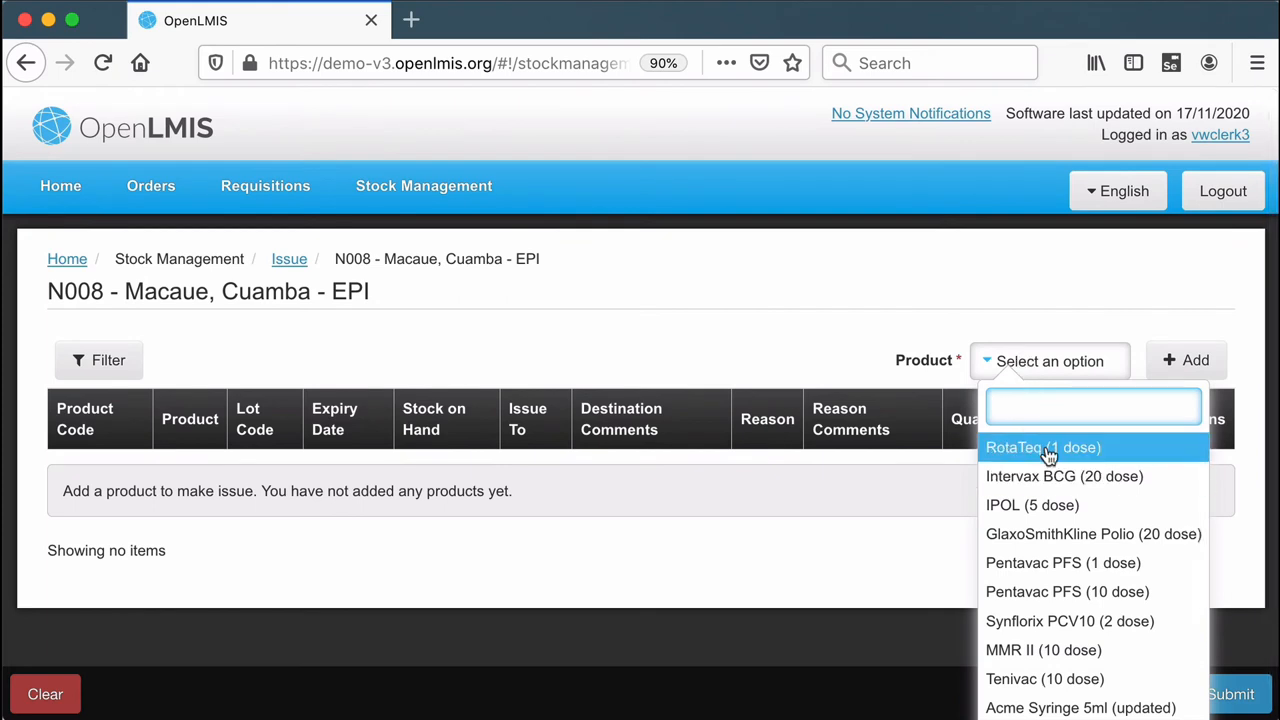
left_click(1042, 448)
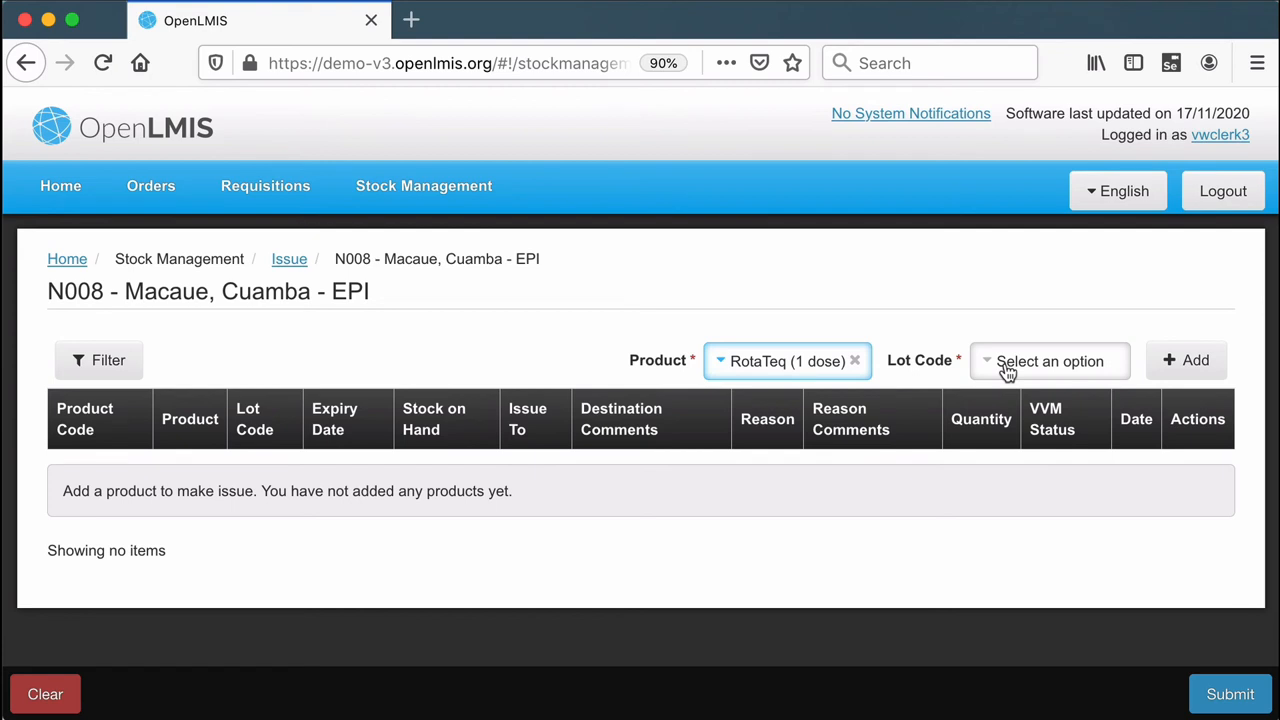
left_click(1048, 360)
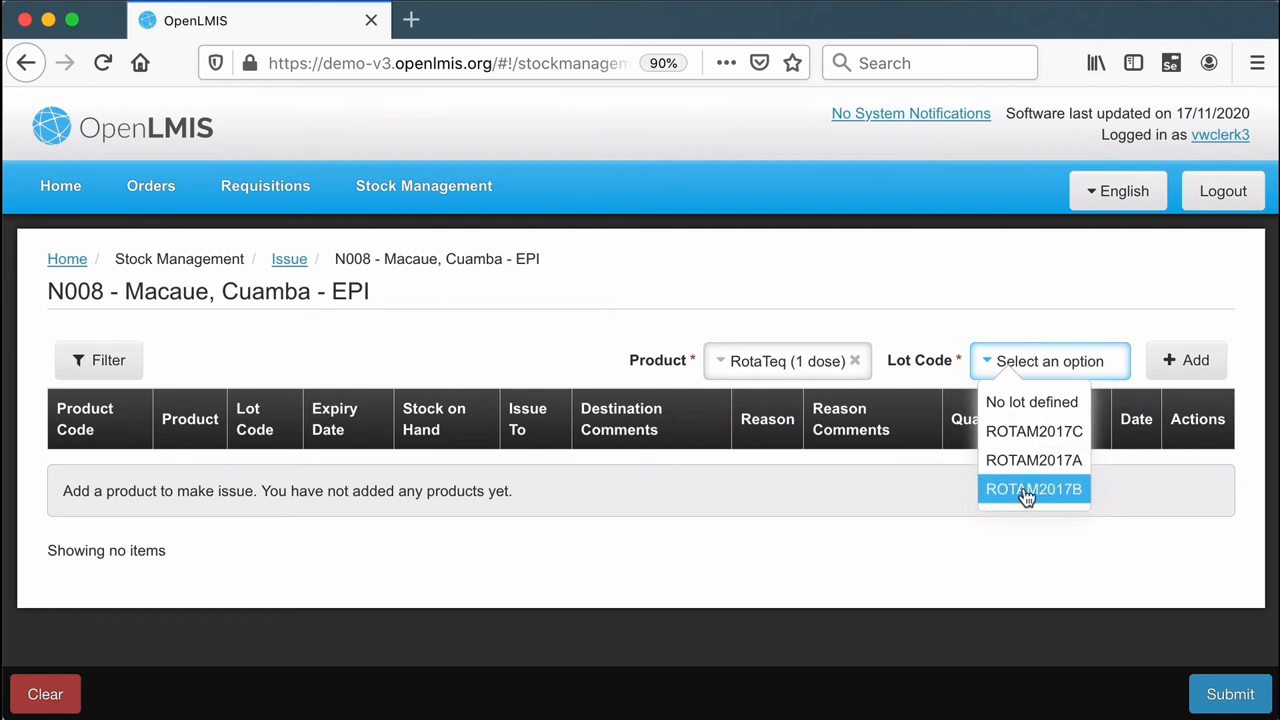
left_click(1032, 488)
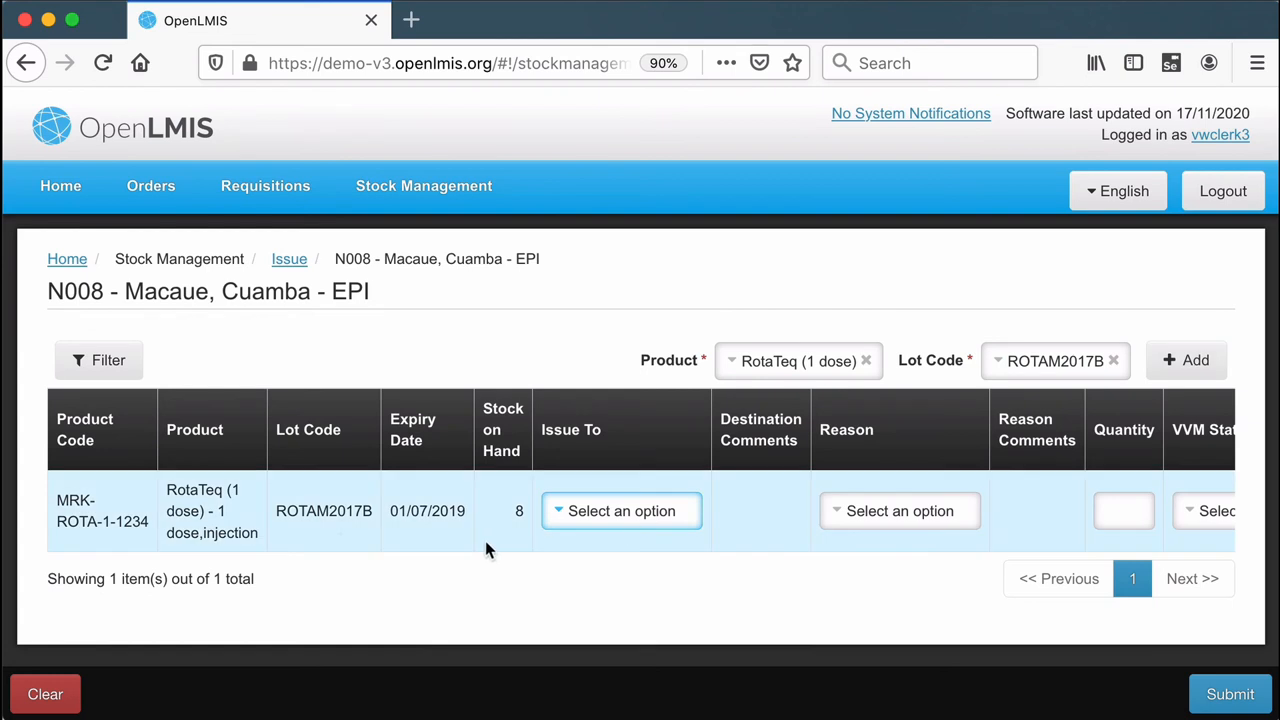
mouse_move(620, 512)
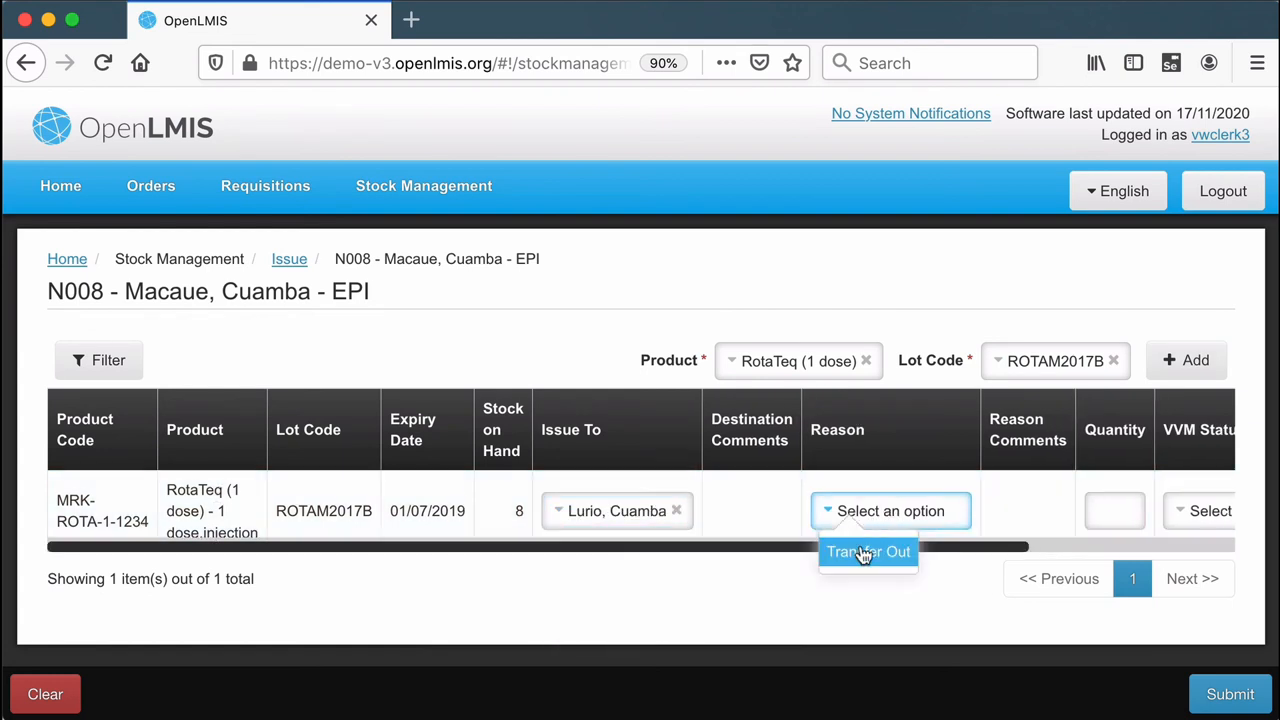
- Set reason Transfer Out, quantity 8 and VVM status Stage 1 for the RotaTeq line
left_click(868, 552)
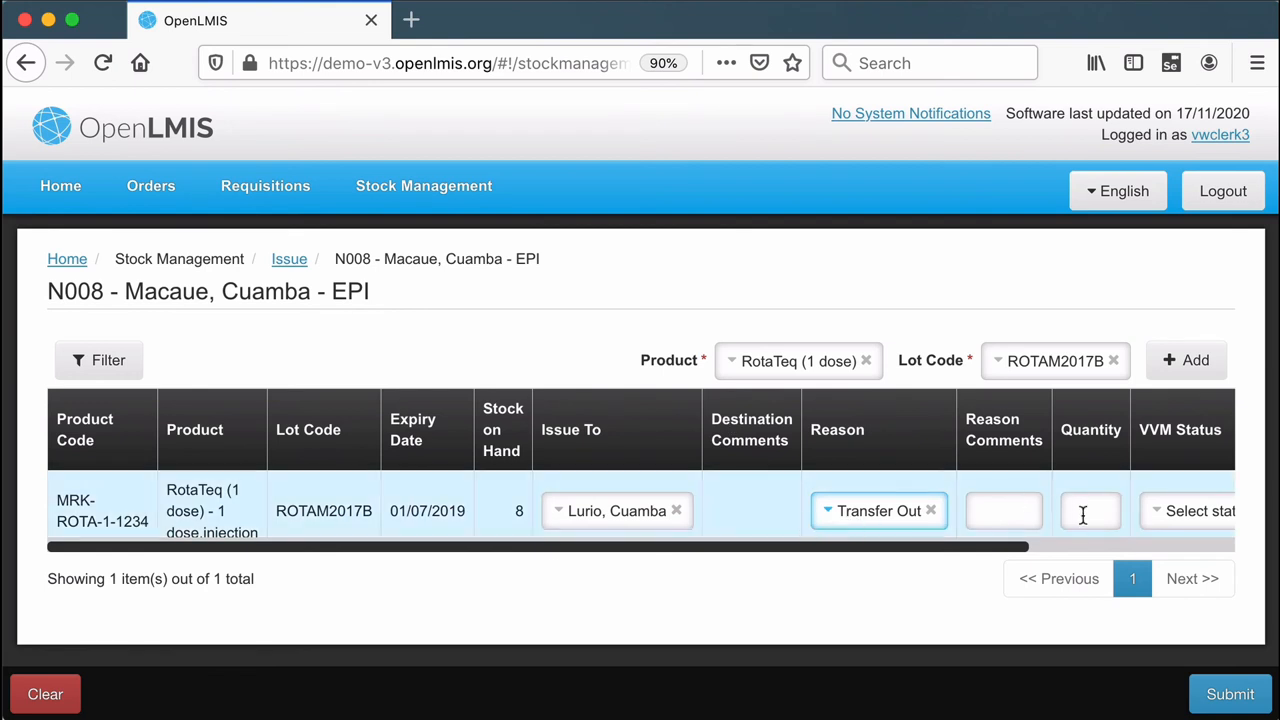
type("8")
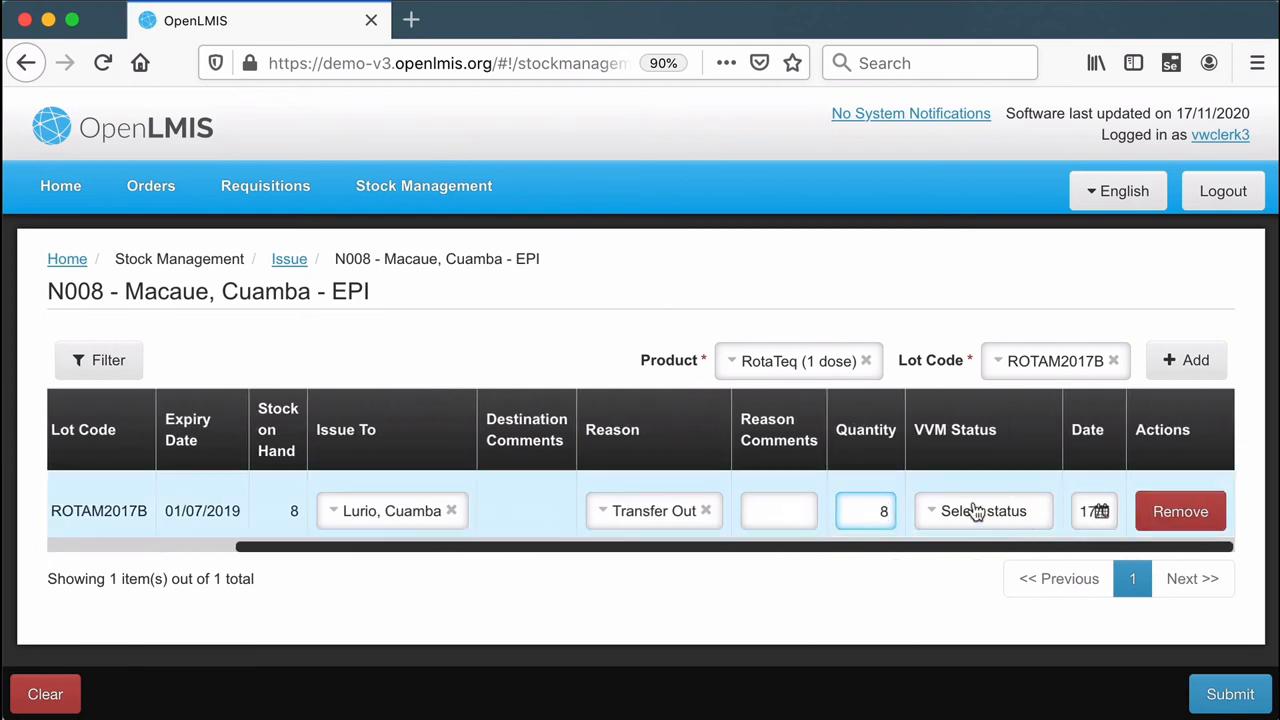
left_click(984, 512)
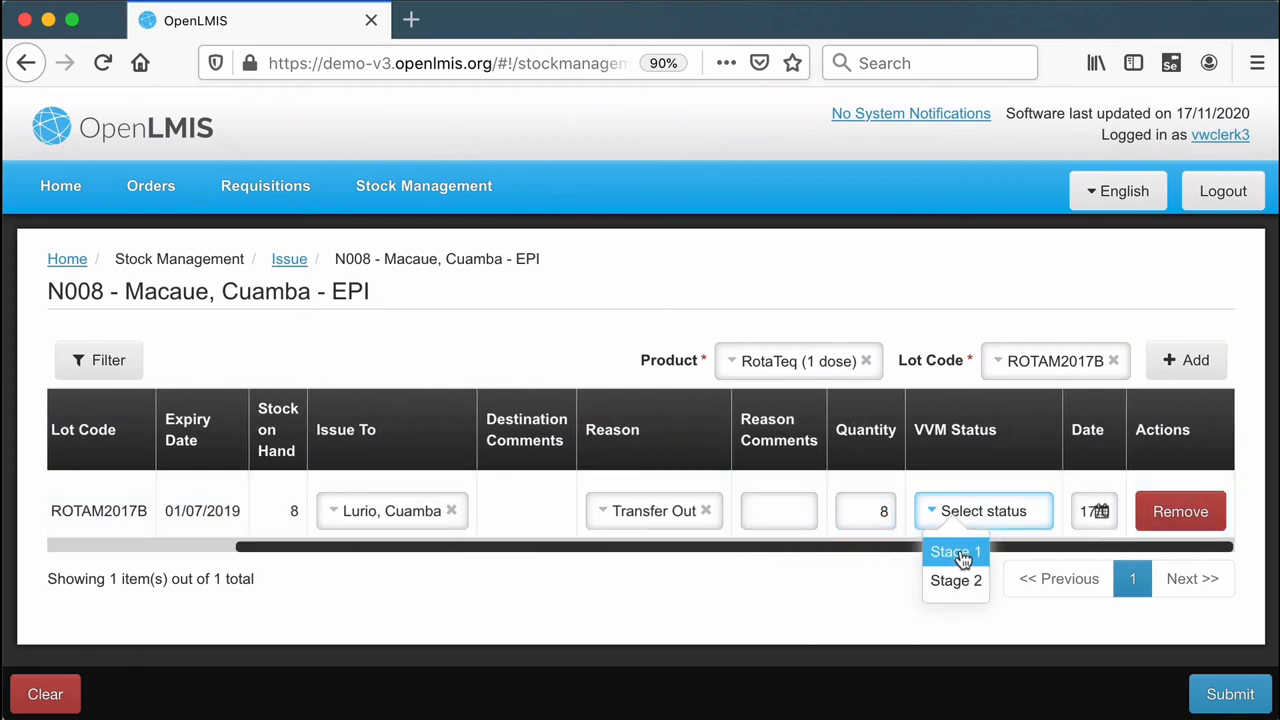
left_click(954, 552)
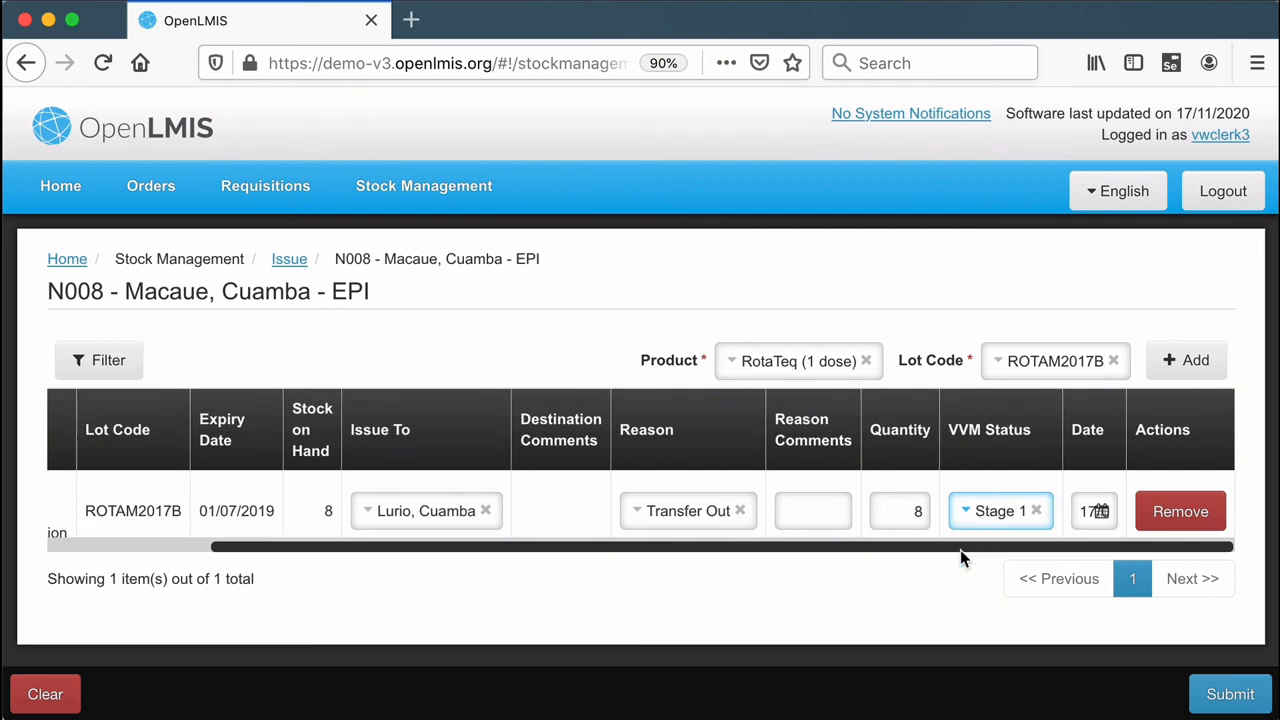
left_click(1094, 512)
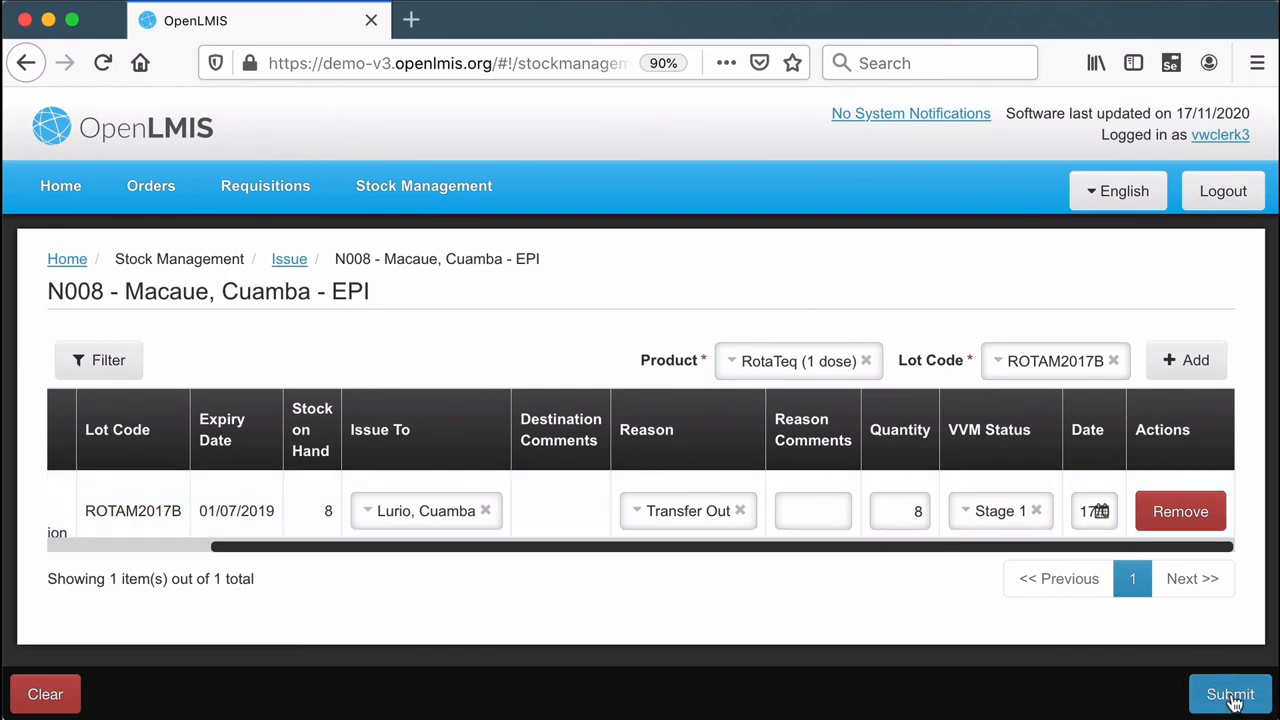
- Submit and confirm the RotaTeq stock issue, landing on the Stock on Hand list
left_click(1230, 694)
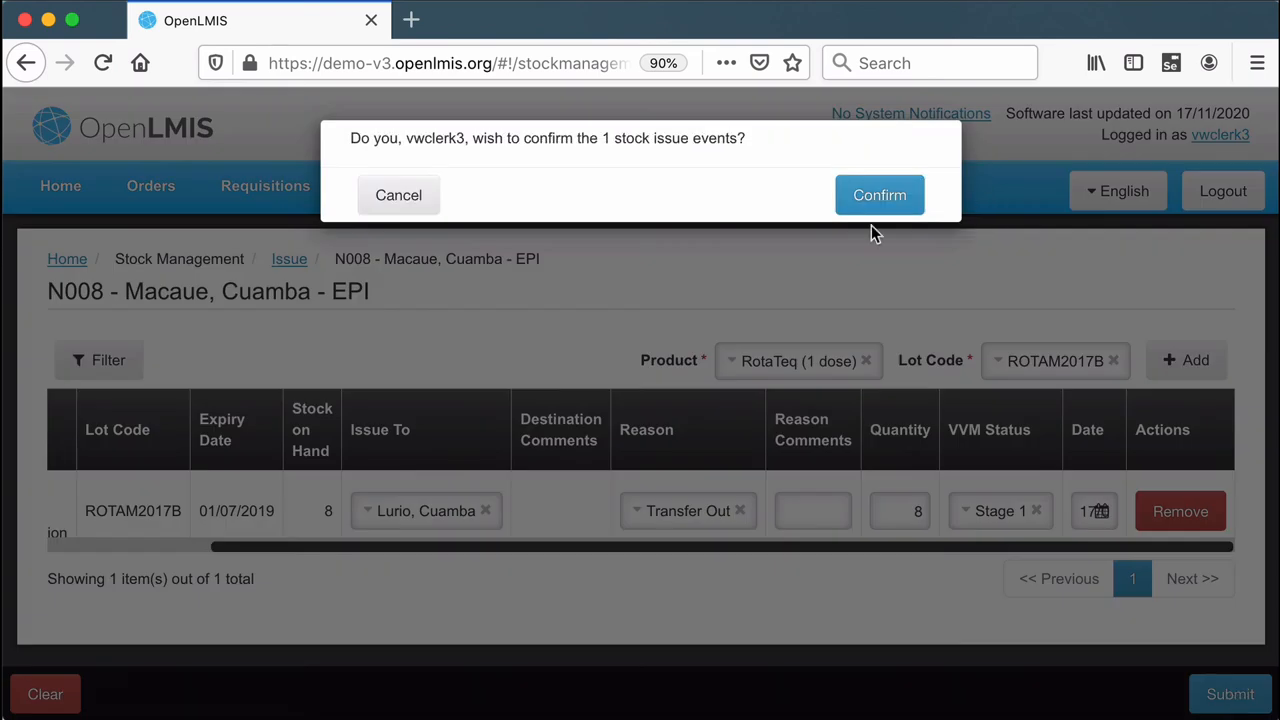
left_click(880, 196)
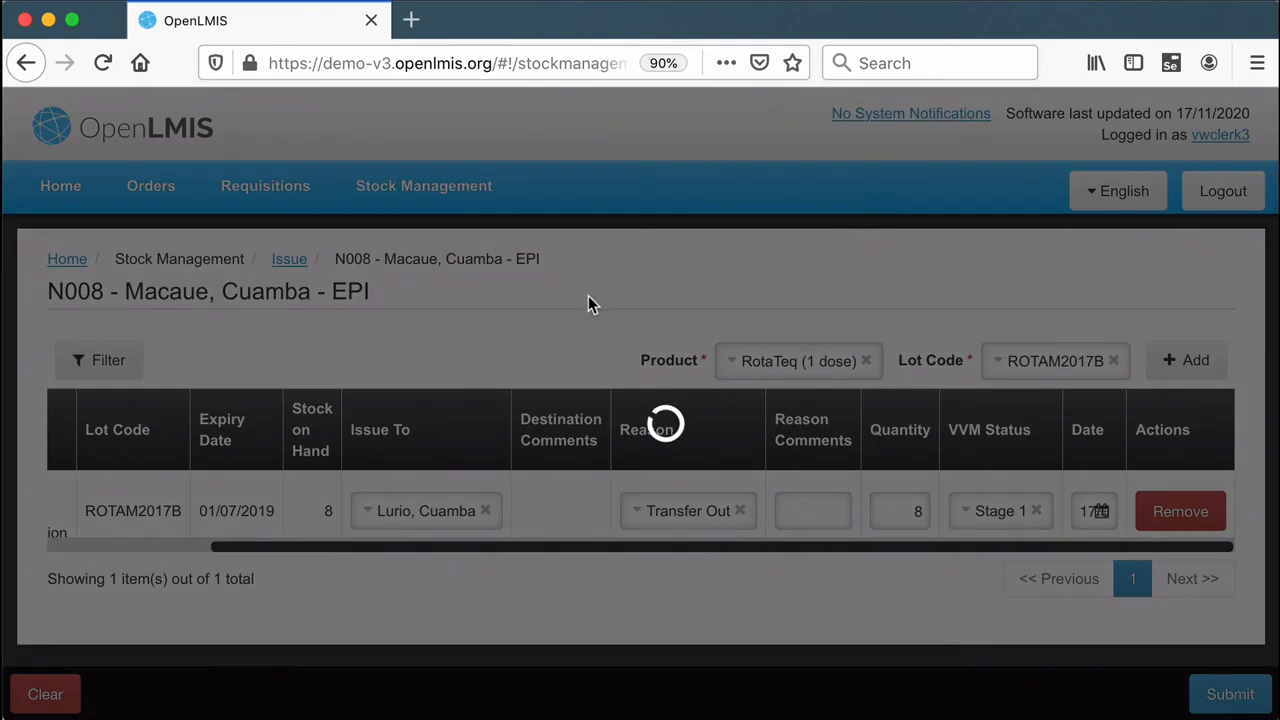
left_click(1230, 694)
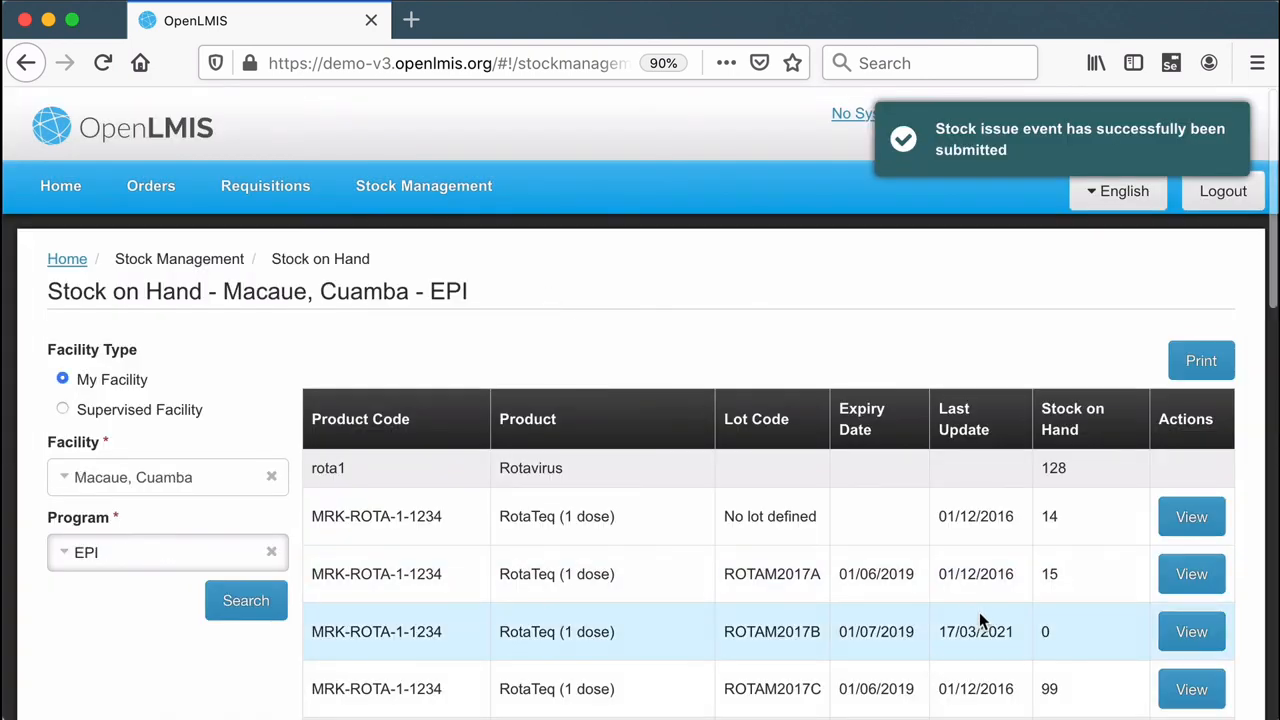
scroll("down", 3)
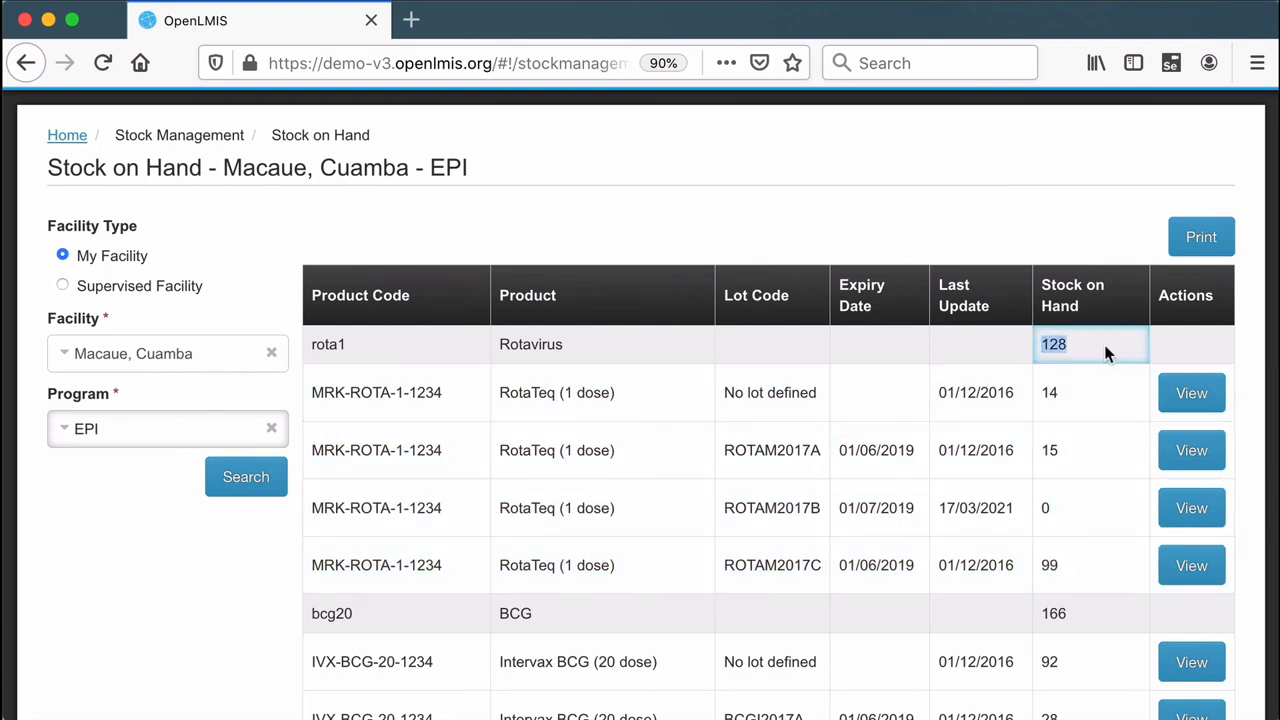
mouse_move(1080, 564)
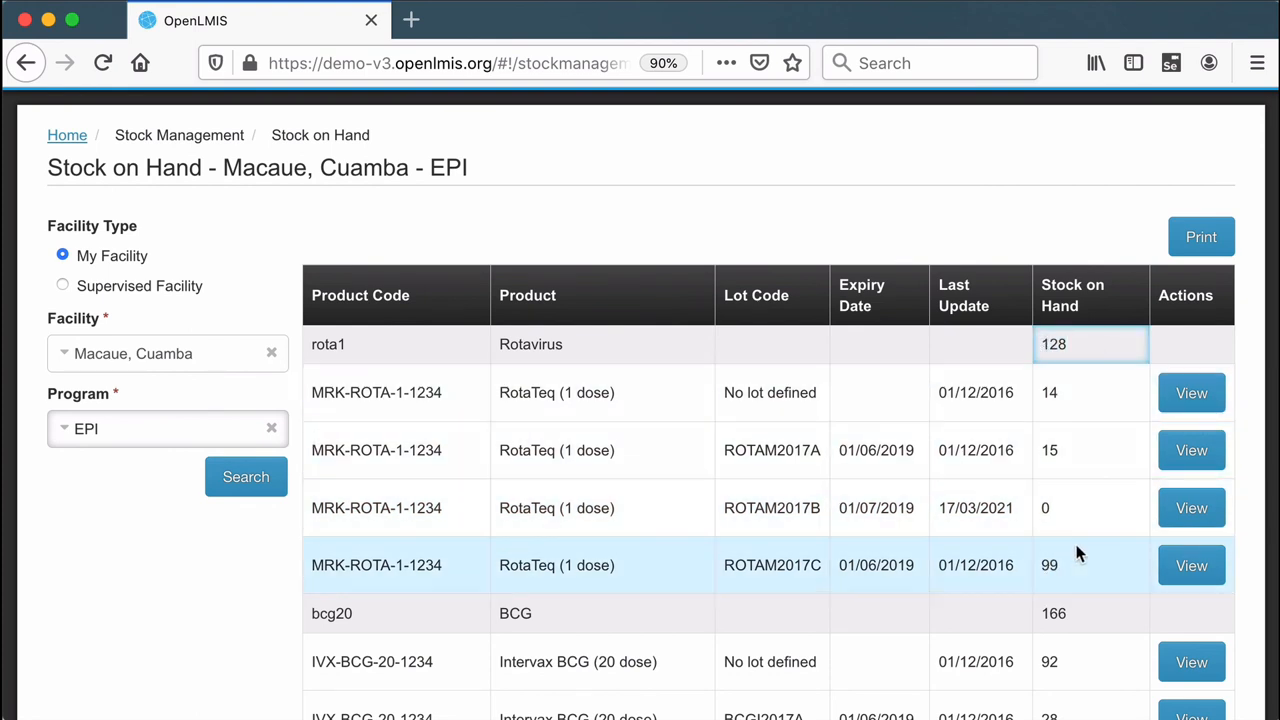
mouse_move(1192, 508)
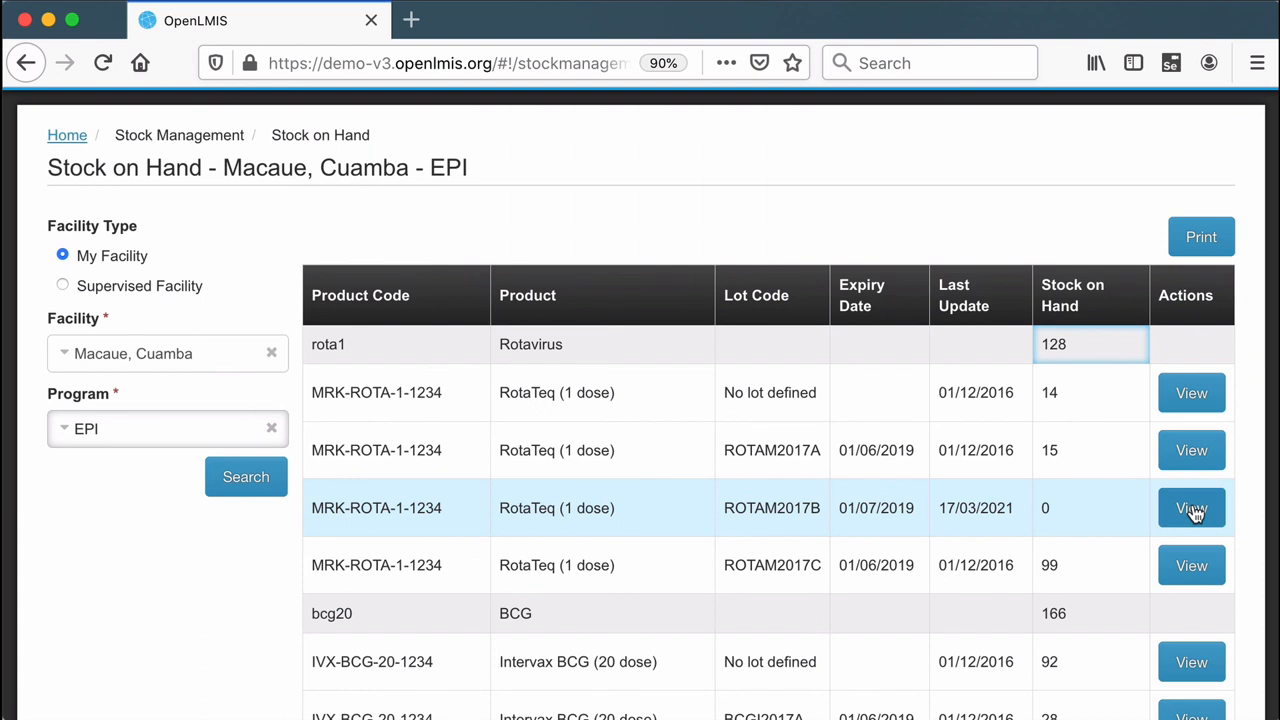
- View the bin card for lot ROTAM2017B at 0 stock, then return to the welcome page
left_click(1192, 508)
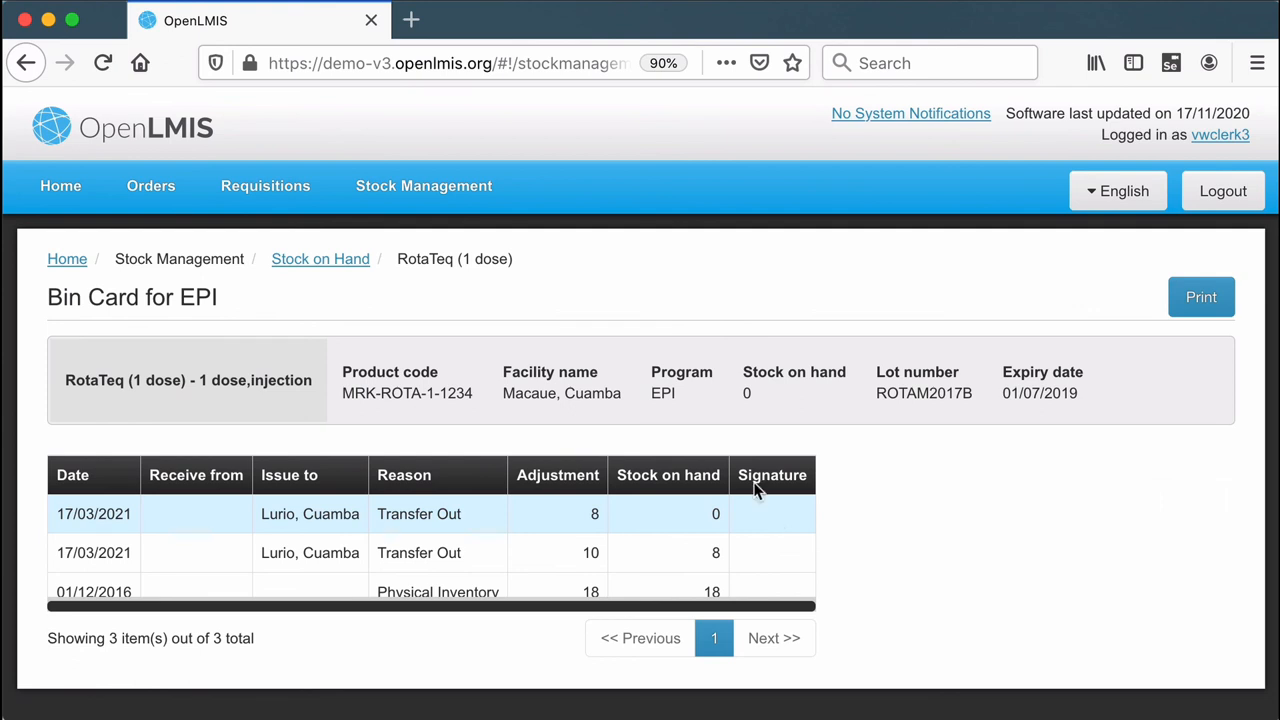
left_click(60, 186)
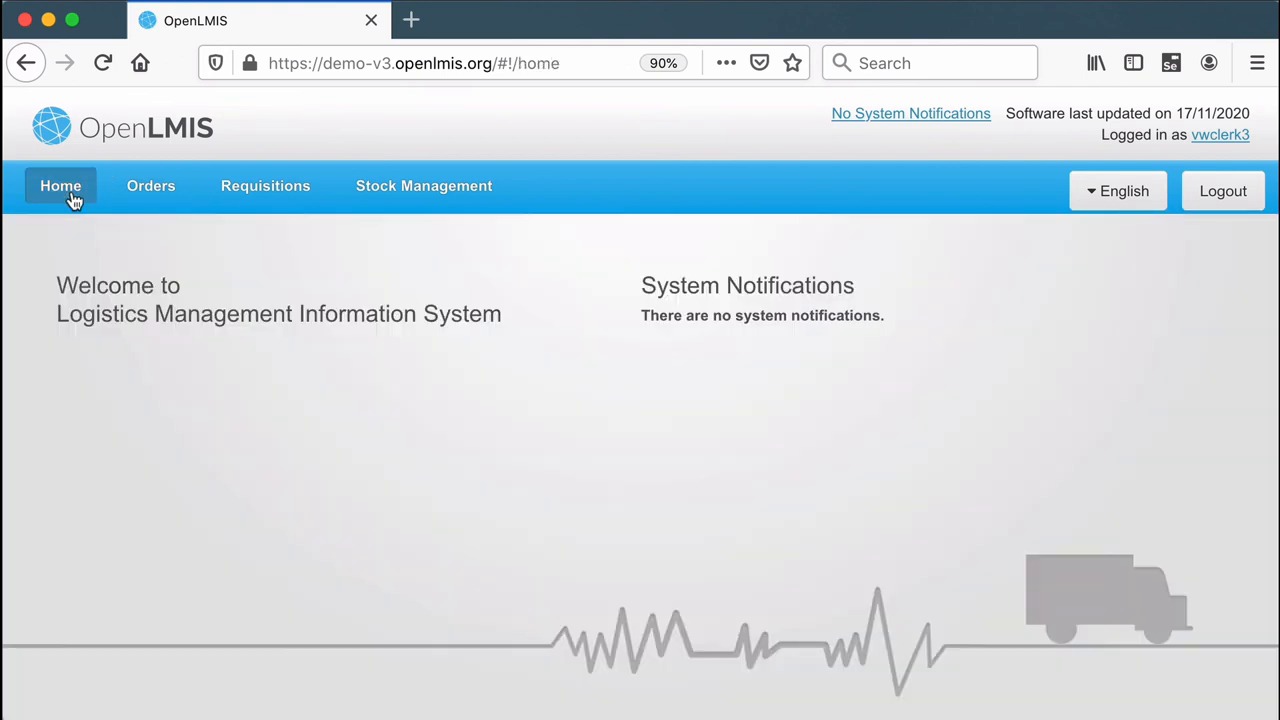
mouse_move(250, 318)
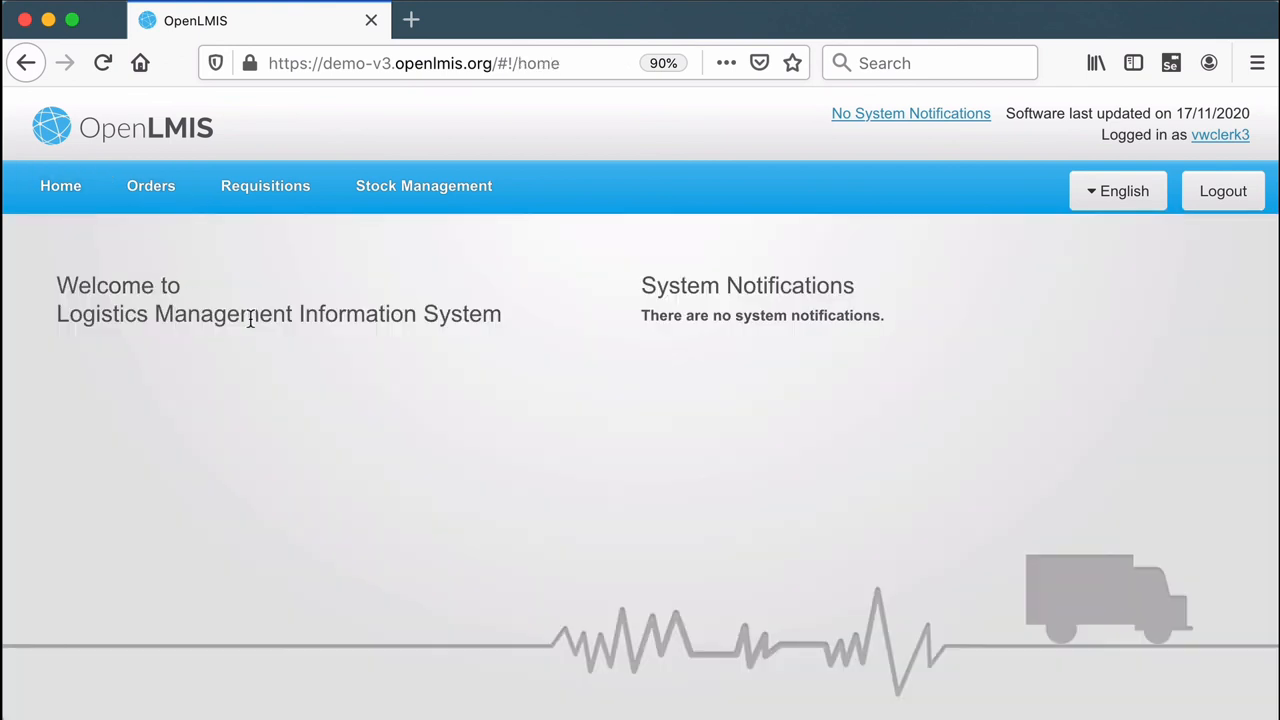